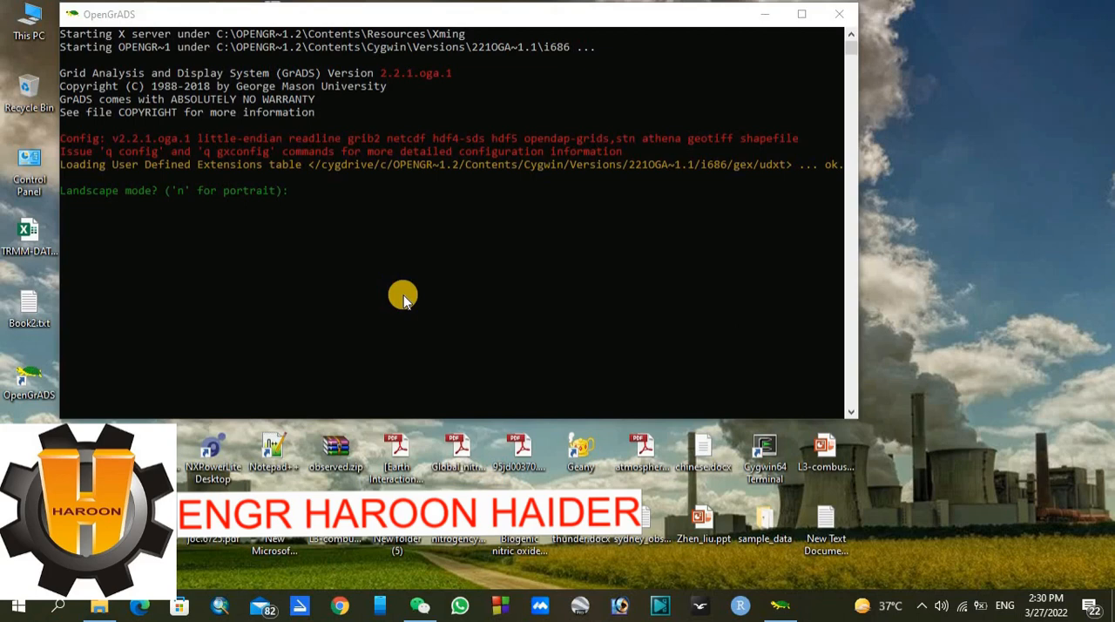
mouse_move(106, 209)
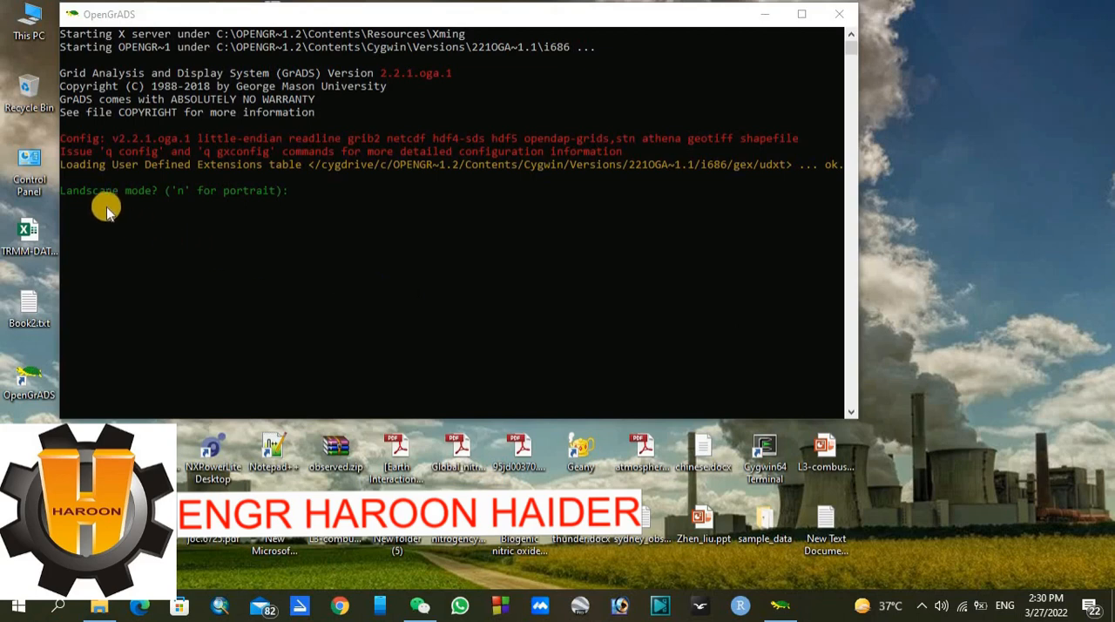
mouse_move(216, 207)
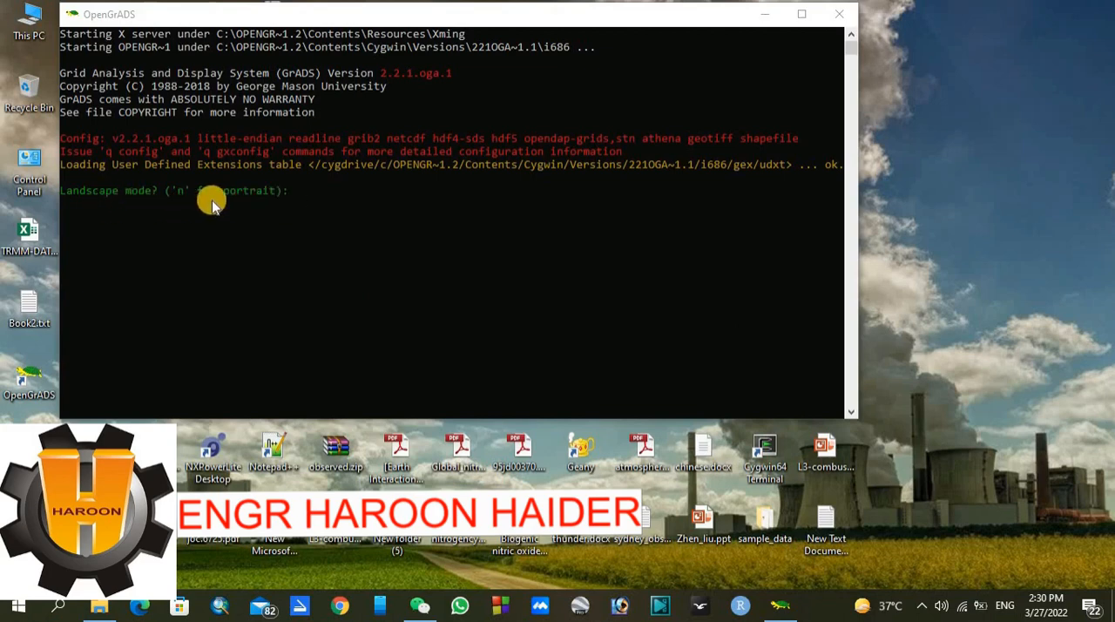
mouse_move(318, 202)
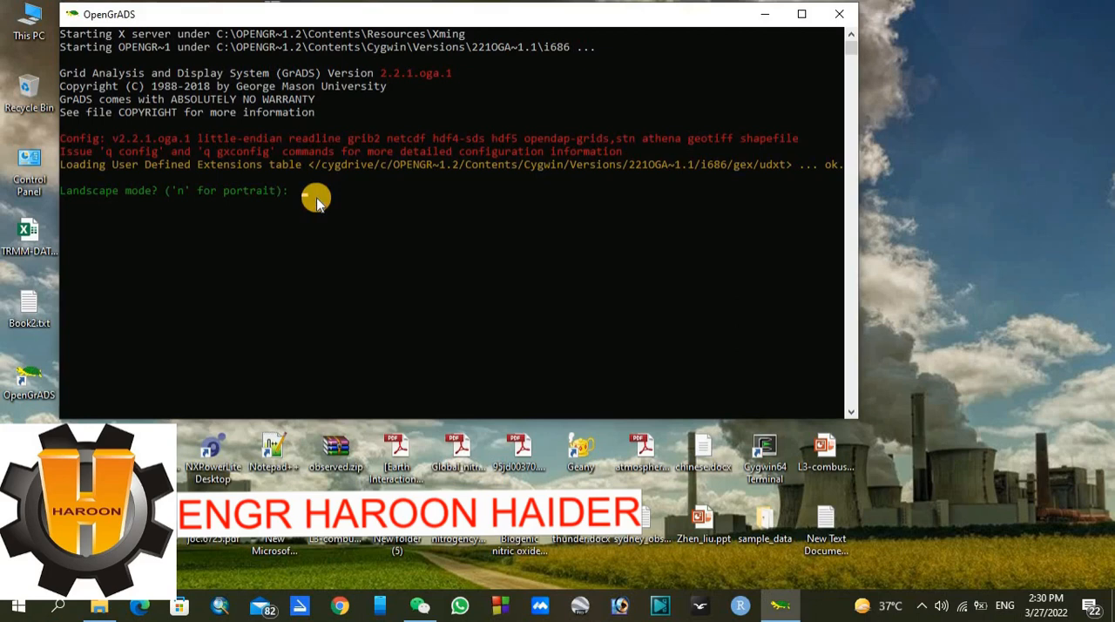
Accept landscape mode and return to the ga-> console prompt.
key(enter)
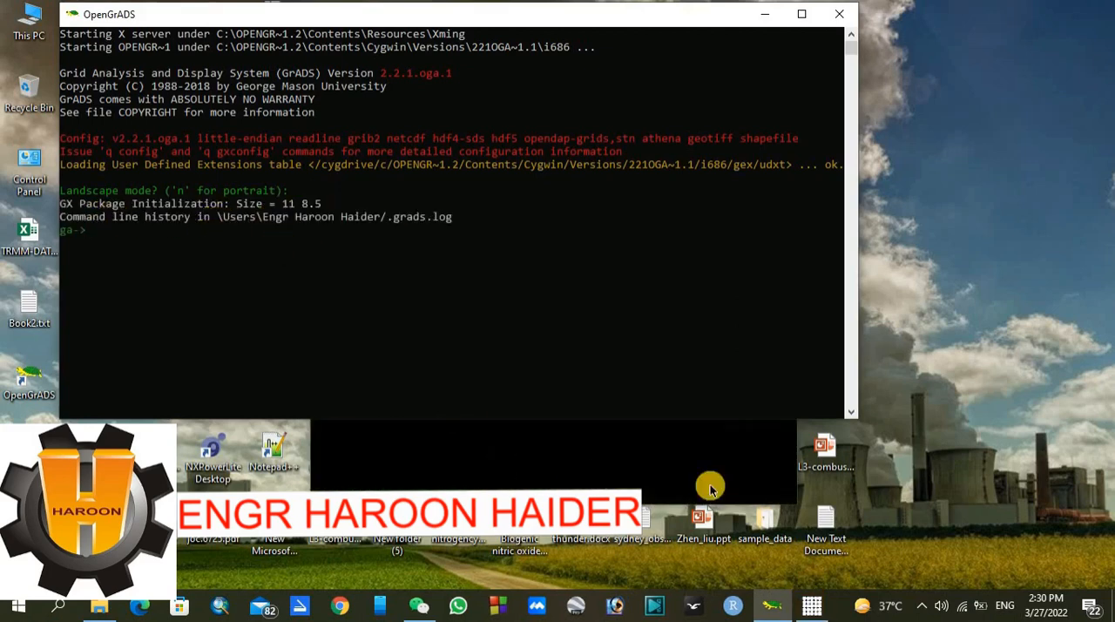
click(810, 606)
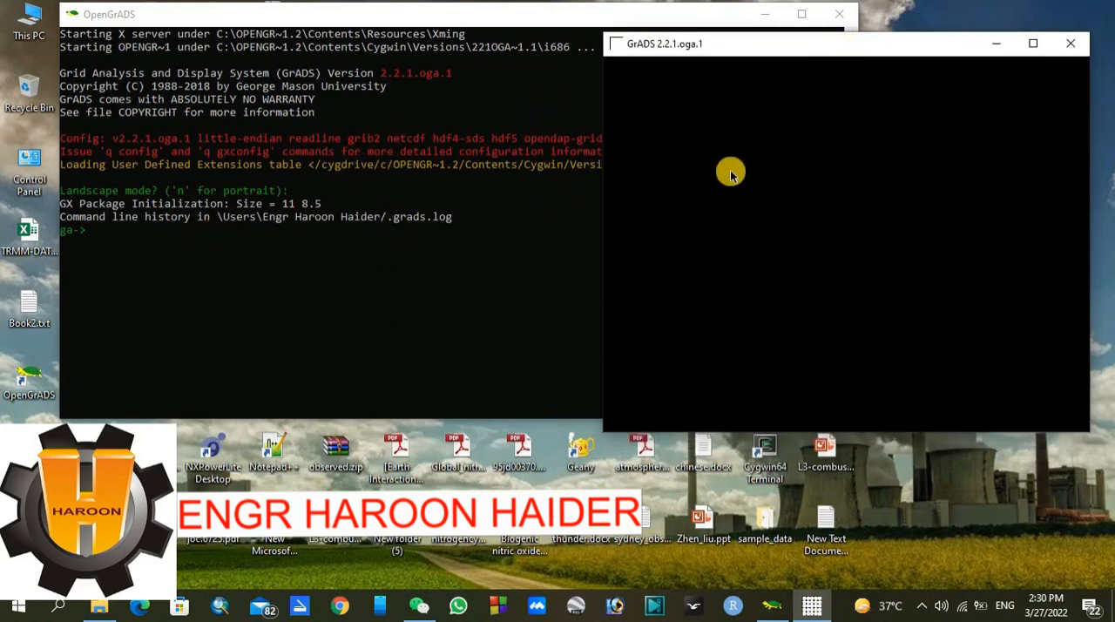
mouse_move(859, 138)
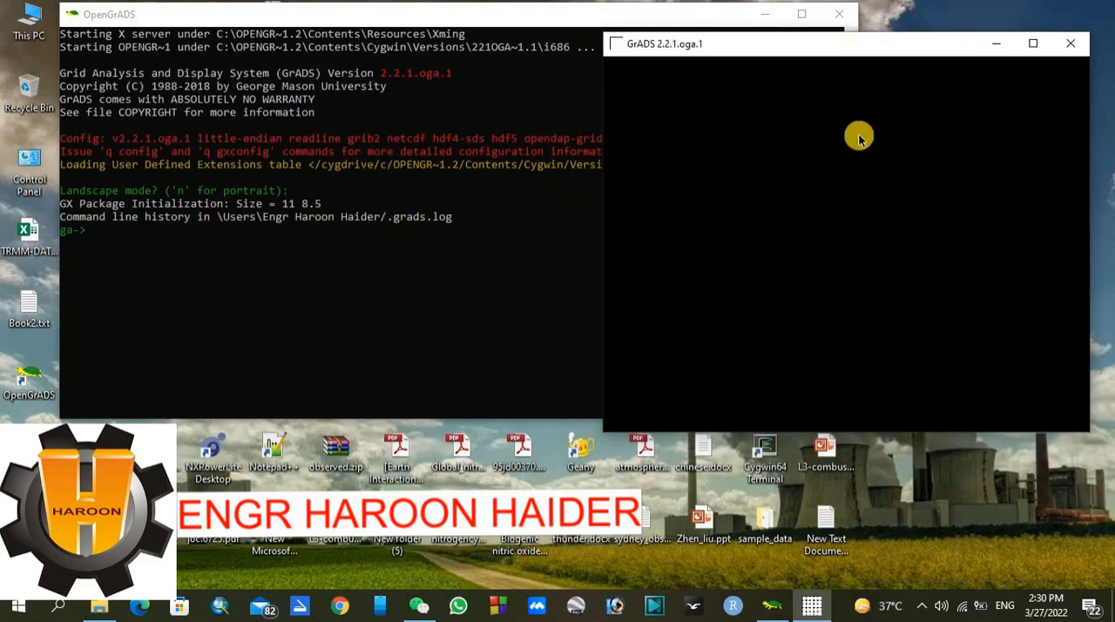
mouse_move(997, 44)
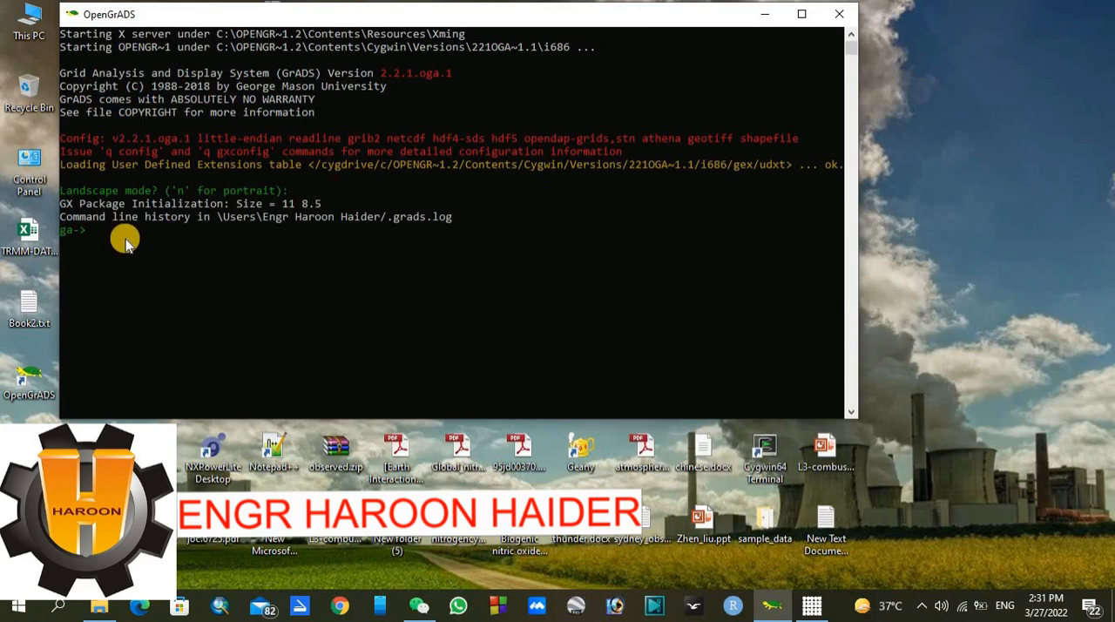
Begin the sdfopen command at the ga-> prompt.
text(sdfopen)
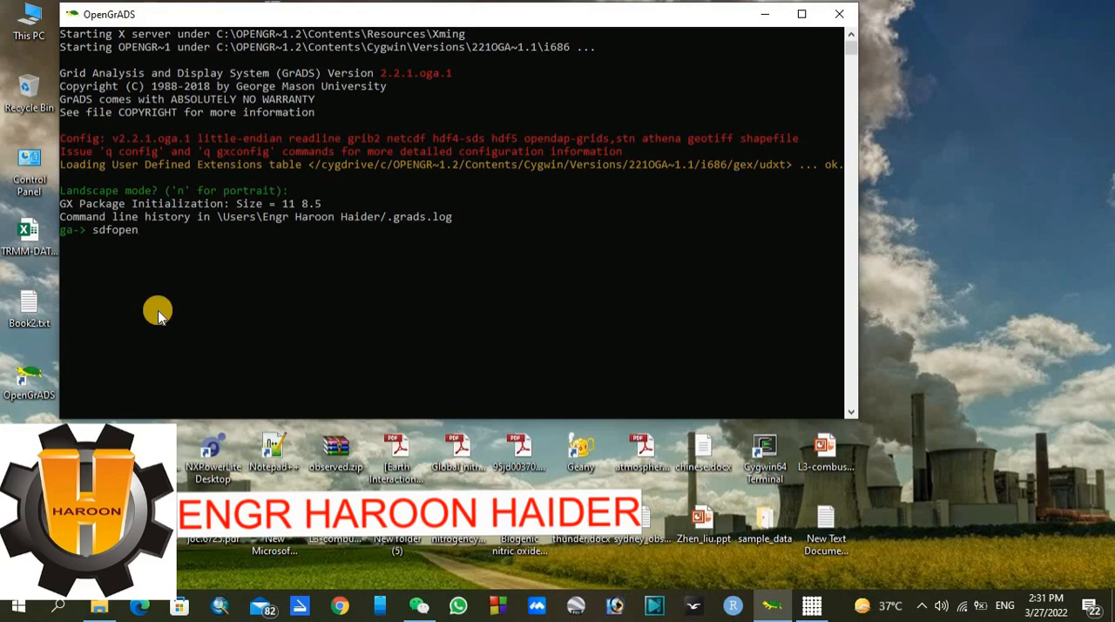
mouse_move(178, 288)
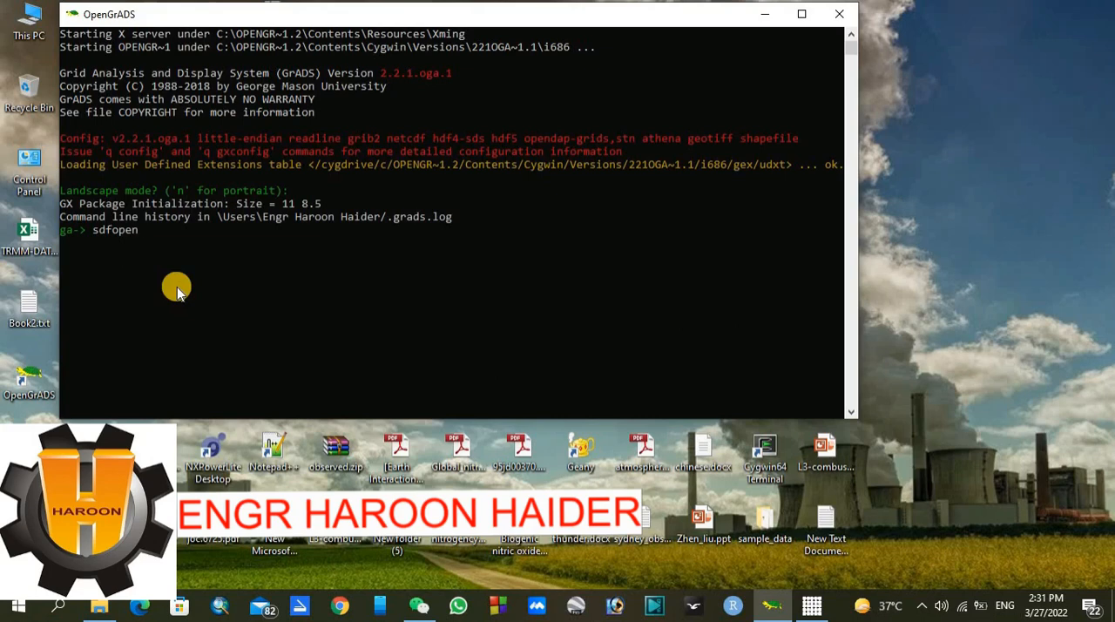
mouse_move(132, 408)
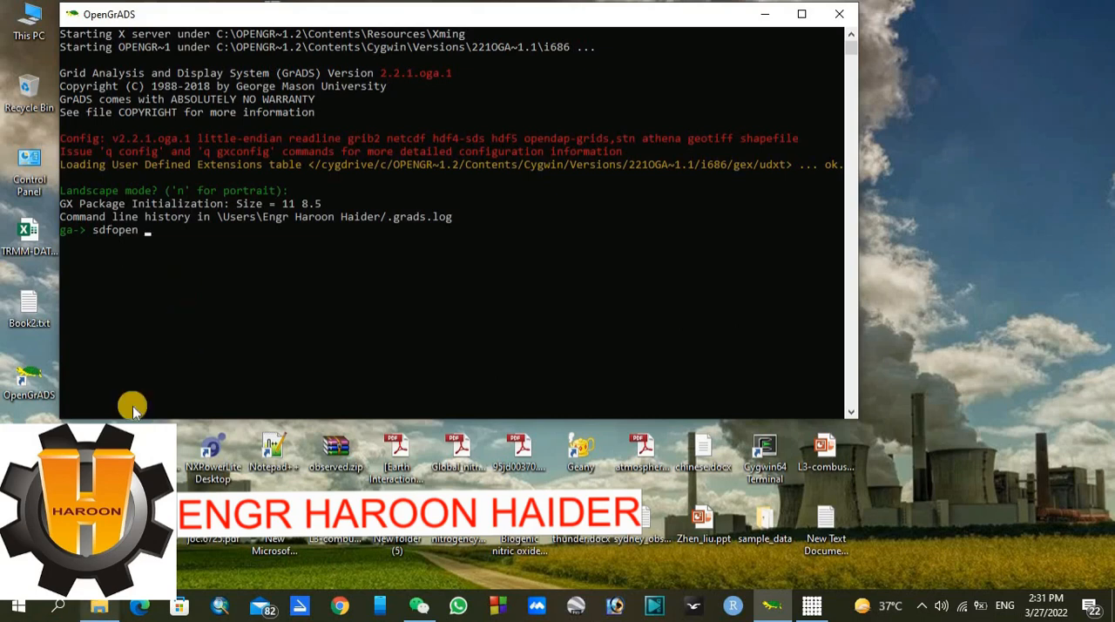
mouse_move(132, 406)
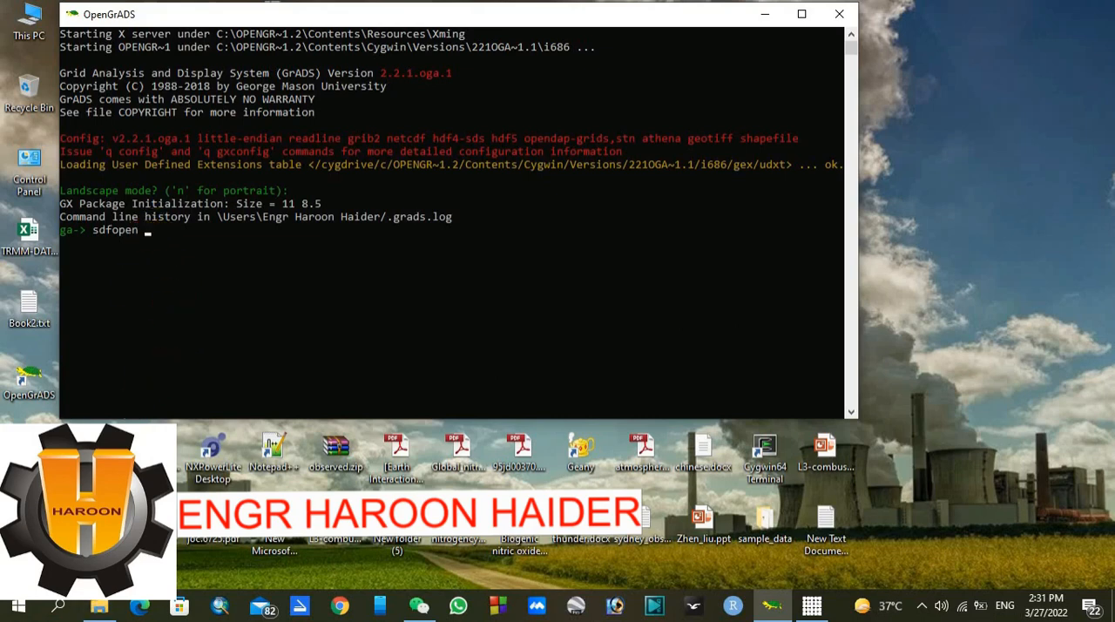
Browse This PC to the OpenGrADS-2.2 folder on Local Disk C.
click(97, 605)
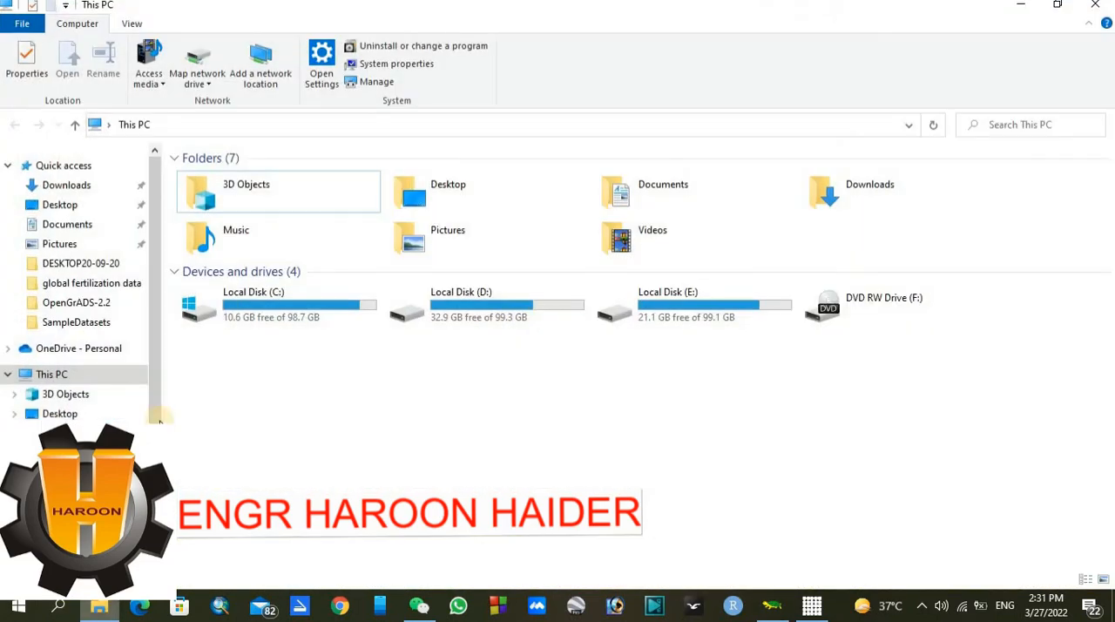
mouse_move(300, 303)
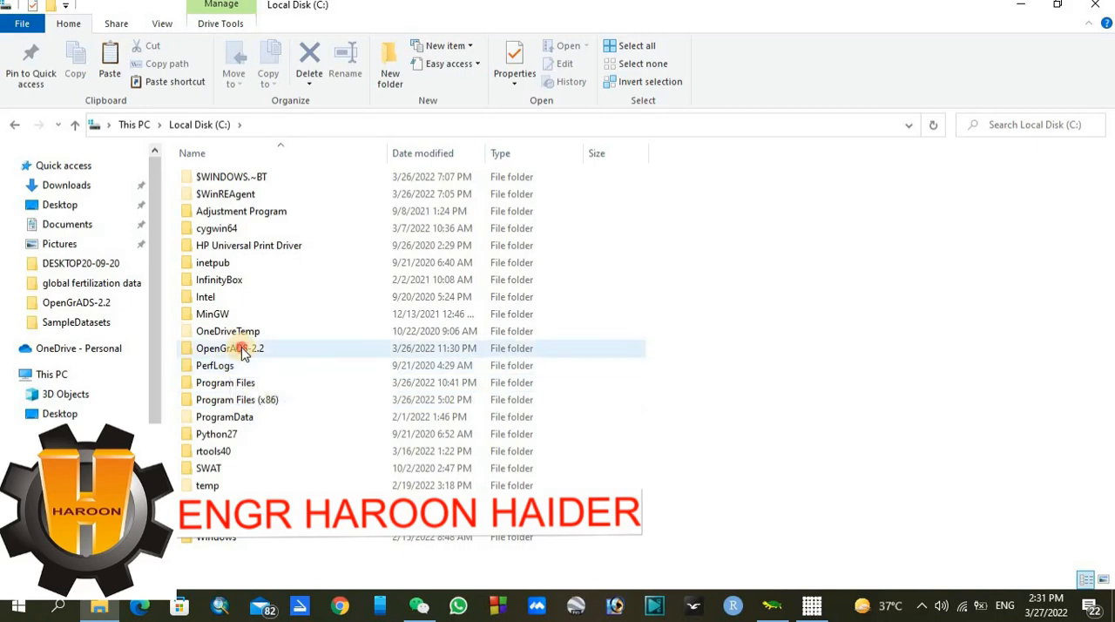
double_click(230, 348)
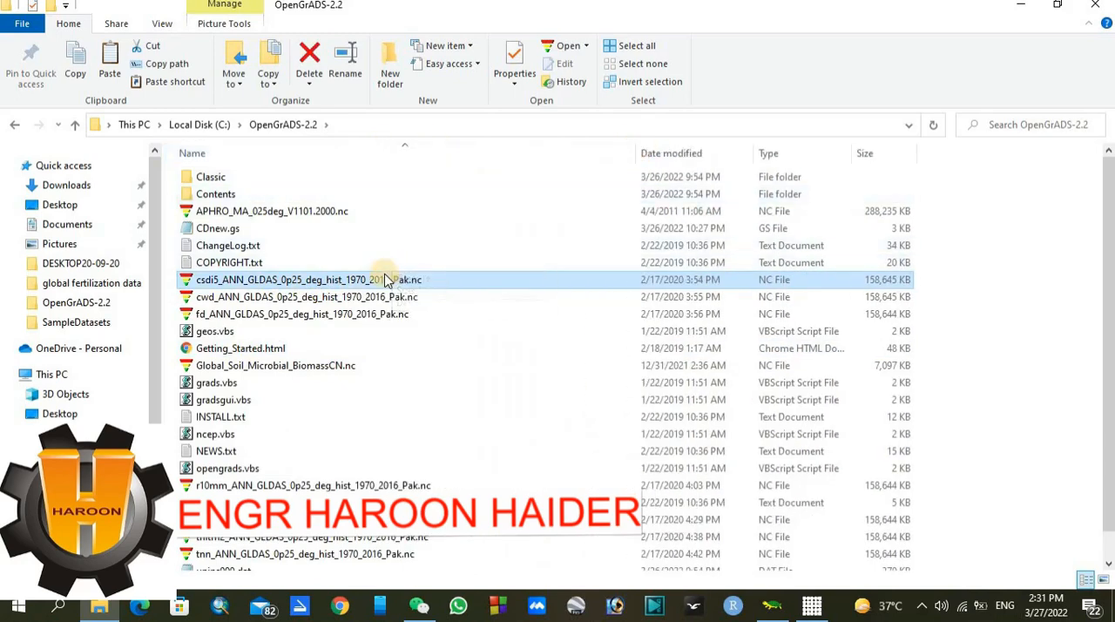
mouse_move(374, 279)
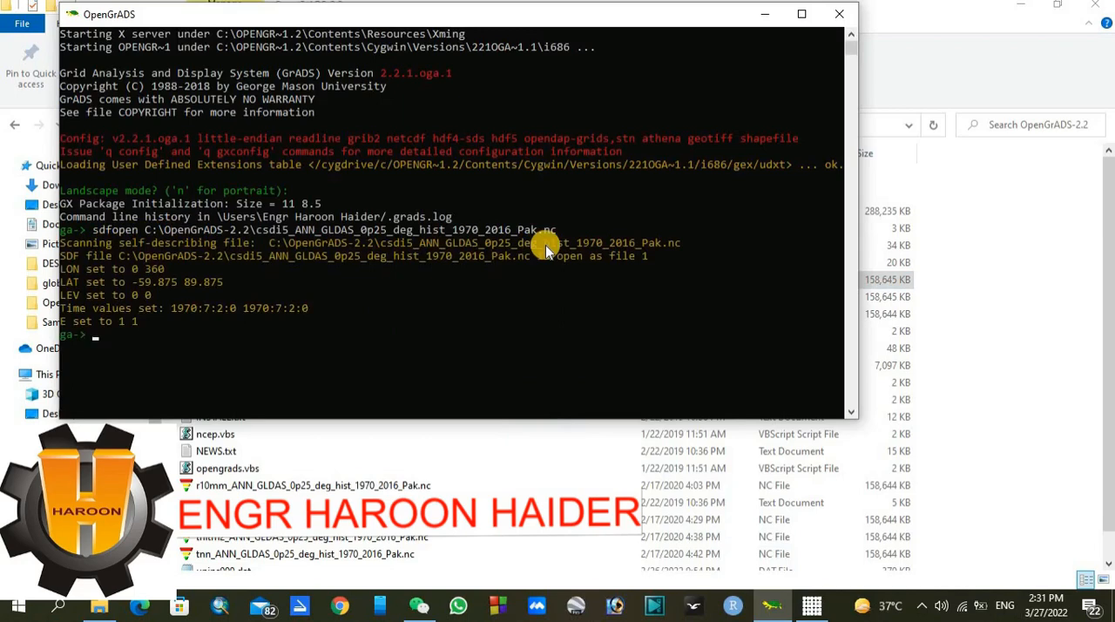
Run q ctlinfo to list the opened csdi file's grid and variable descriptor.
text(s)
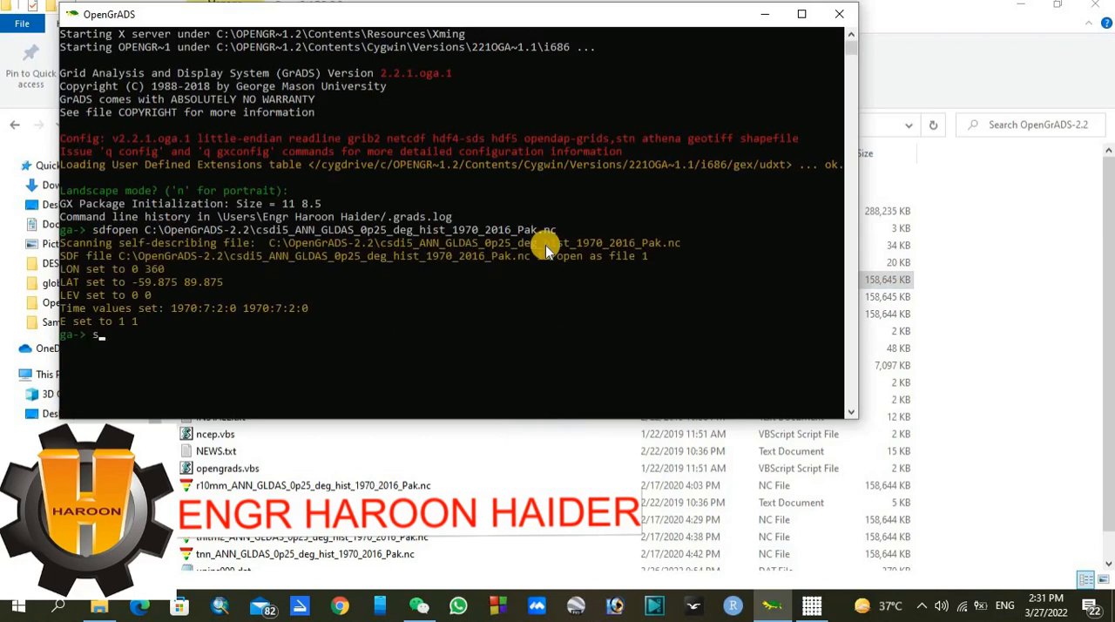
key(backspace)
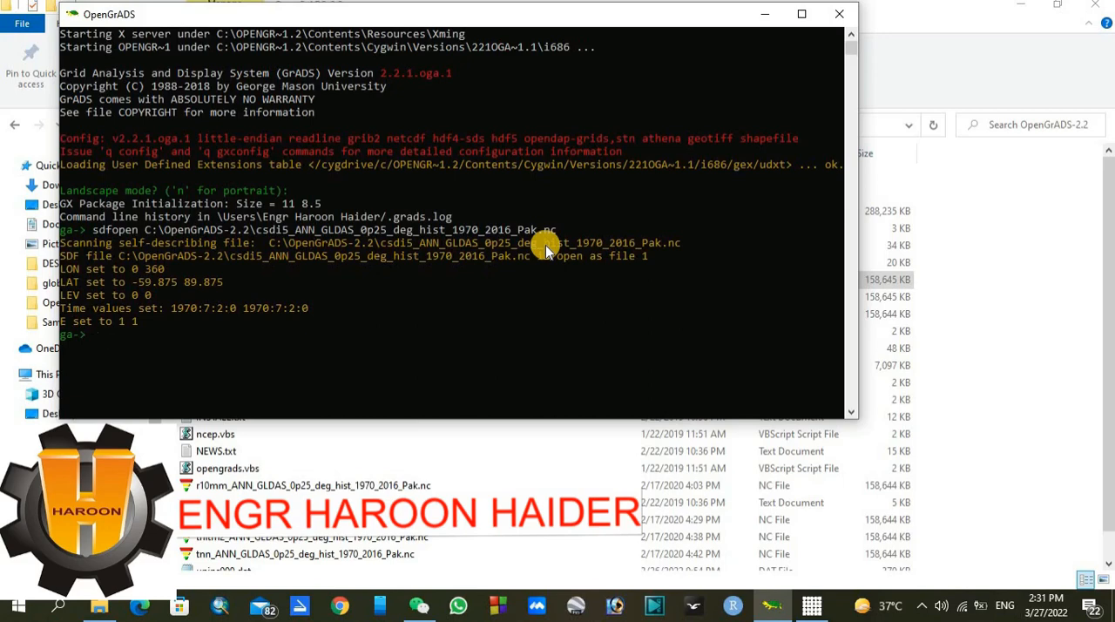
text(q)
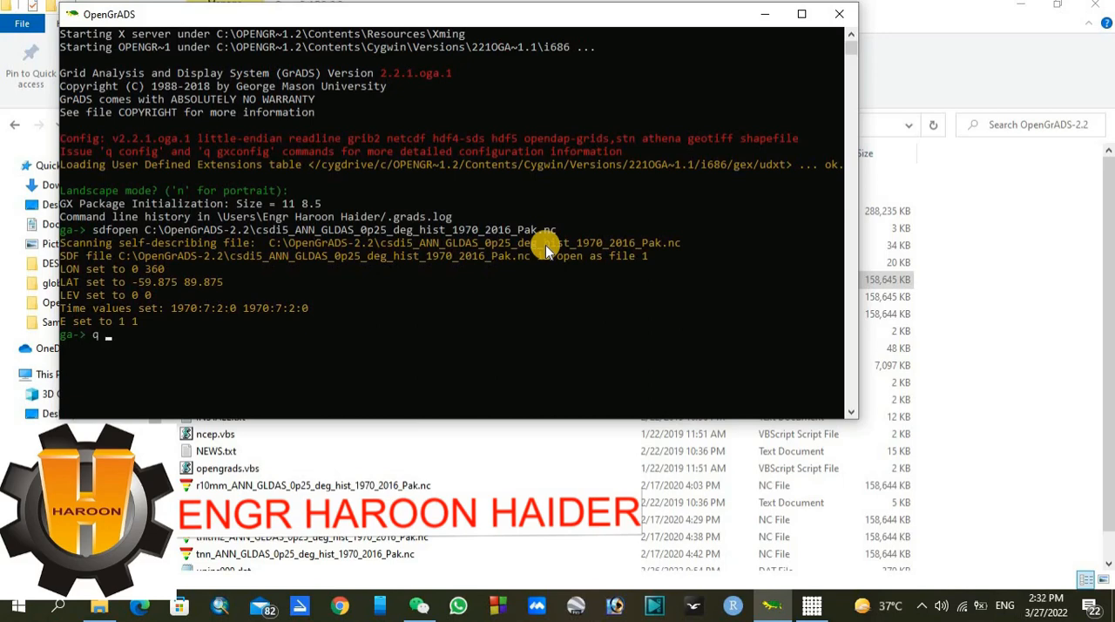
text(ctl)
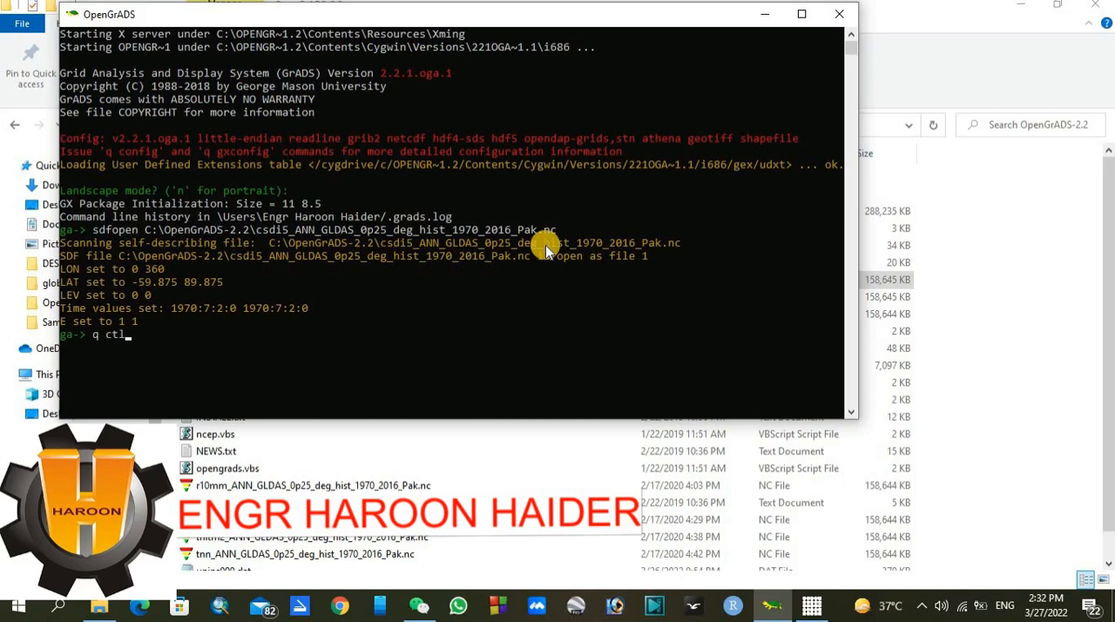
text(info)
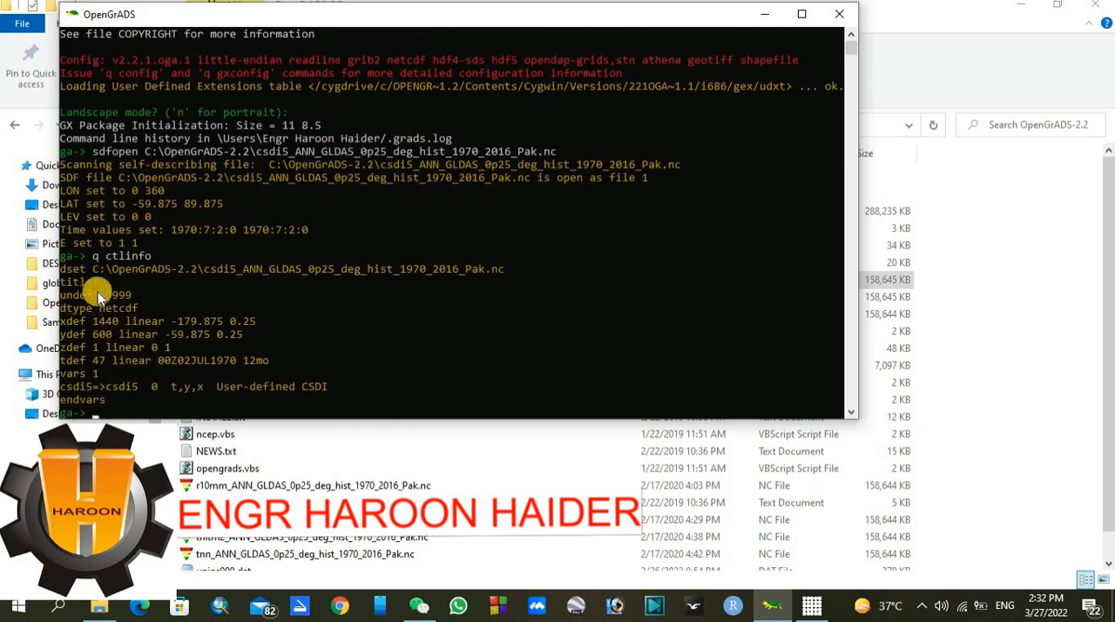
mouse_move(254, 363)
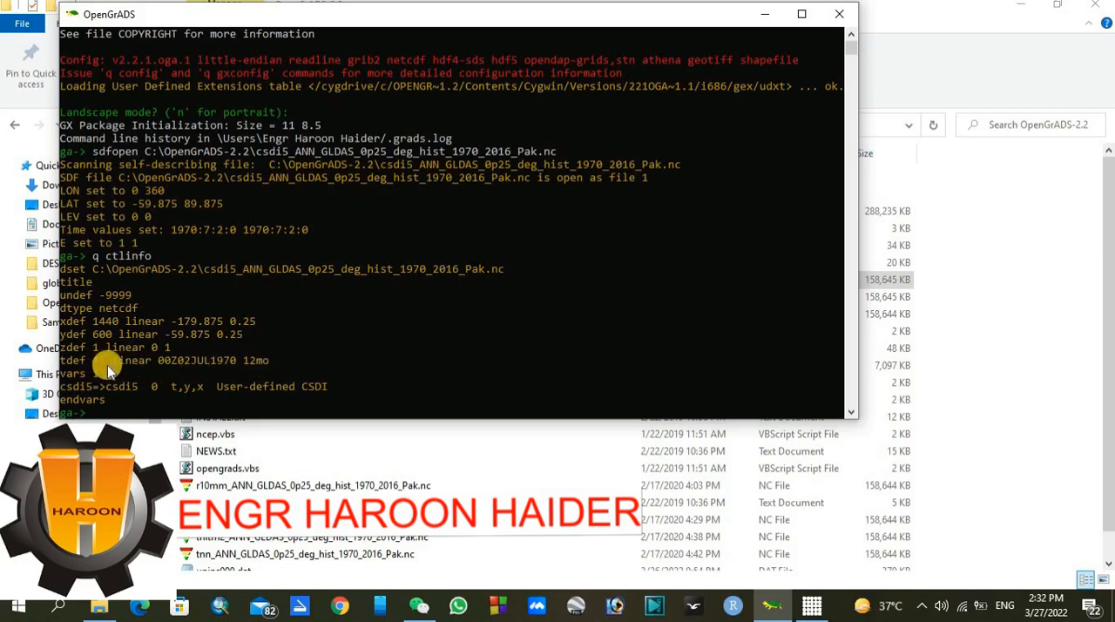
mouse_move(96, 366)
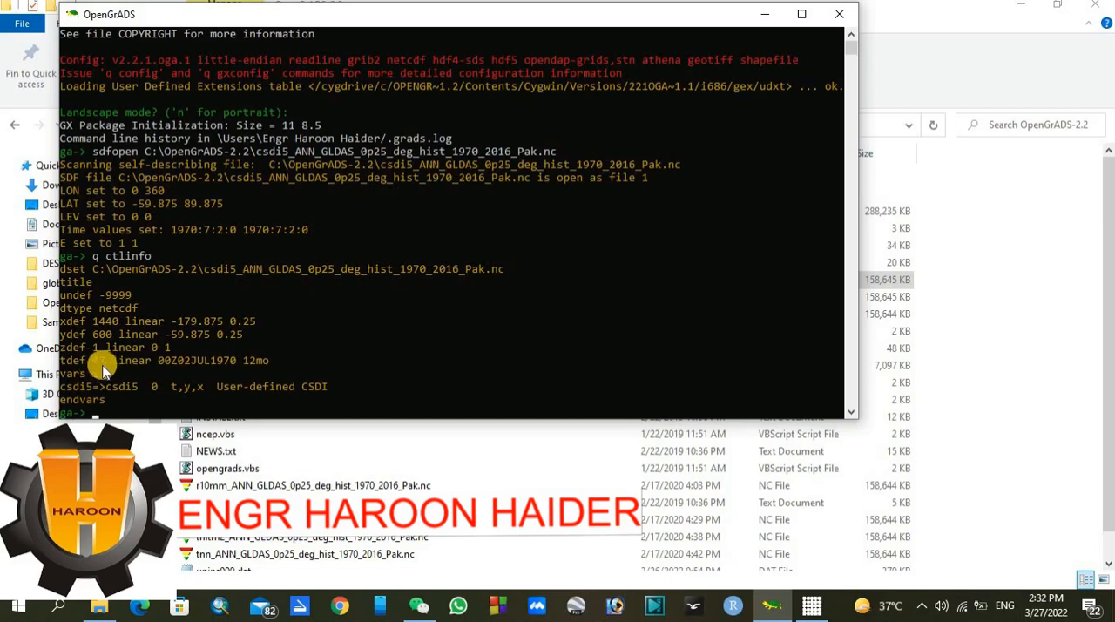
scroll(down, 3)
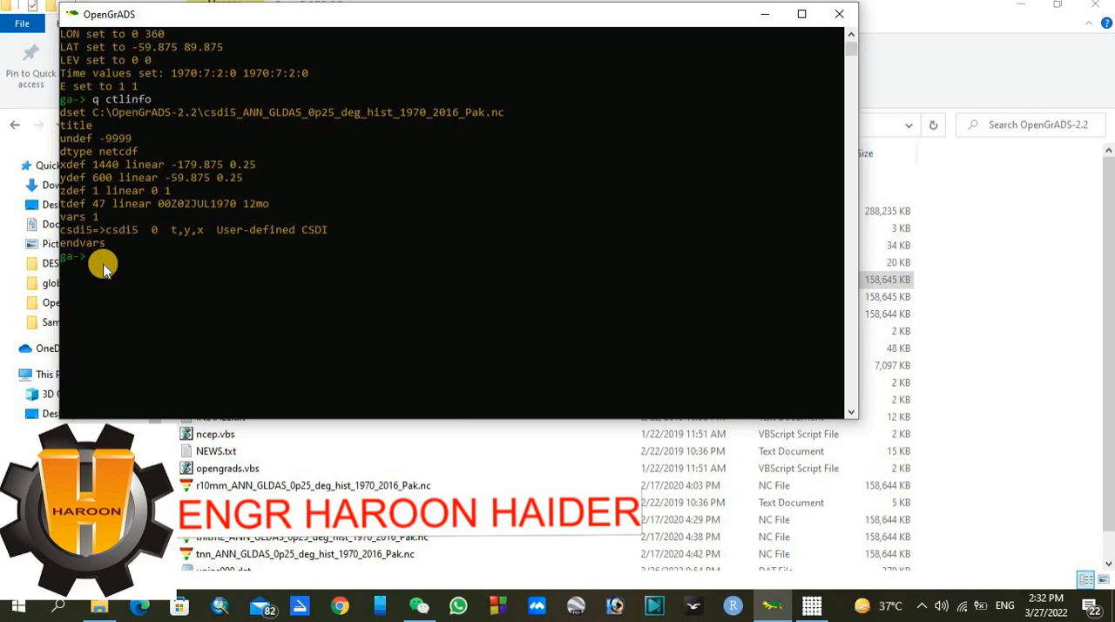
Set latitude 20–40 and longitude 60–80 to frame Pakistan.
text(set)
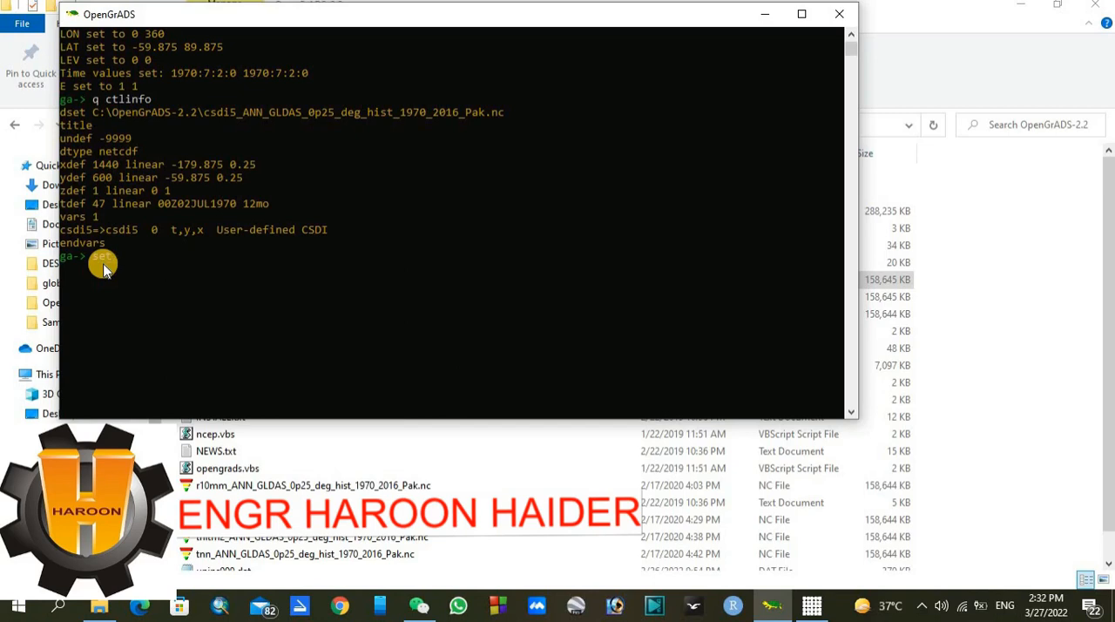
text(set lat)
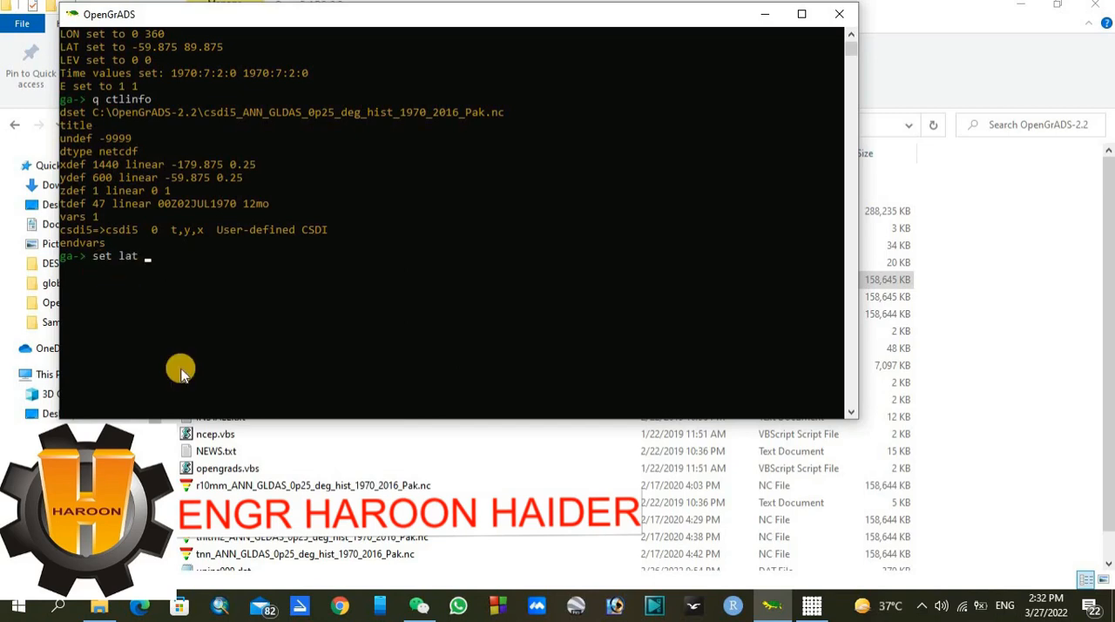
text(20)
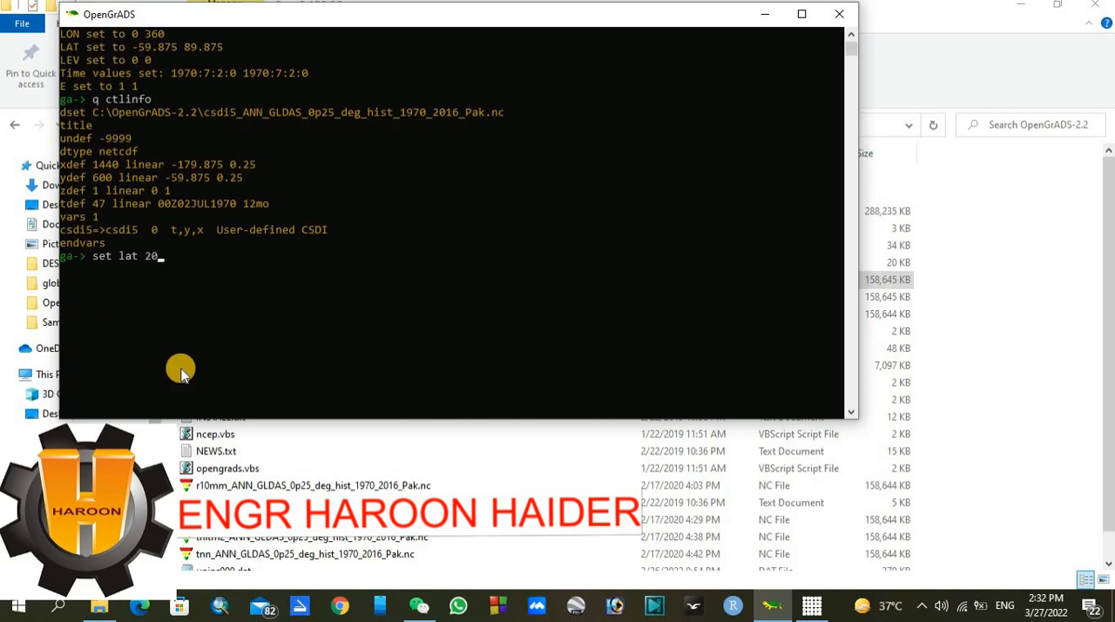
text(40)
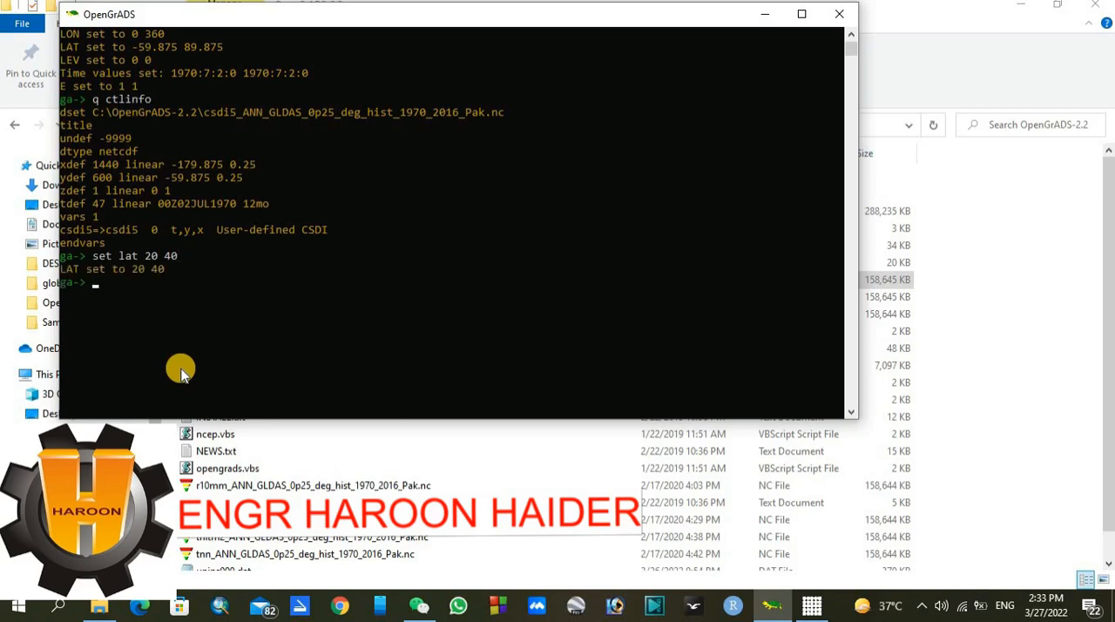
text(set)
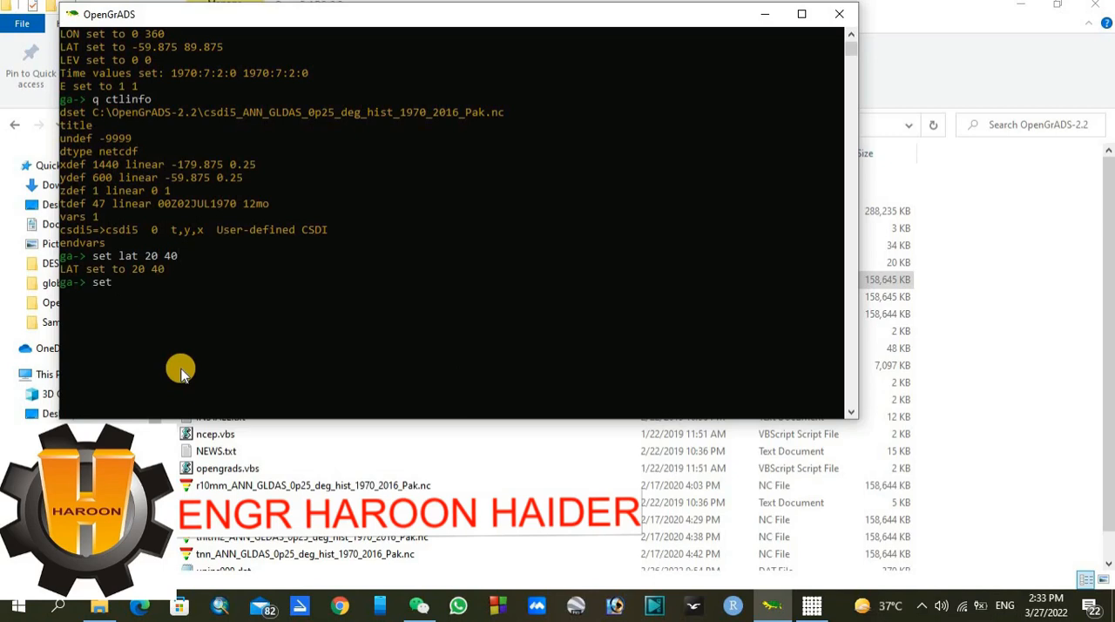
text(lon)
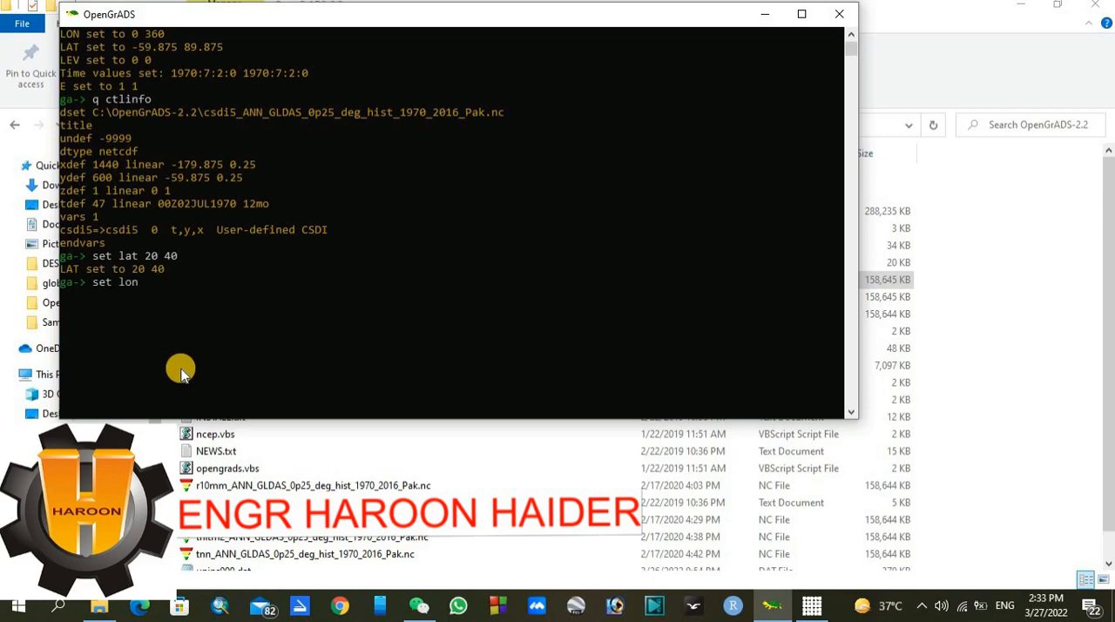
text(6)
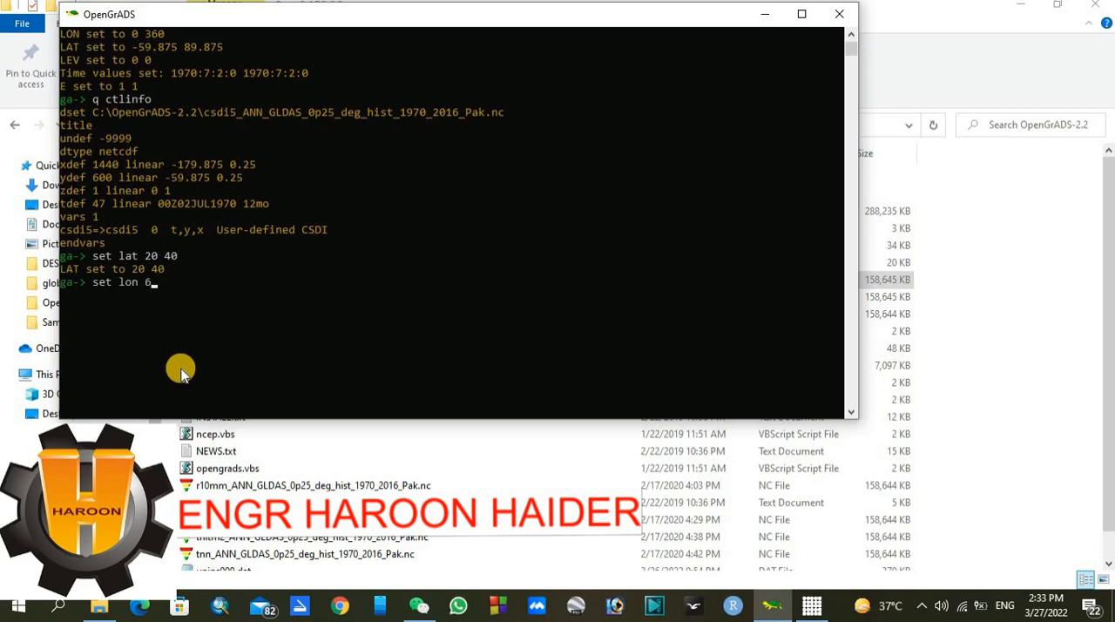
text(0 80)
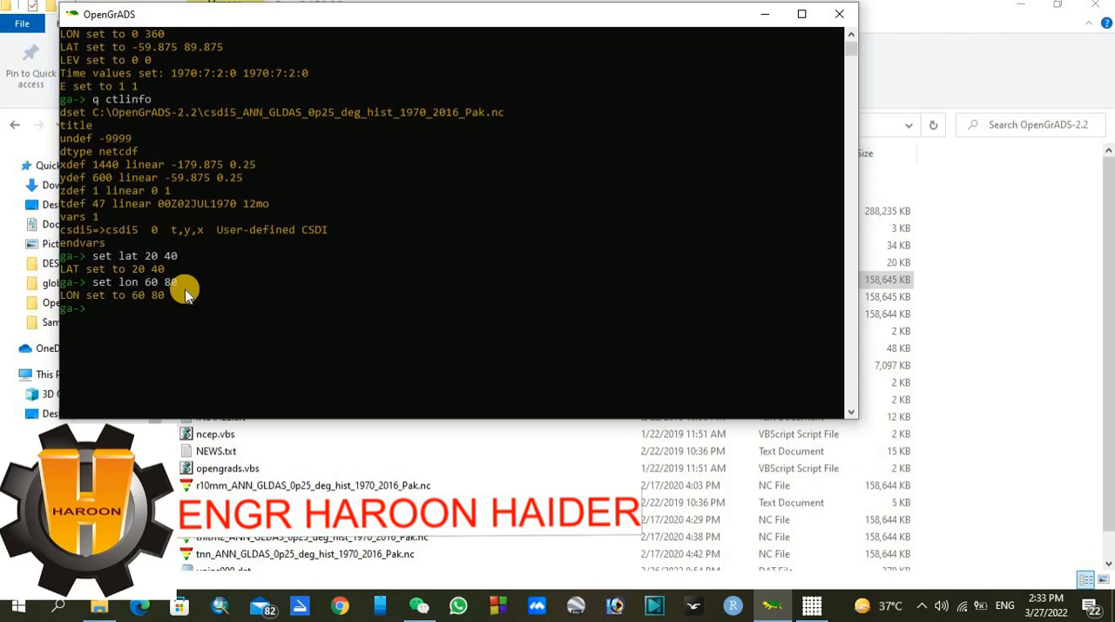
Step the time index through t 1 and t 4, leaving it at t 47 (2016).
text(set t 1)
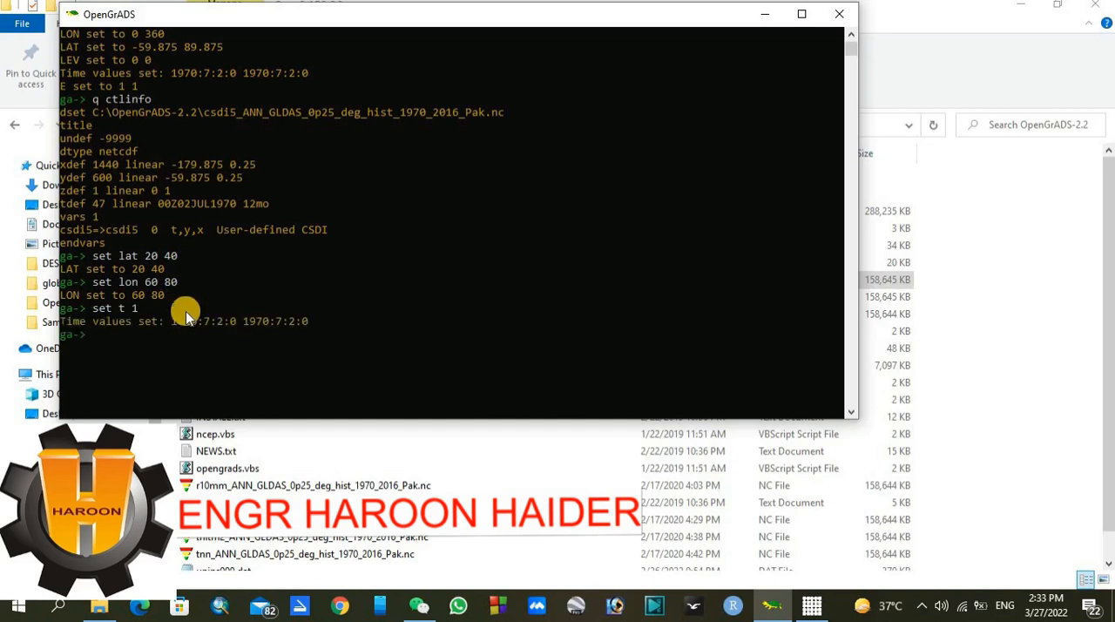
mouse_move(189, 329)
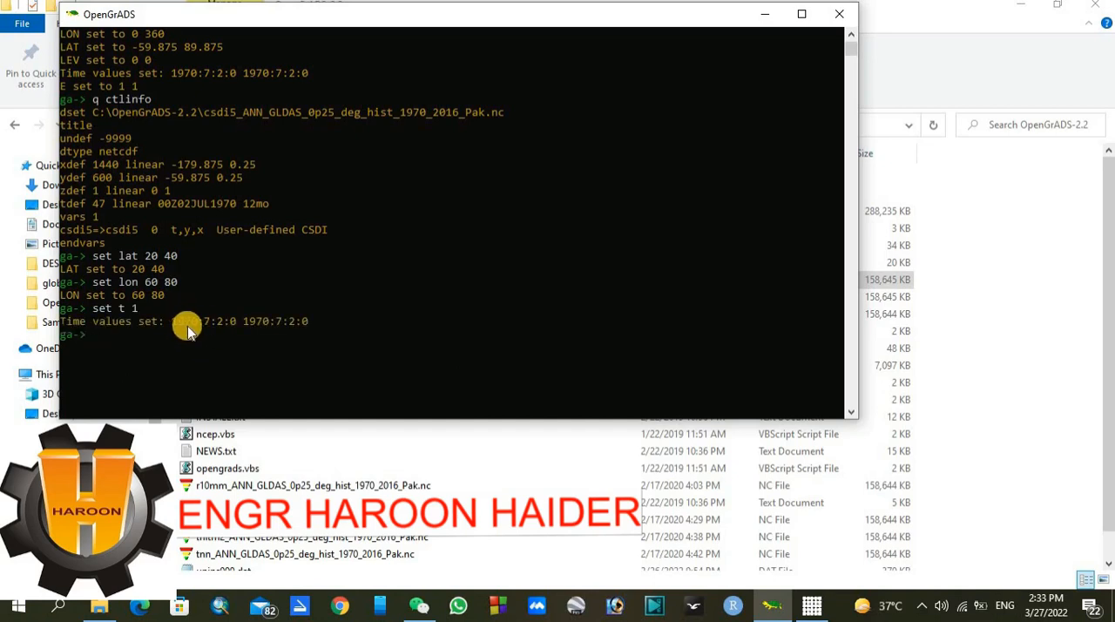
mouse_move(166, 335)
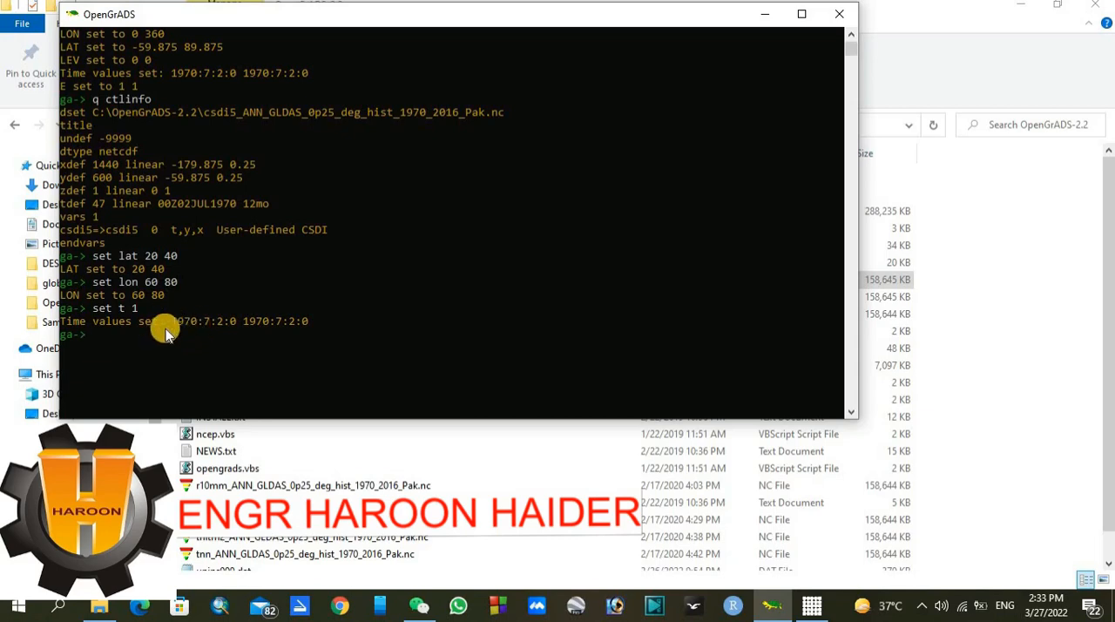
mouse_move(213, 335)
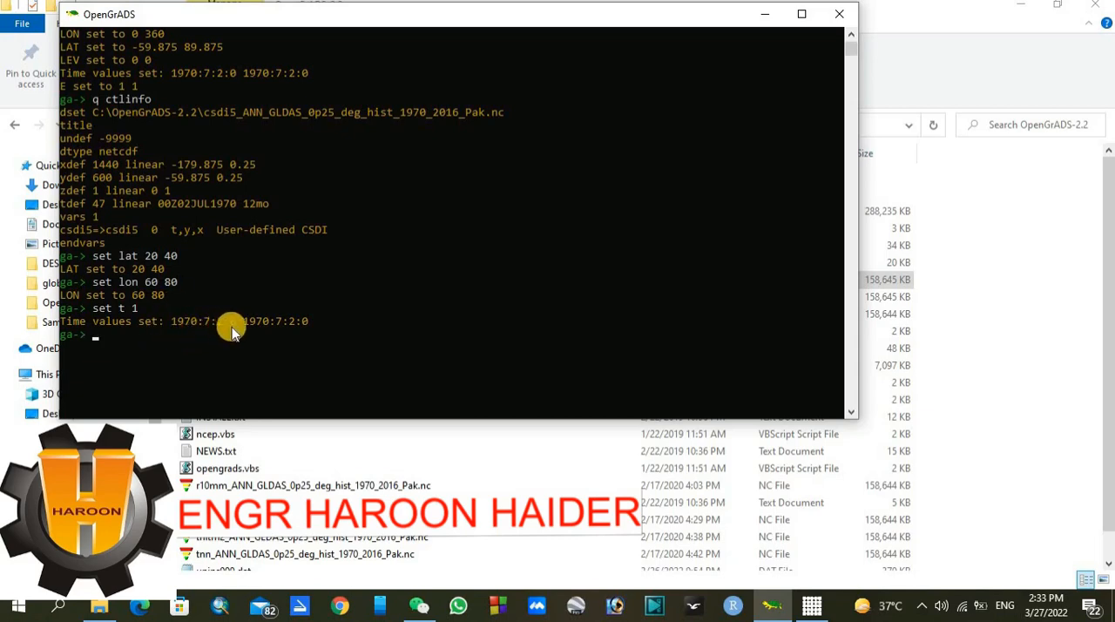
mouse_move(212, 331)
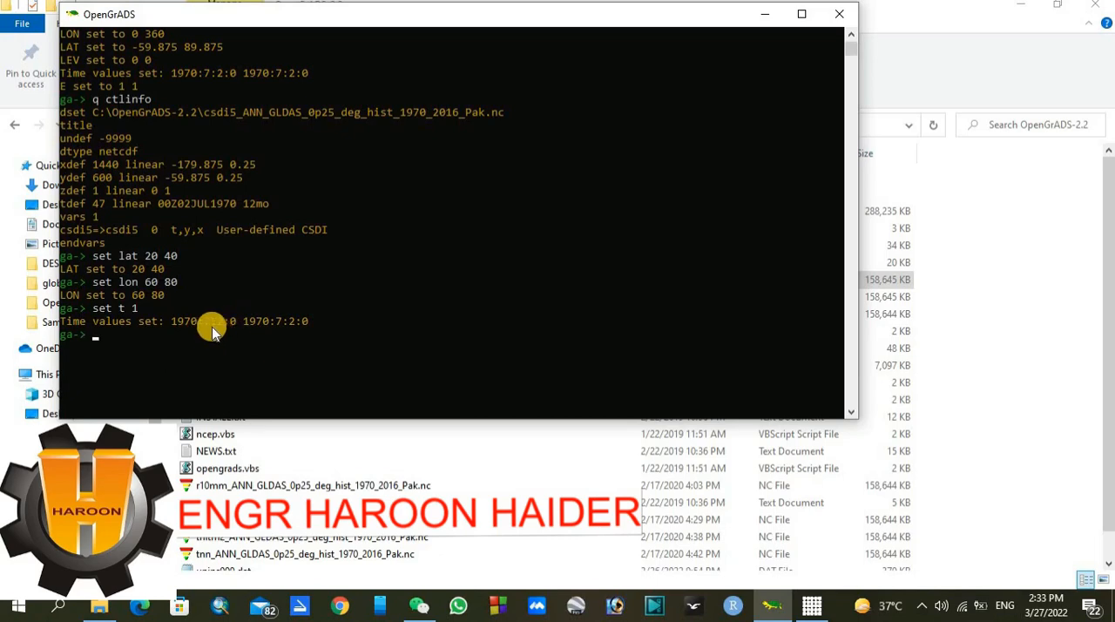
mouse_move(160, 322)
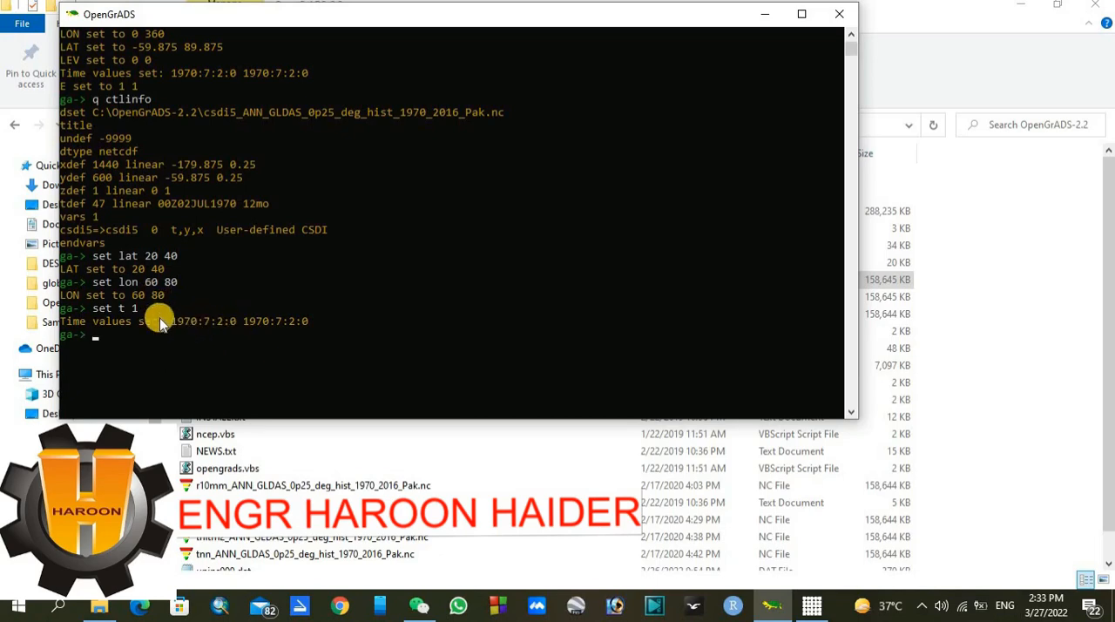
mouse_move(192, 334)
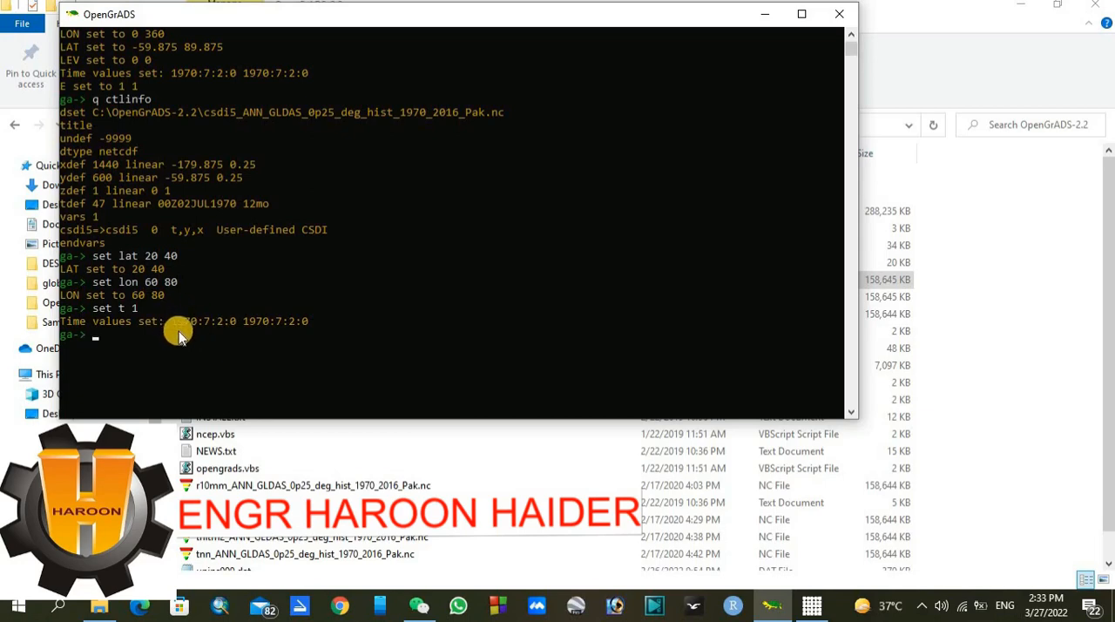
mouse_move(113, 340)
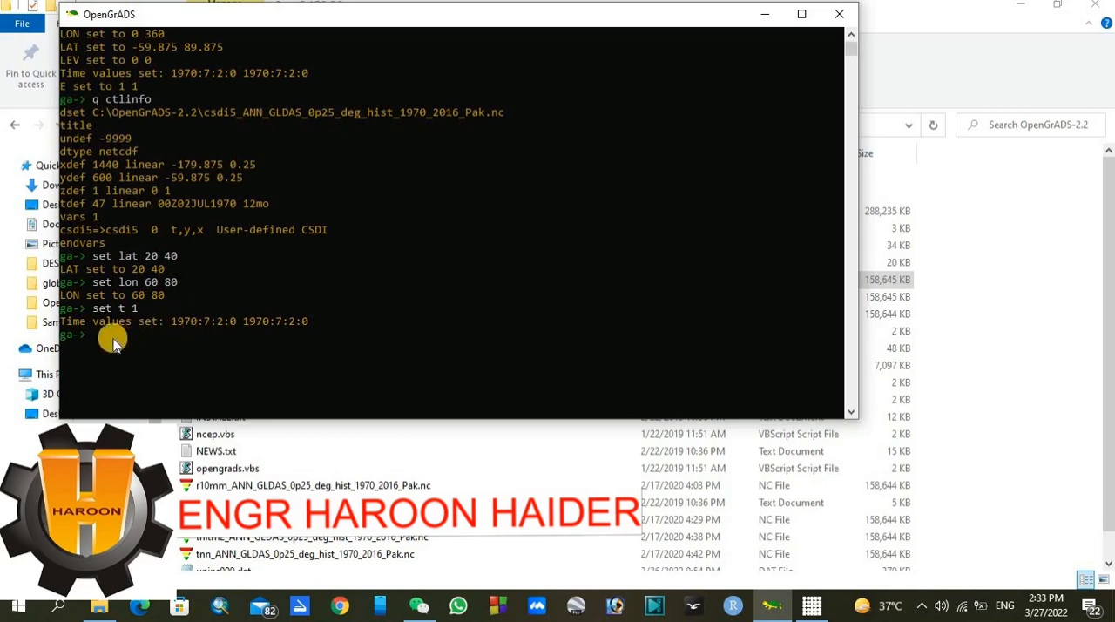
text(set)
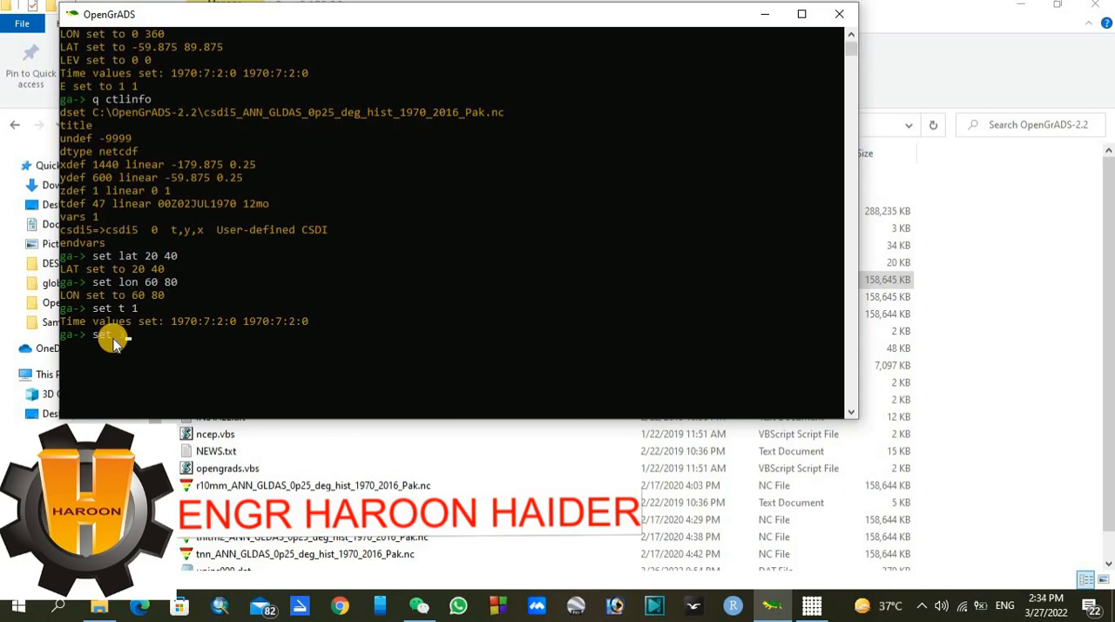
text(4)
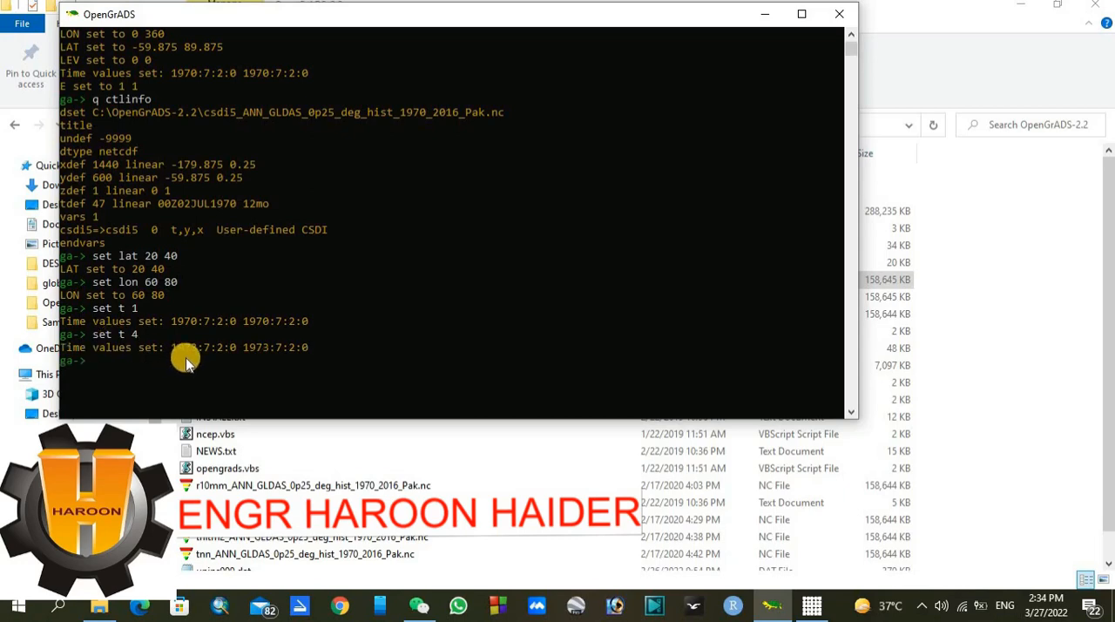
mouse_move(189, 338)
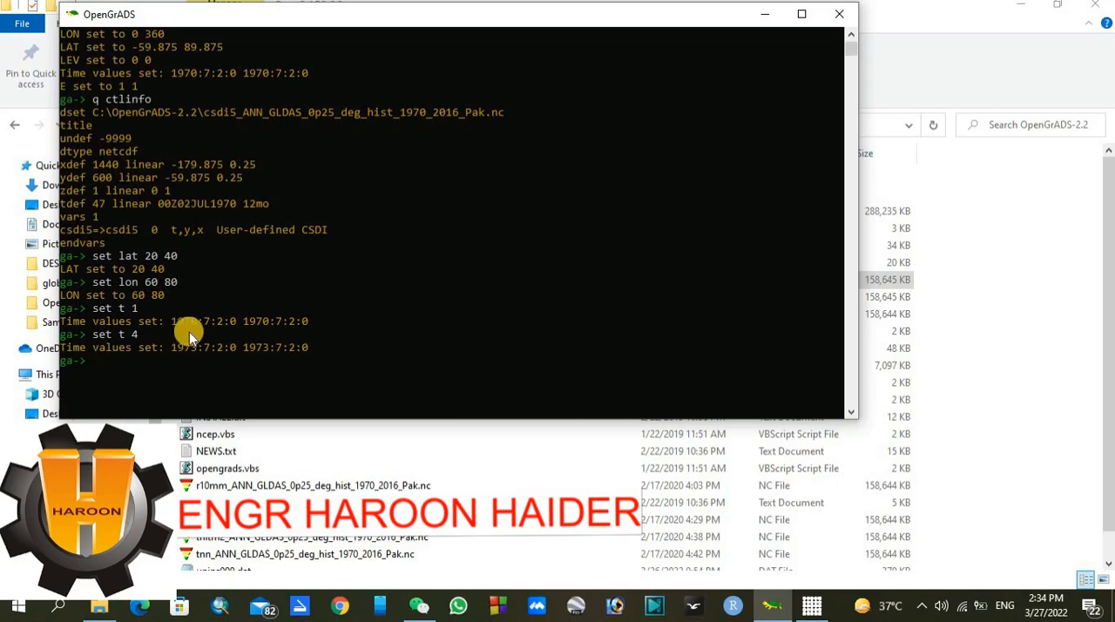
mouse_move(153, 346)
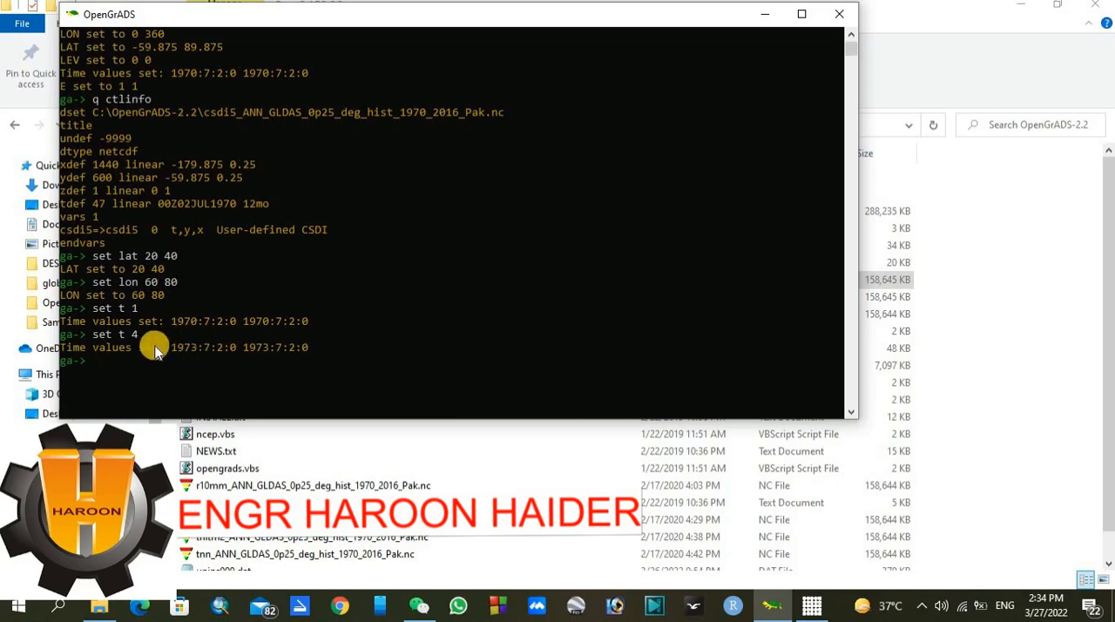
mouse_move(103, 375)
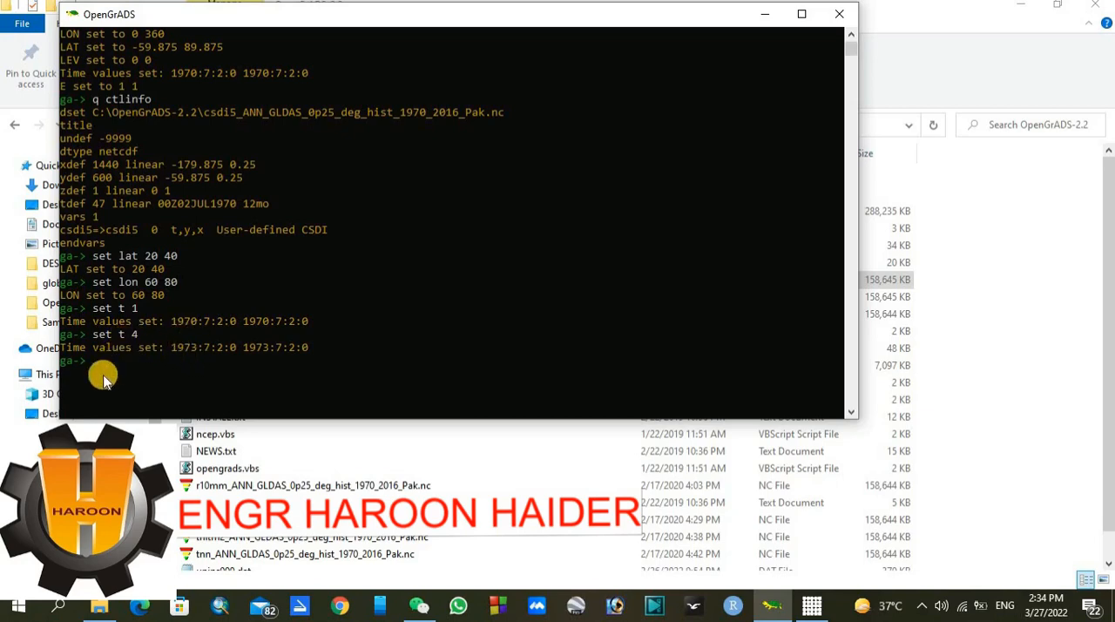
text(set)
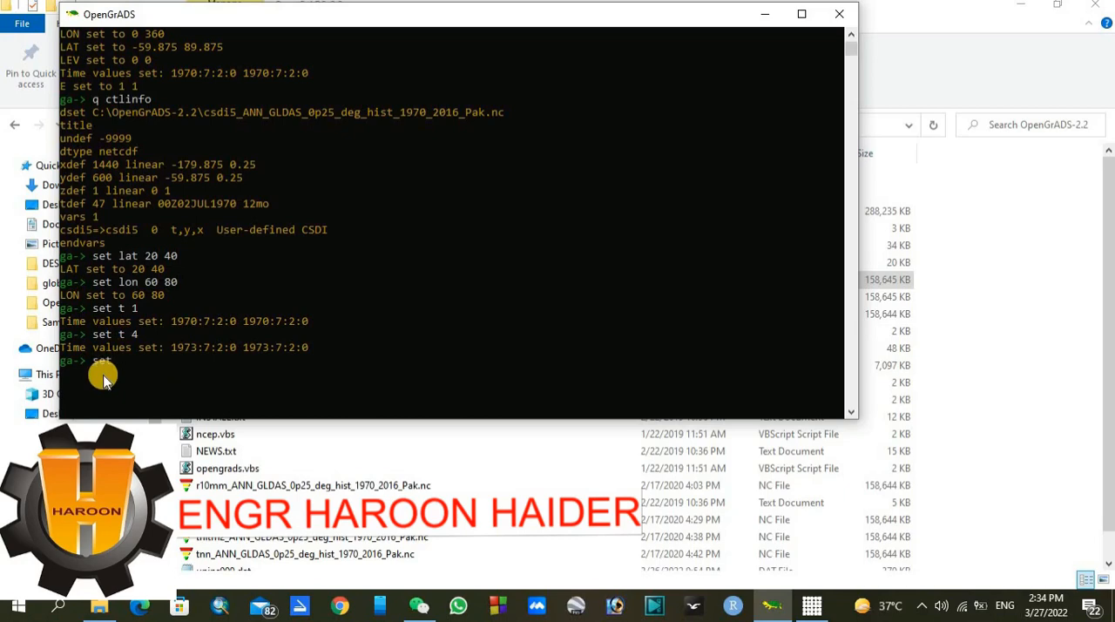
text(t 47)
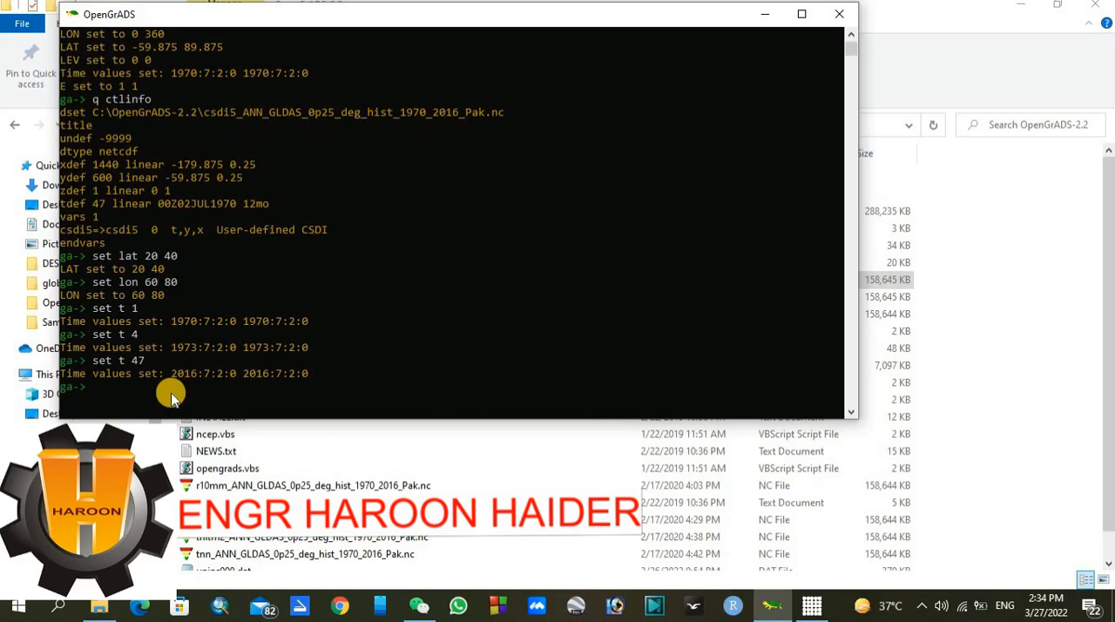
Define variable=ave(csdi5,t=1,t=47) to average CSDI over all 47 years.
text(d)
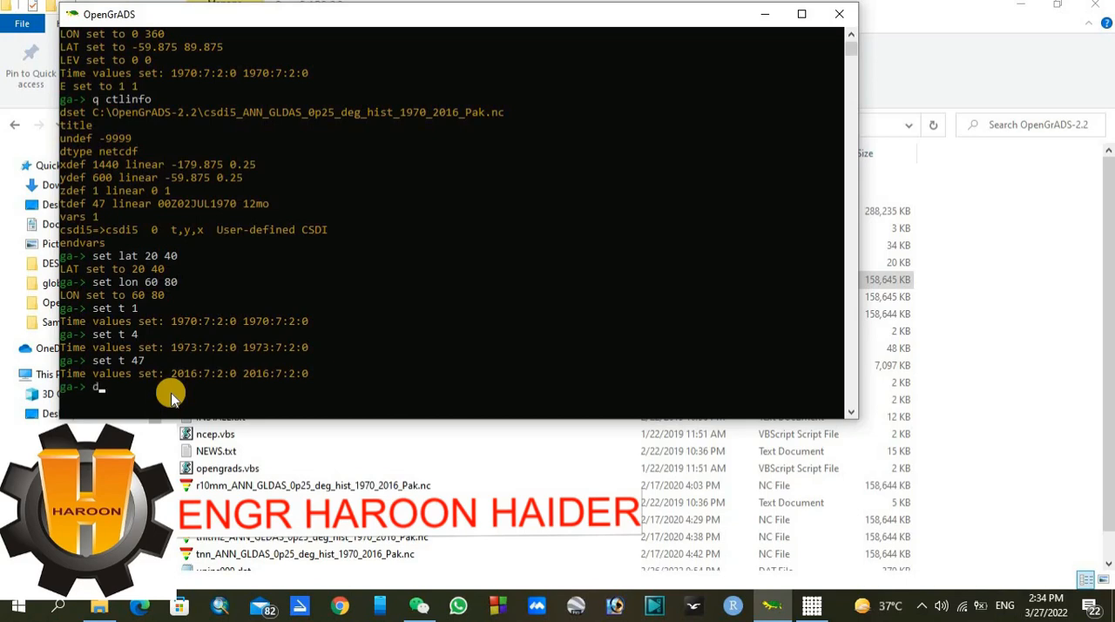
text(efine)
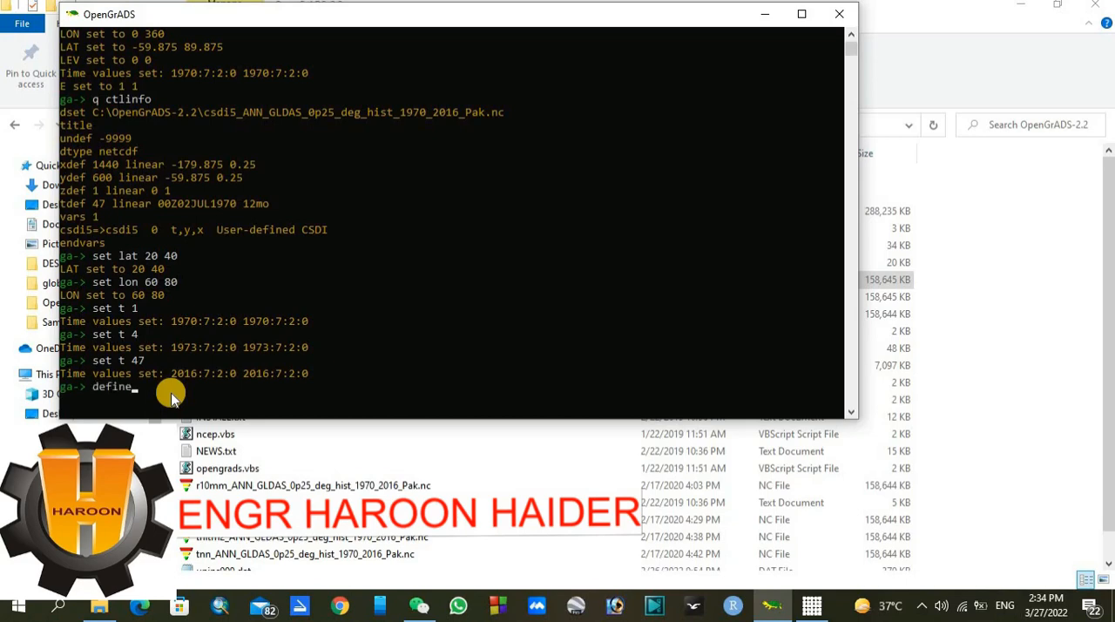
text(variable=)
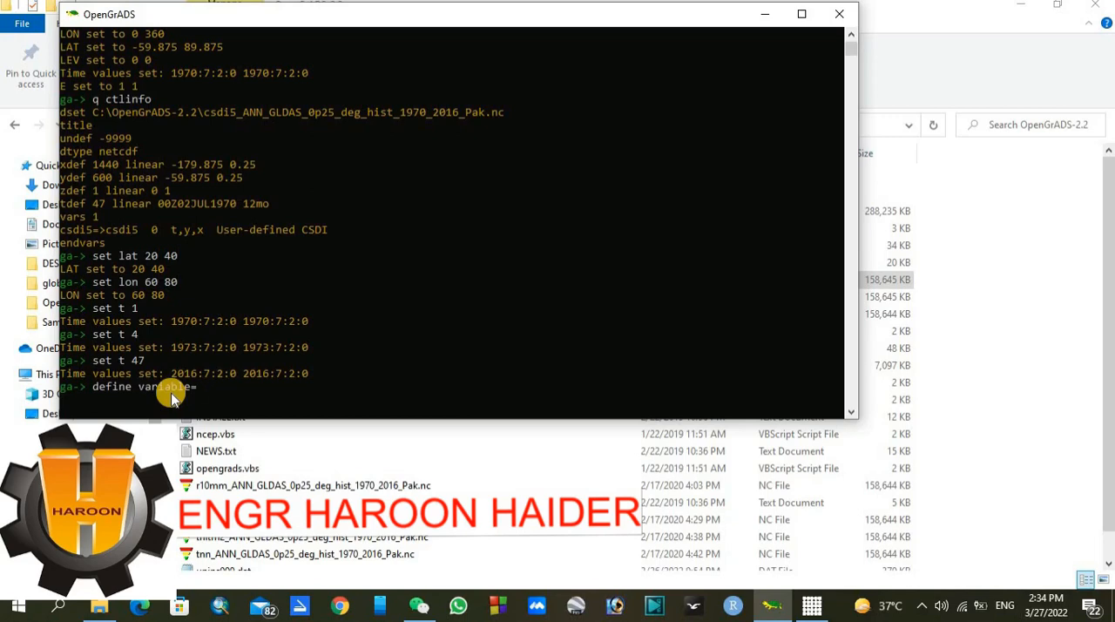
text(ave)
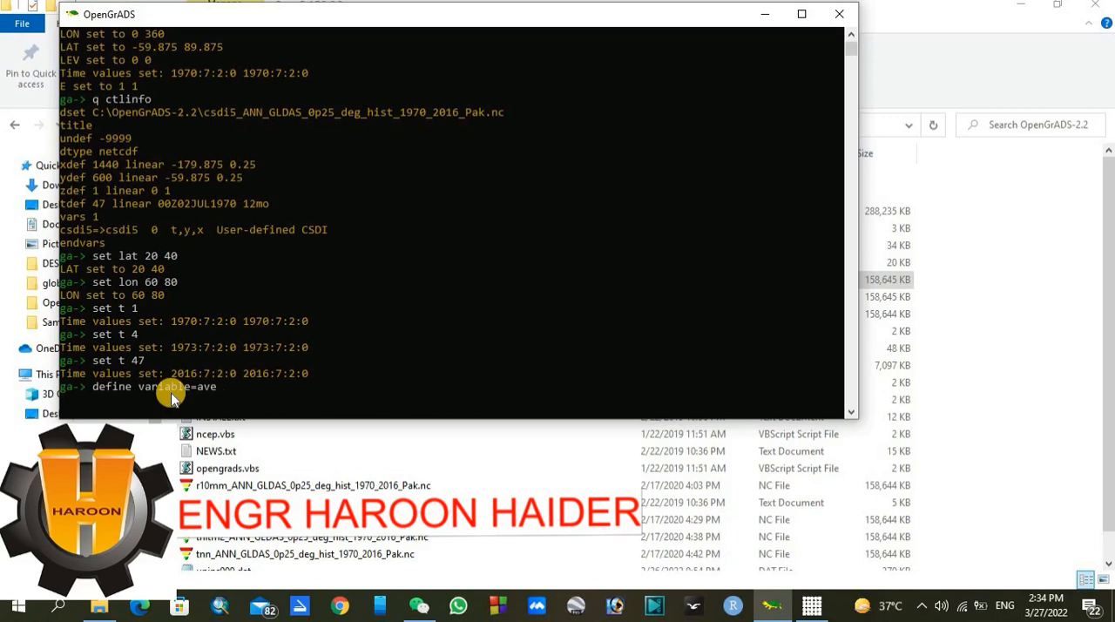
text(()
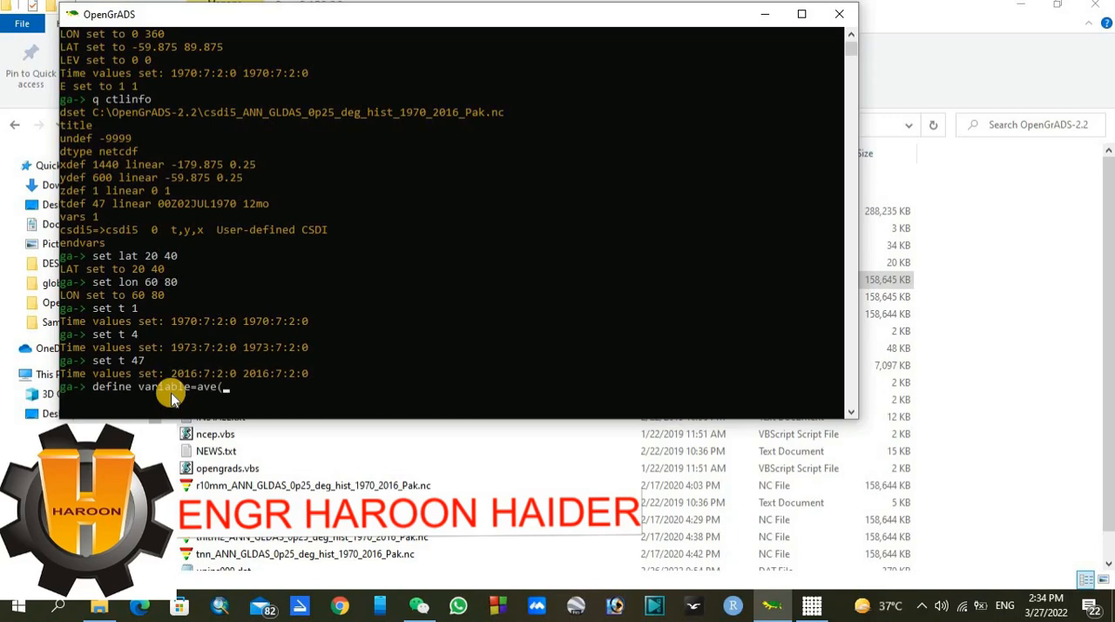
text(cds)
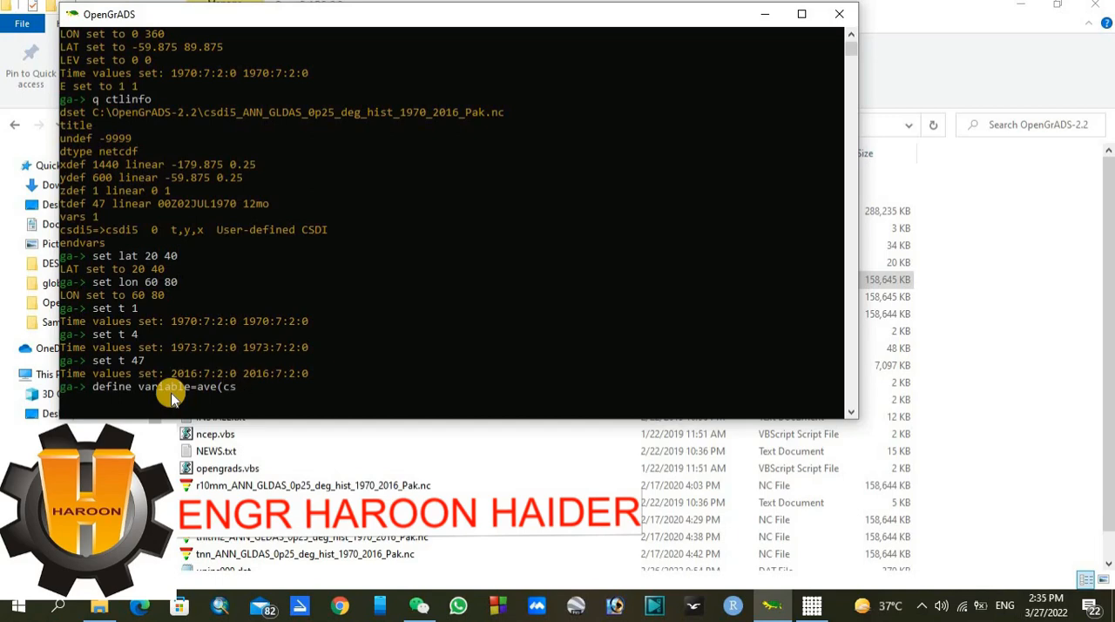
mouse_move(171, 364)
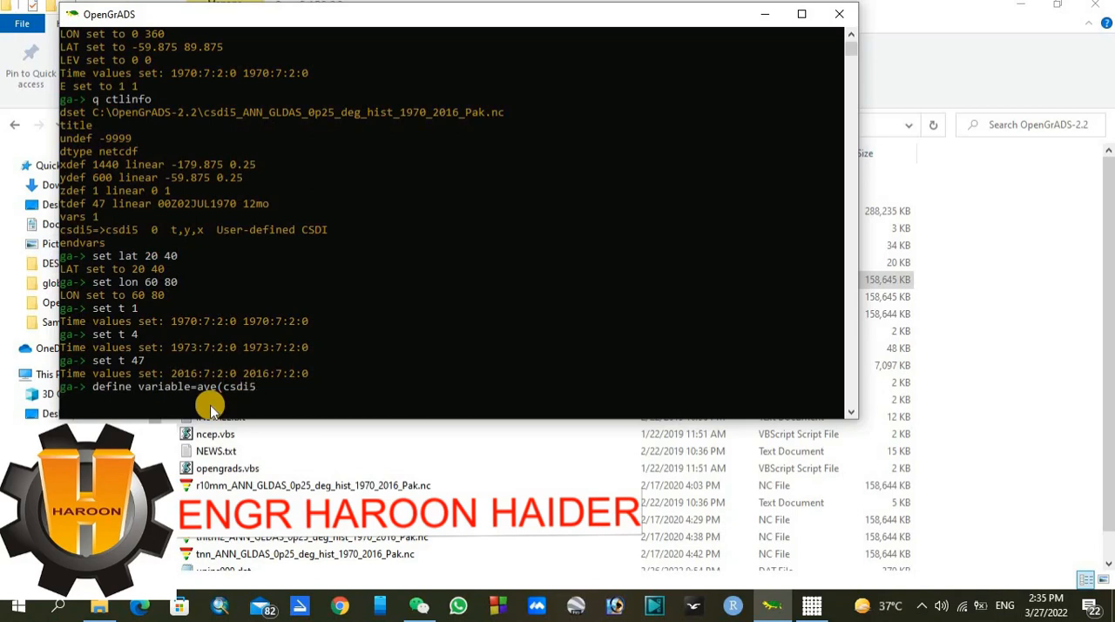
text(,)
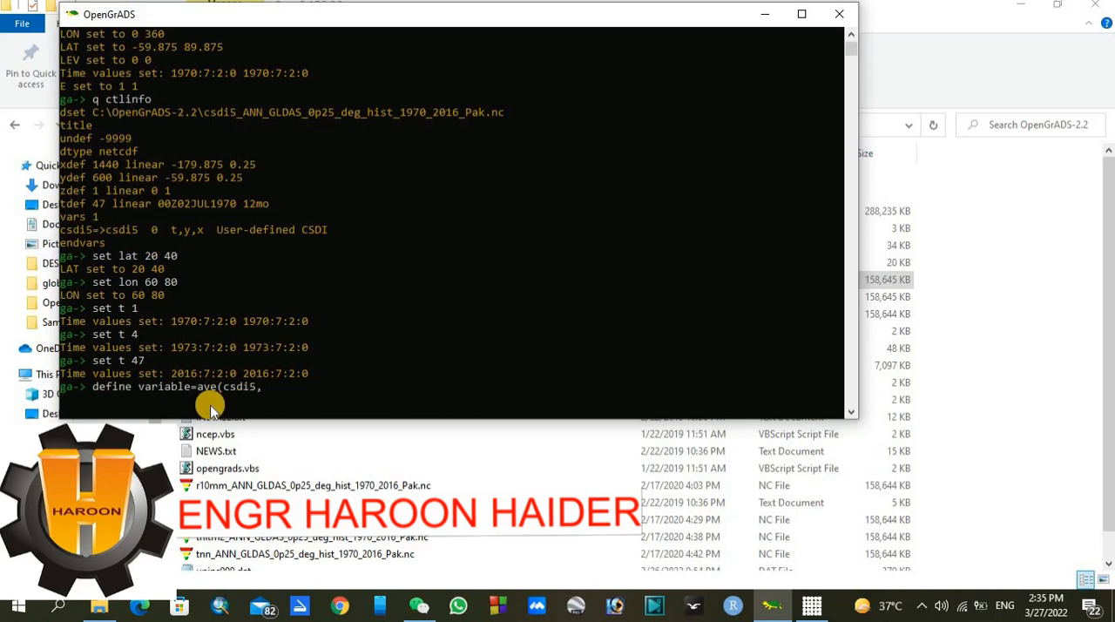
text(t)
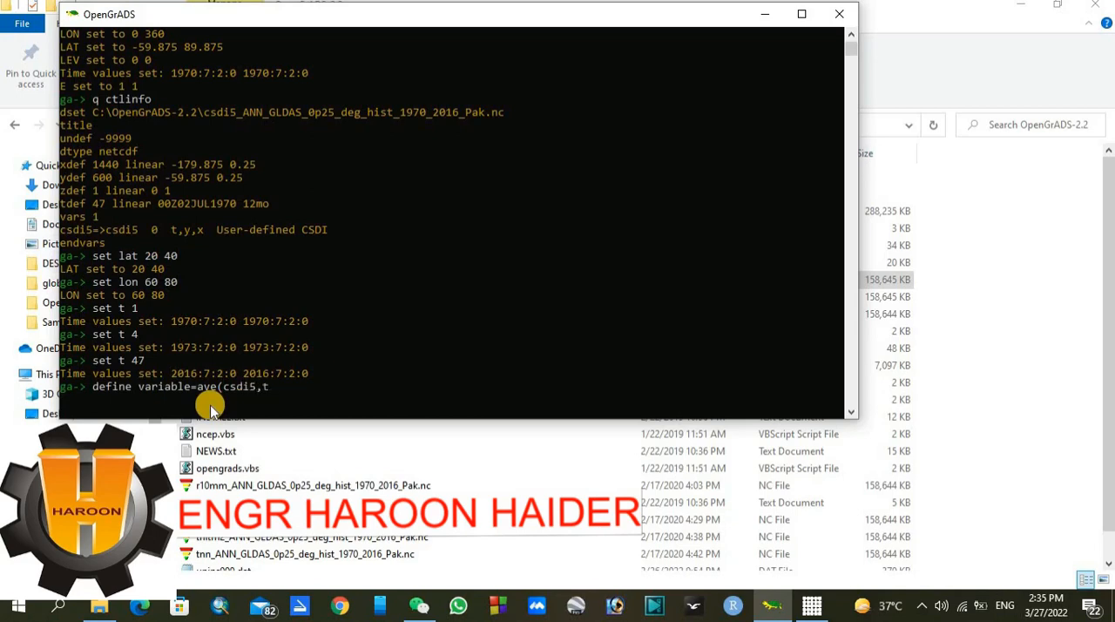
text(t=)
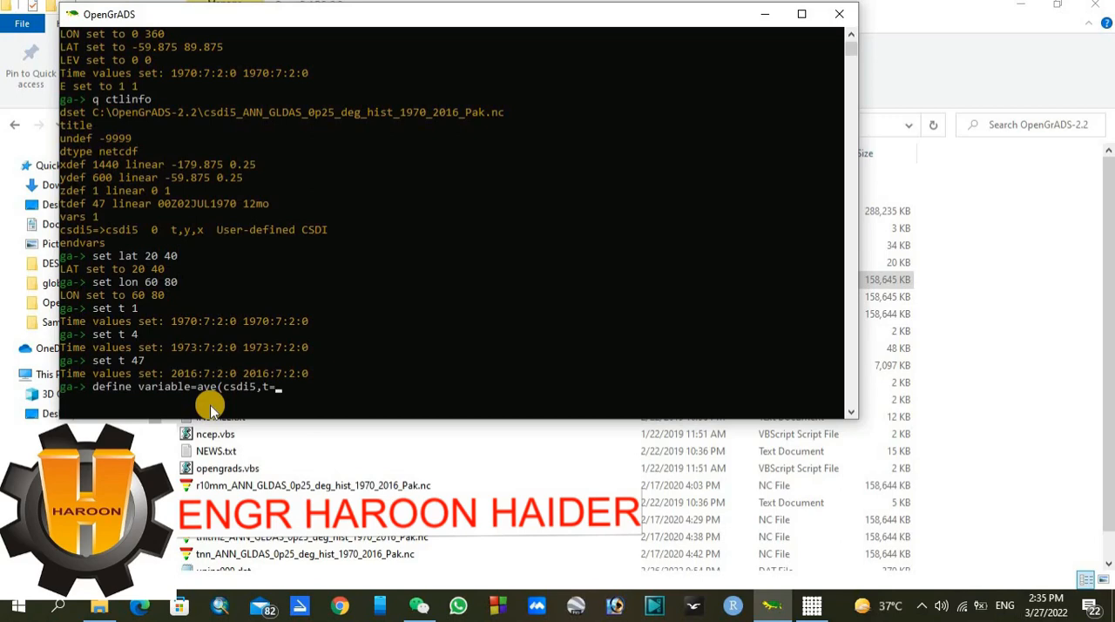
text(47,)
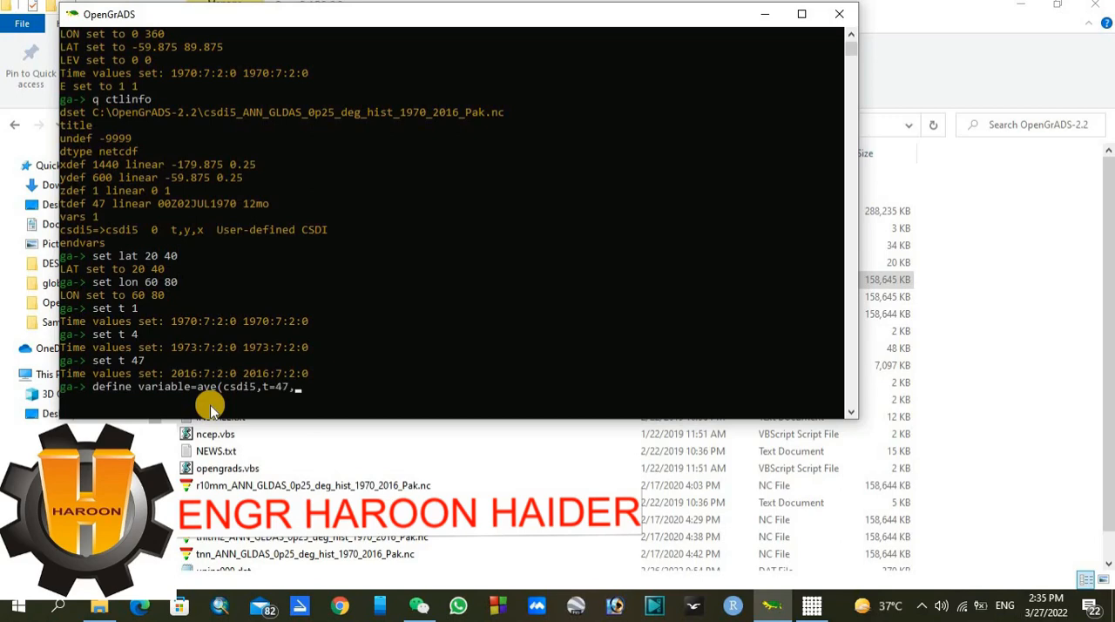
text(,t=47)
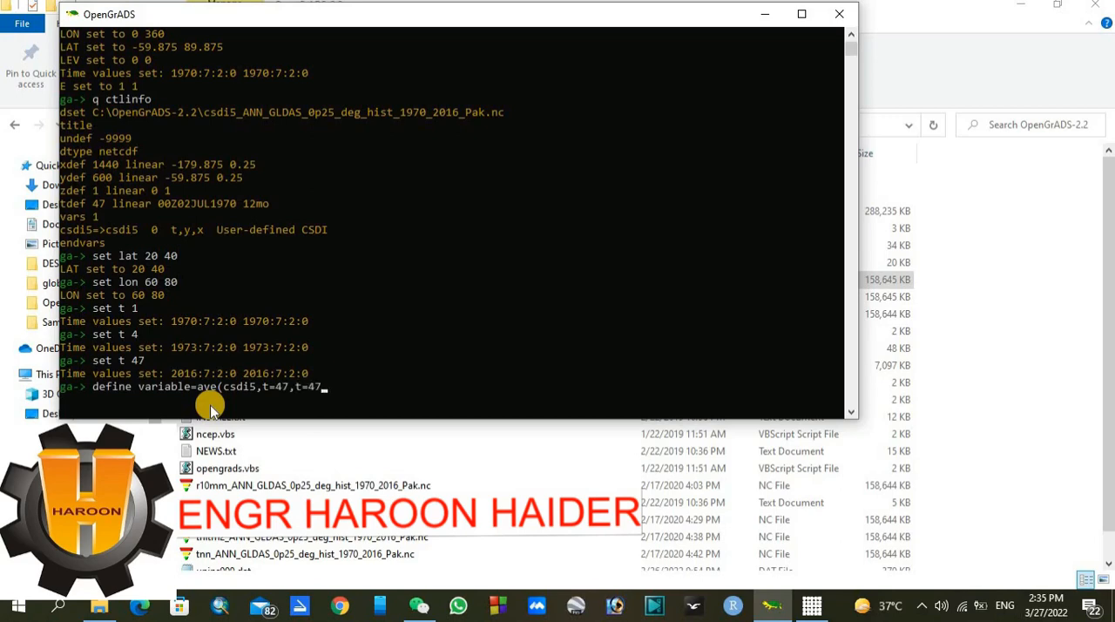
text())
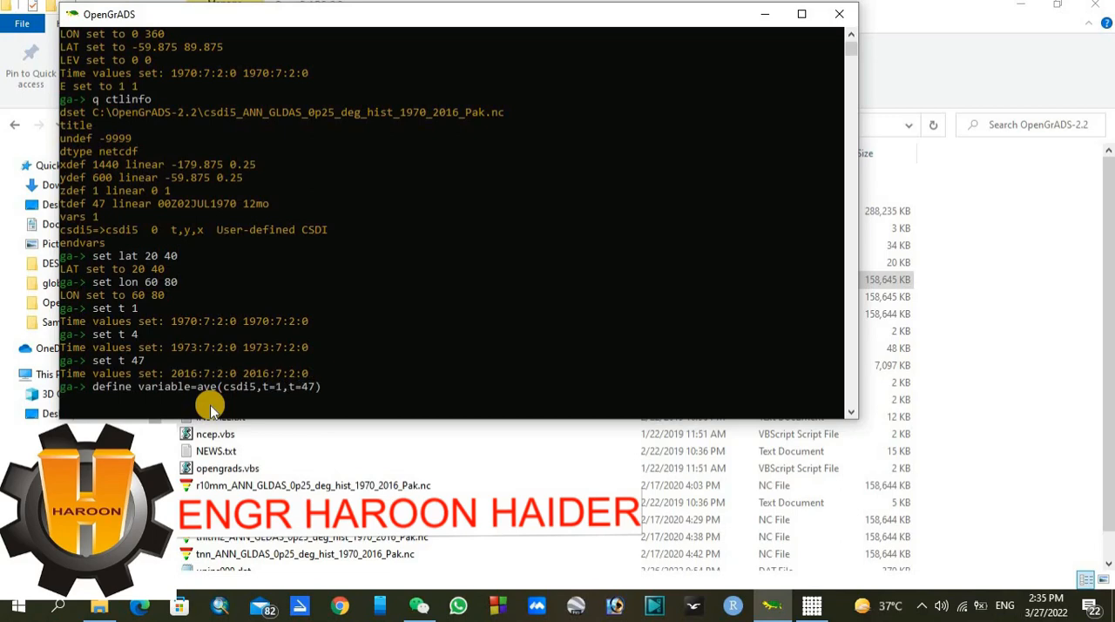
mouse_move(264, 410)
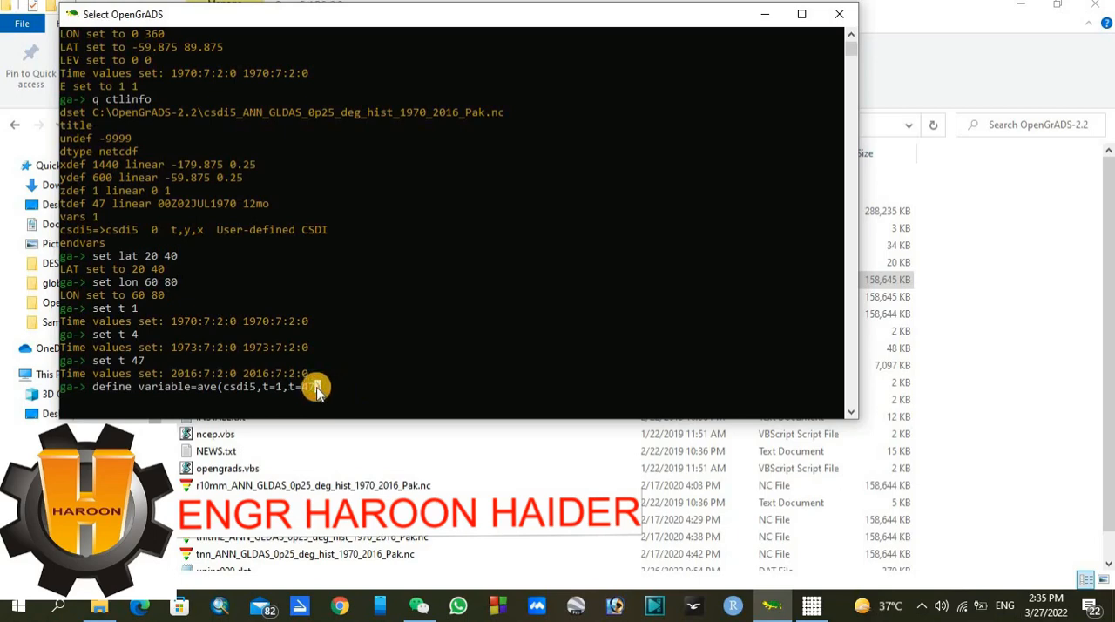
key(enter)
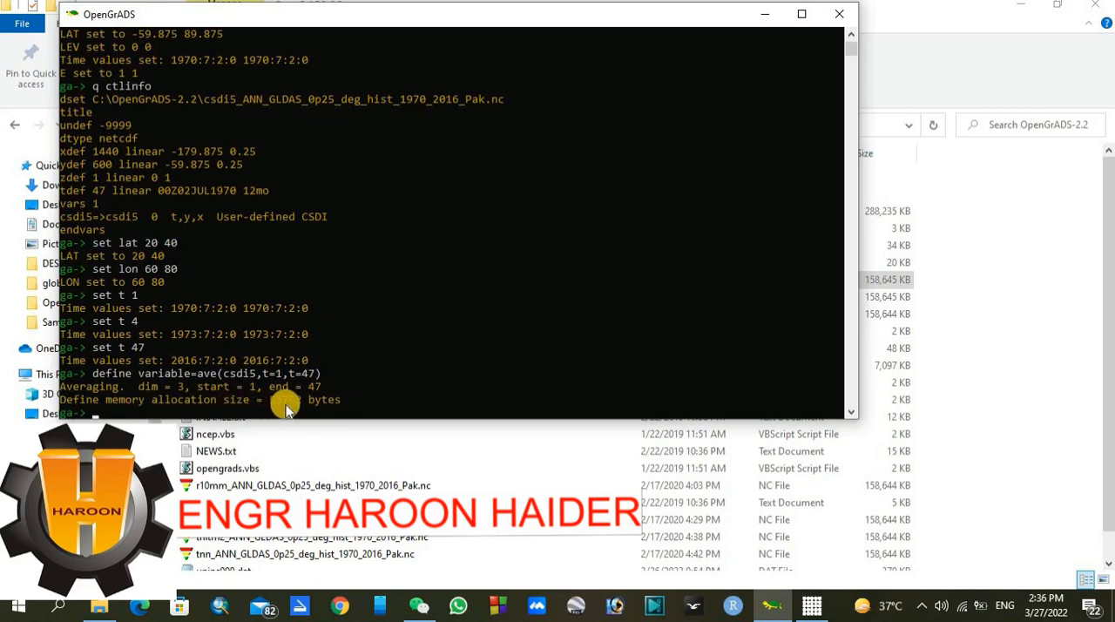
mouse_move(289, 411)
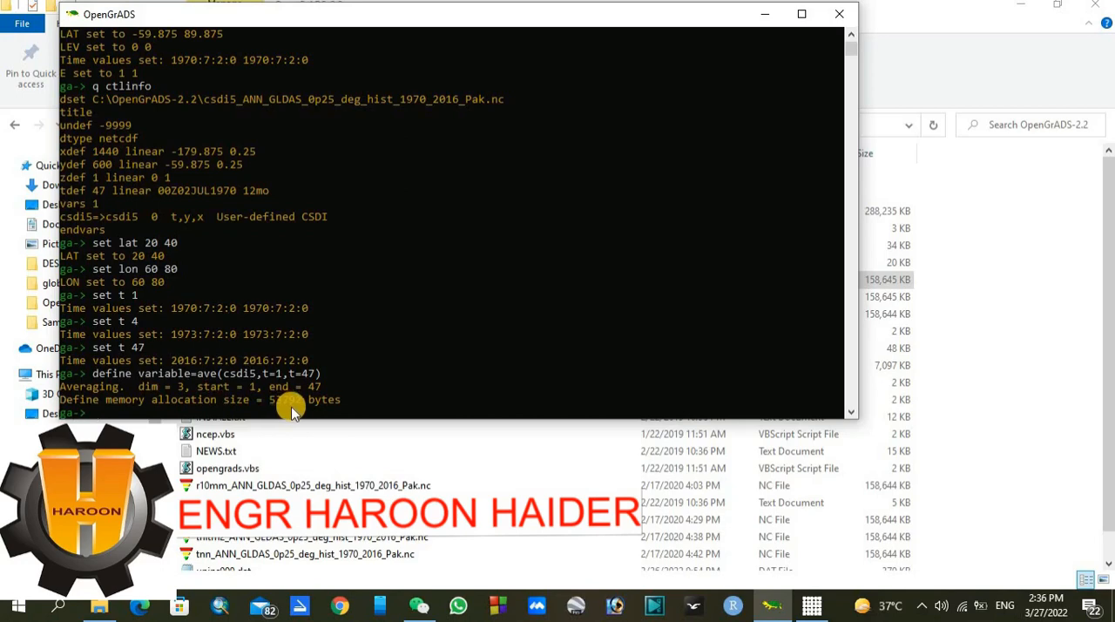
Run set grads off and set mpdset hires for logo-free, high-resolution boundaries.
text(set grads)
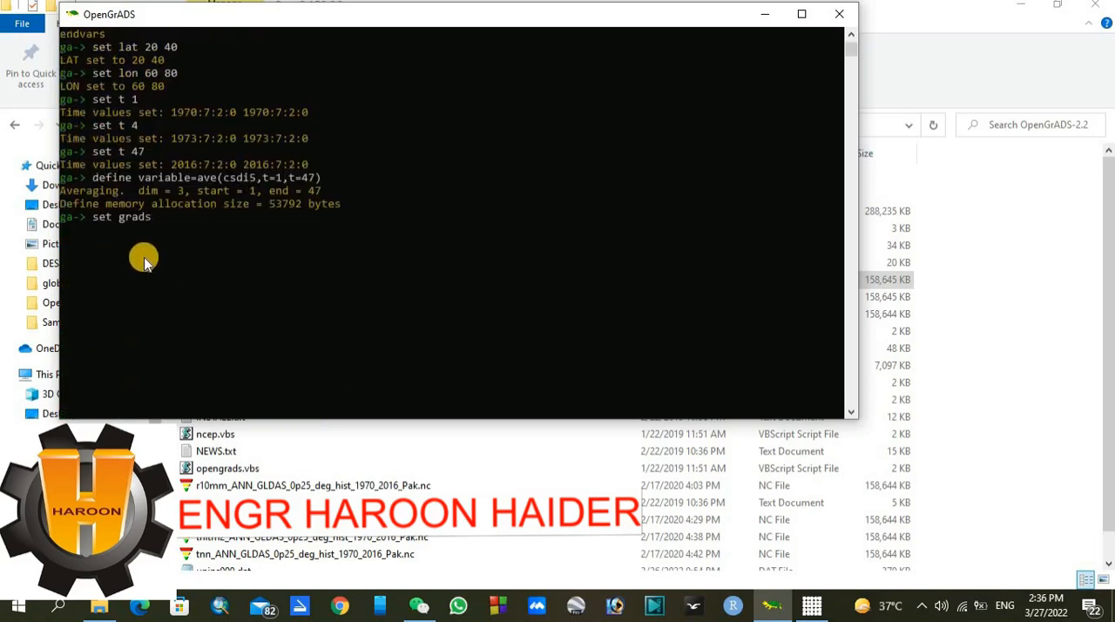
text(off)
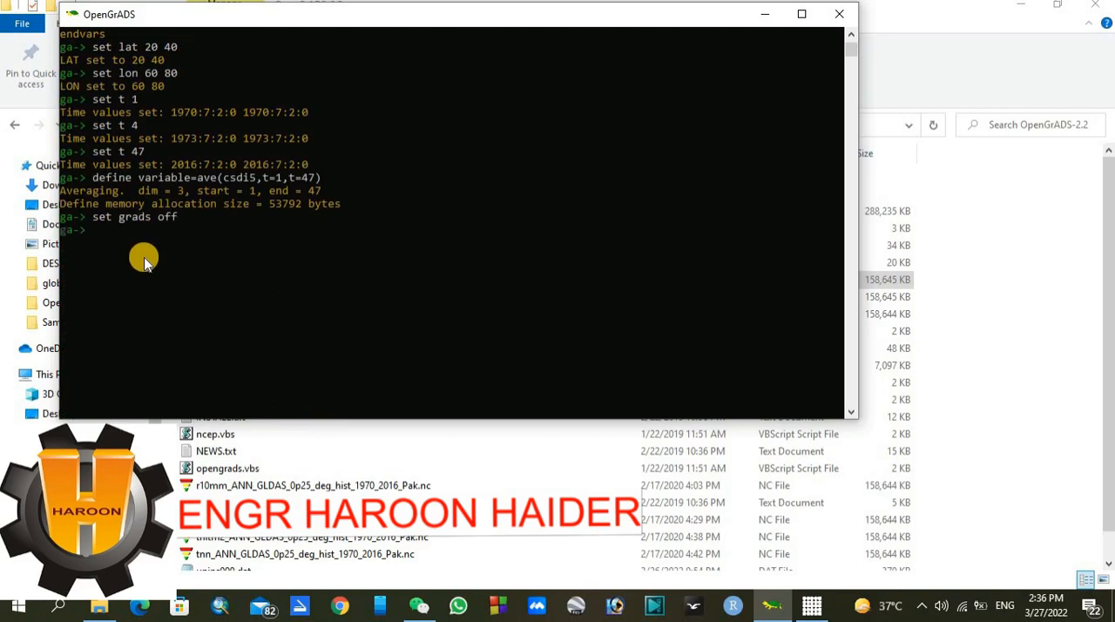
text(set)
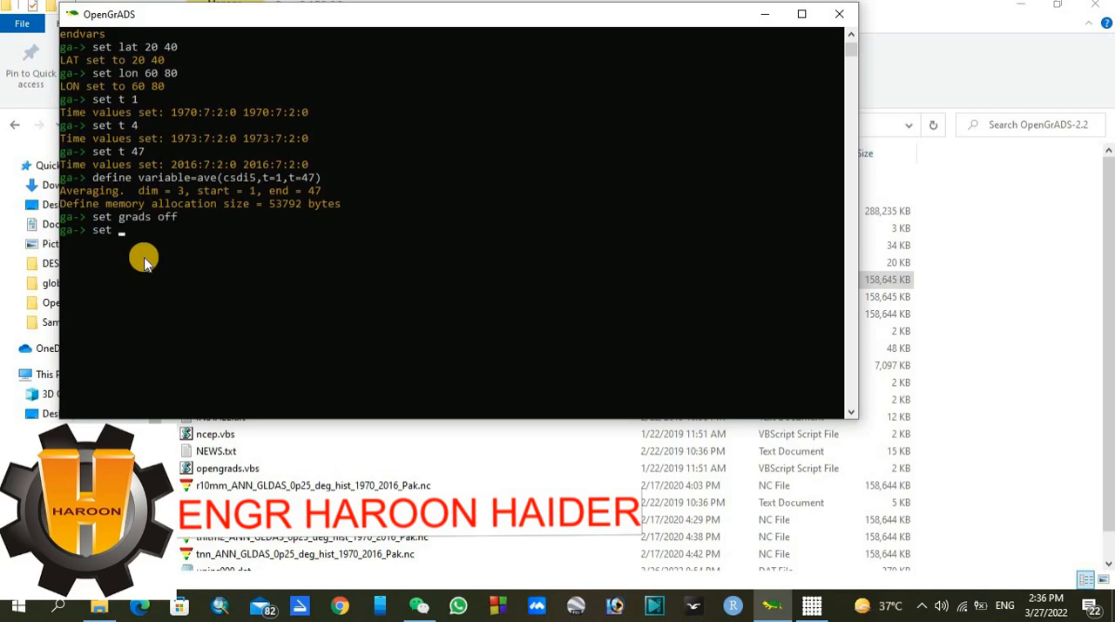
text(mp)
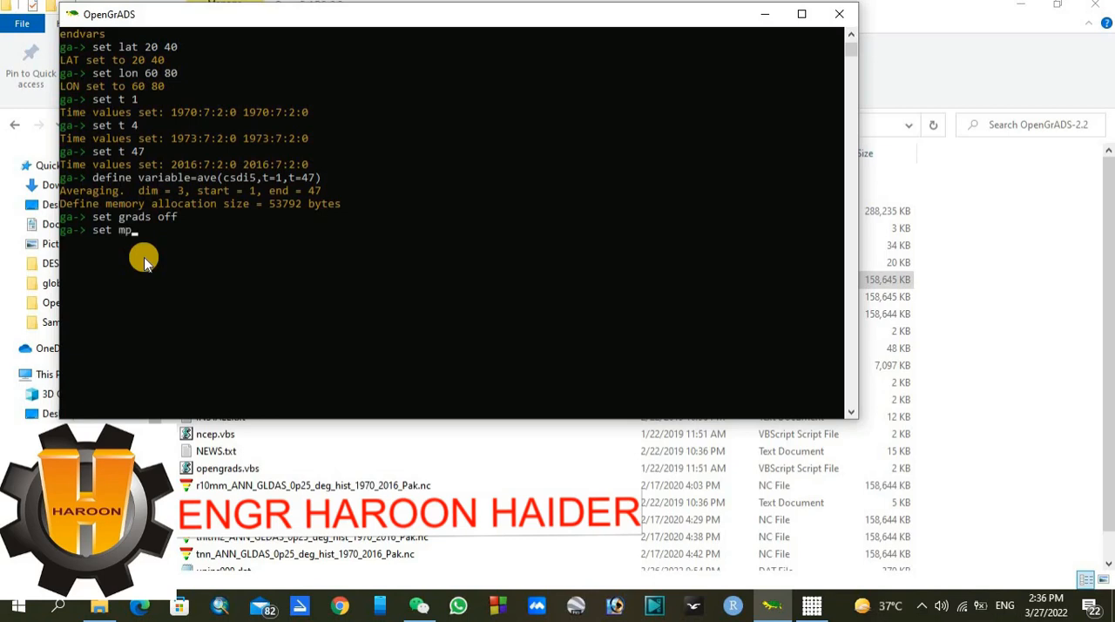
text(dset)
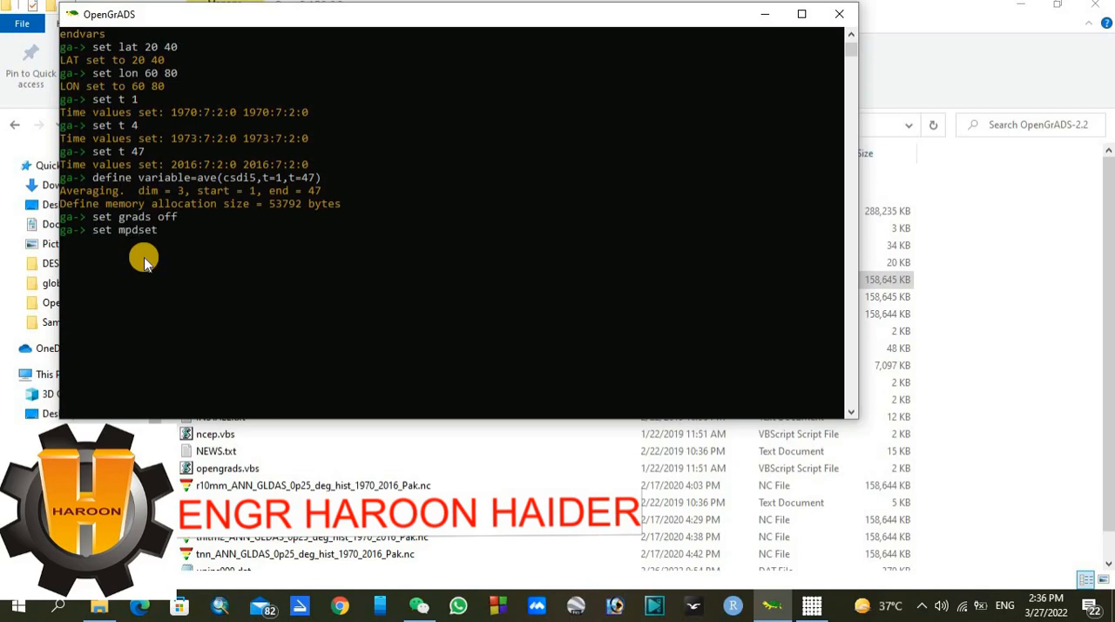
text(hire)
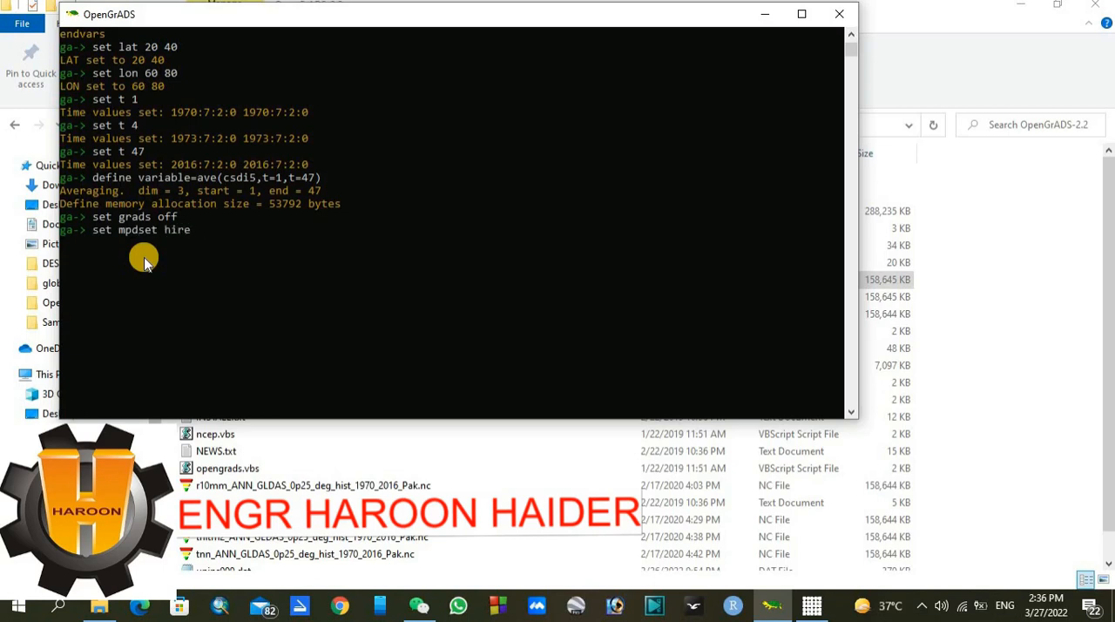
text(s)
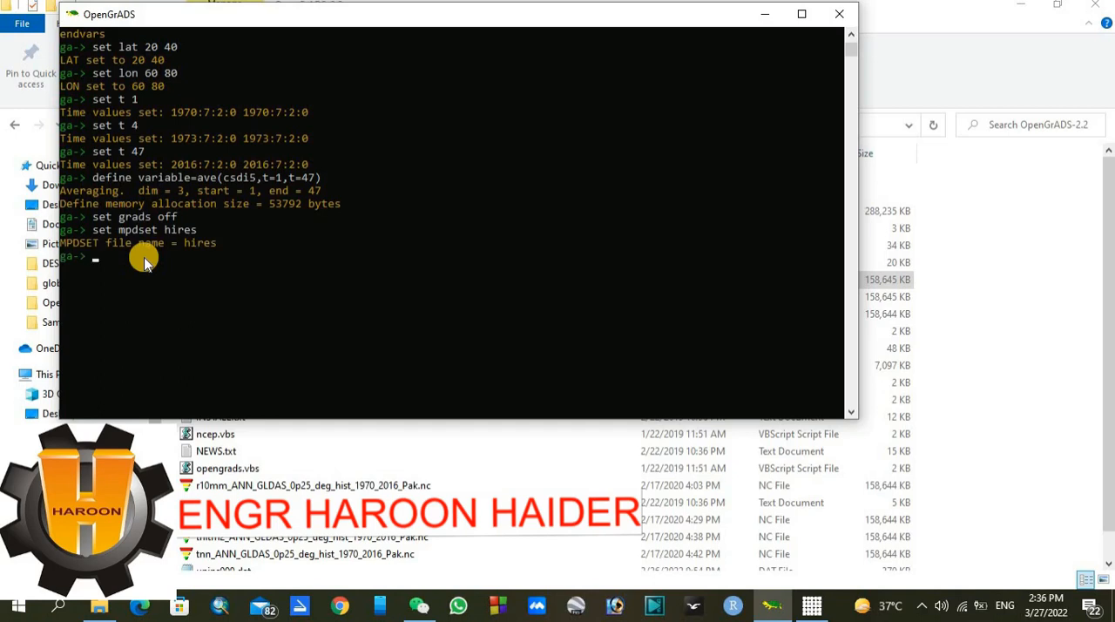
Run set display color white and set csmooth on.
text(set display)
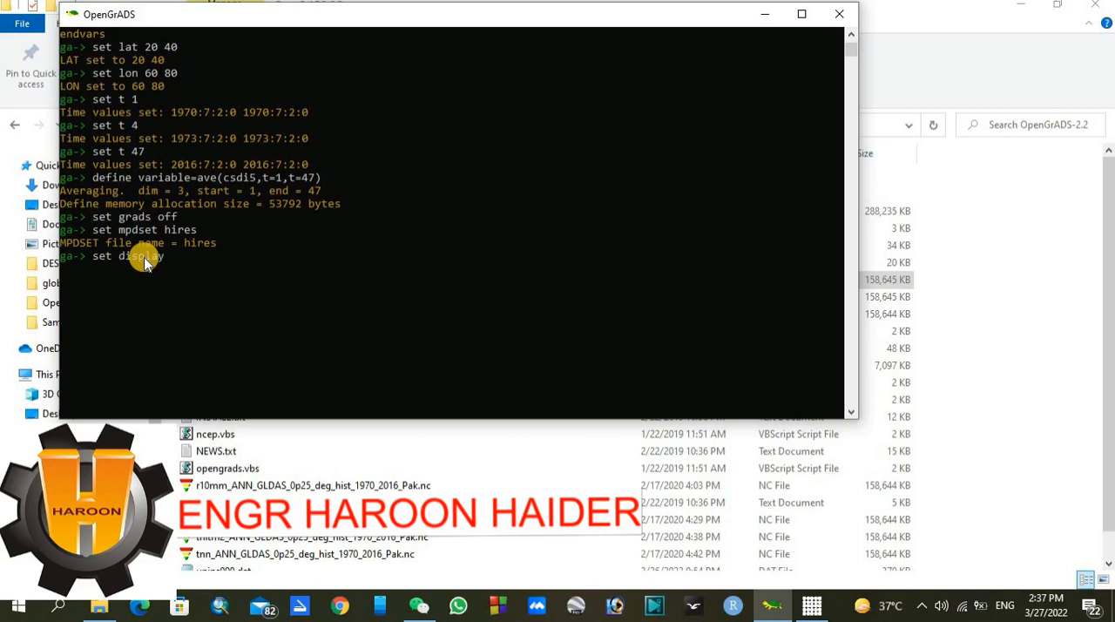
text(color)
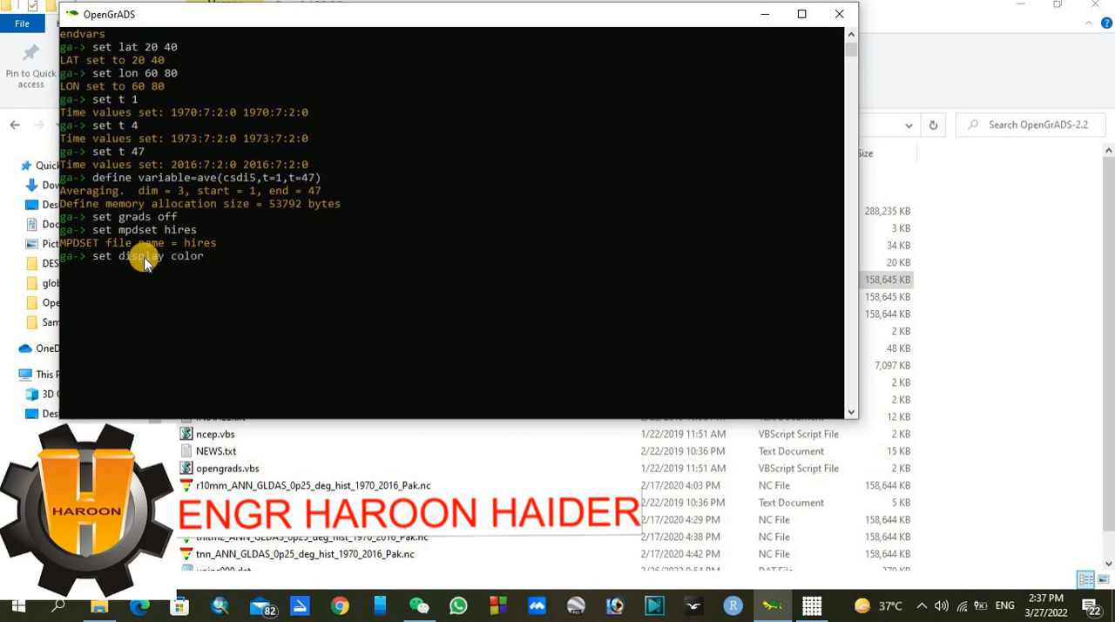
text(white)
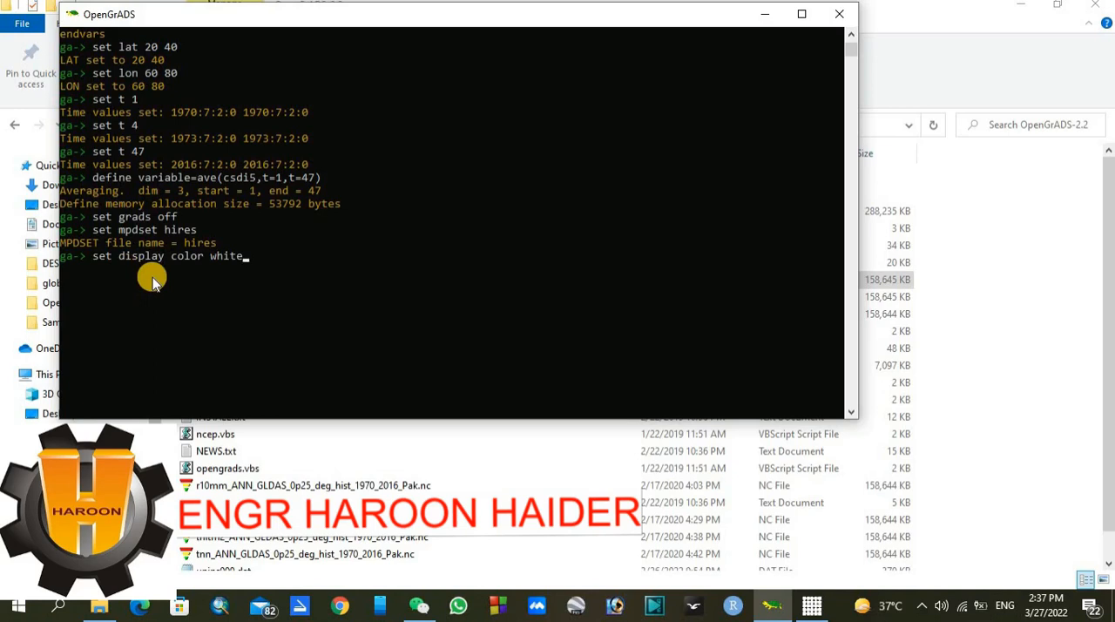
mouse_move(140, 277)
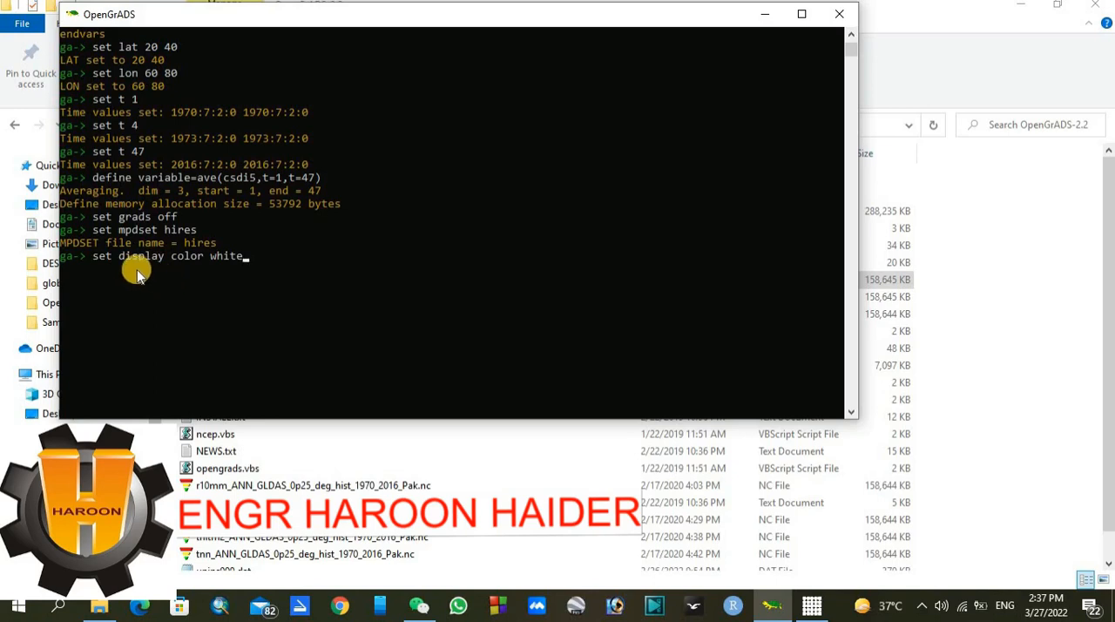
mouse_move(118, 265)
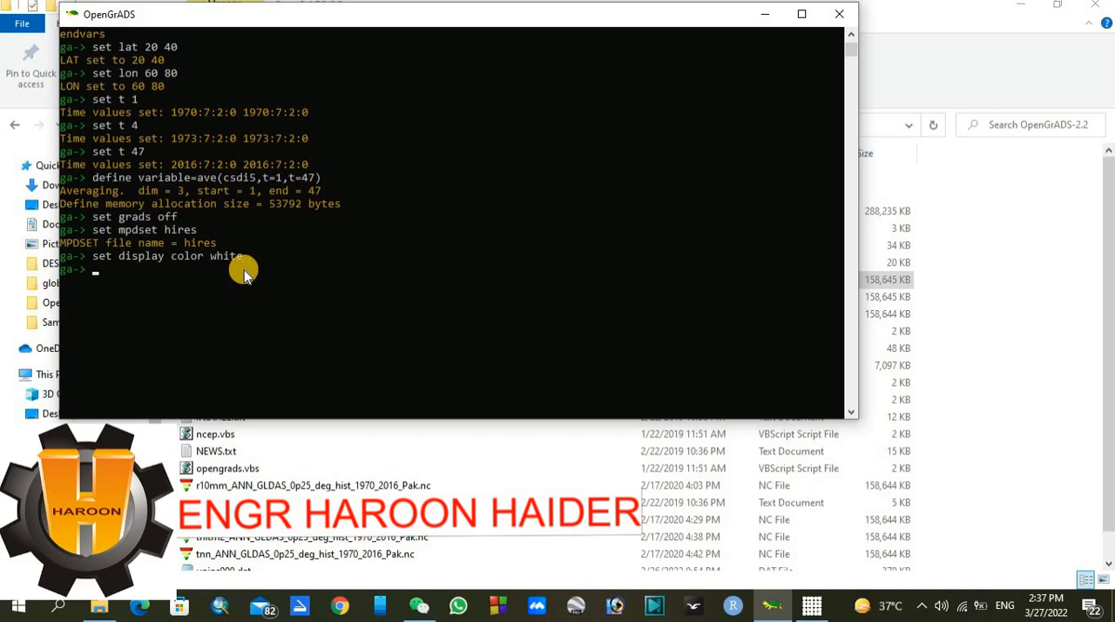
text(s)
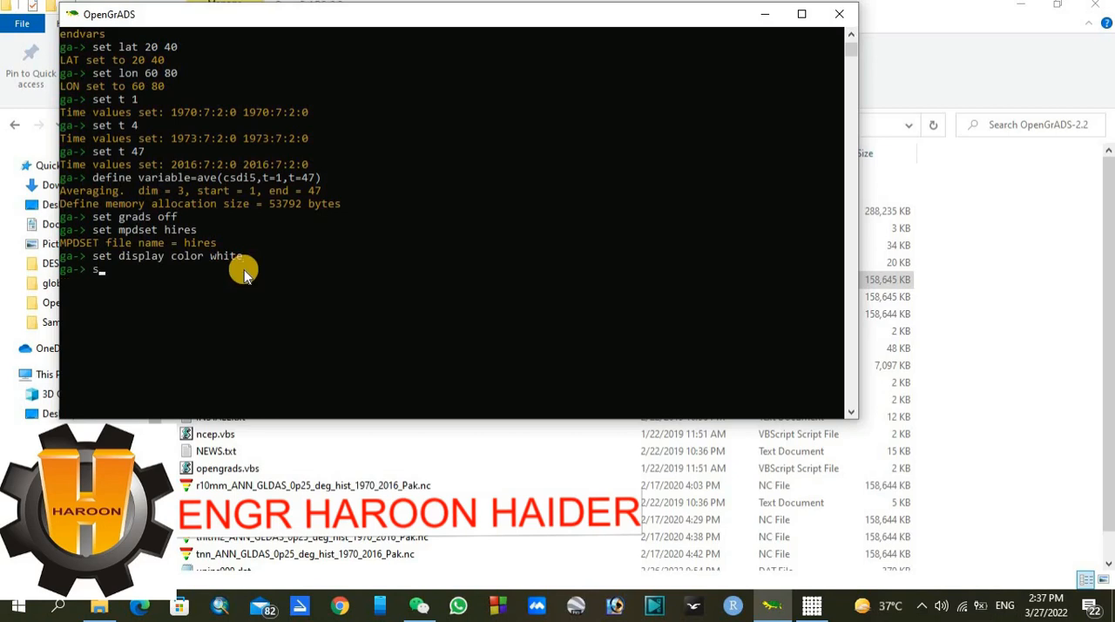
text(et)
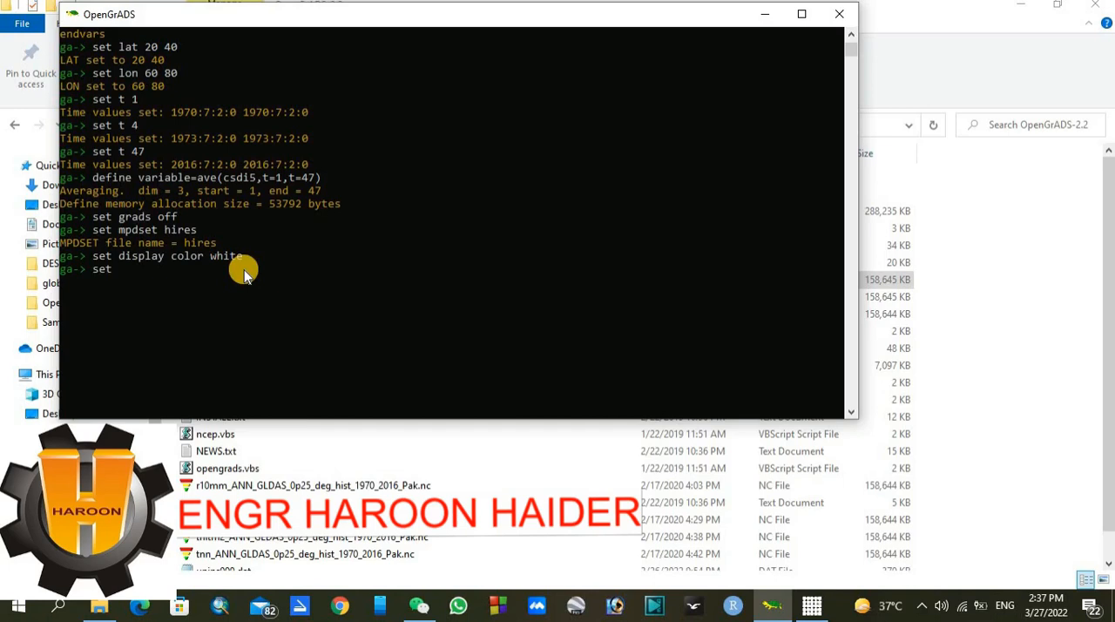
text(c)
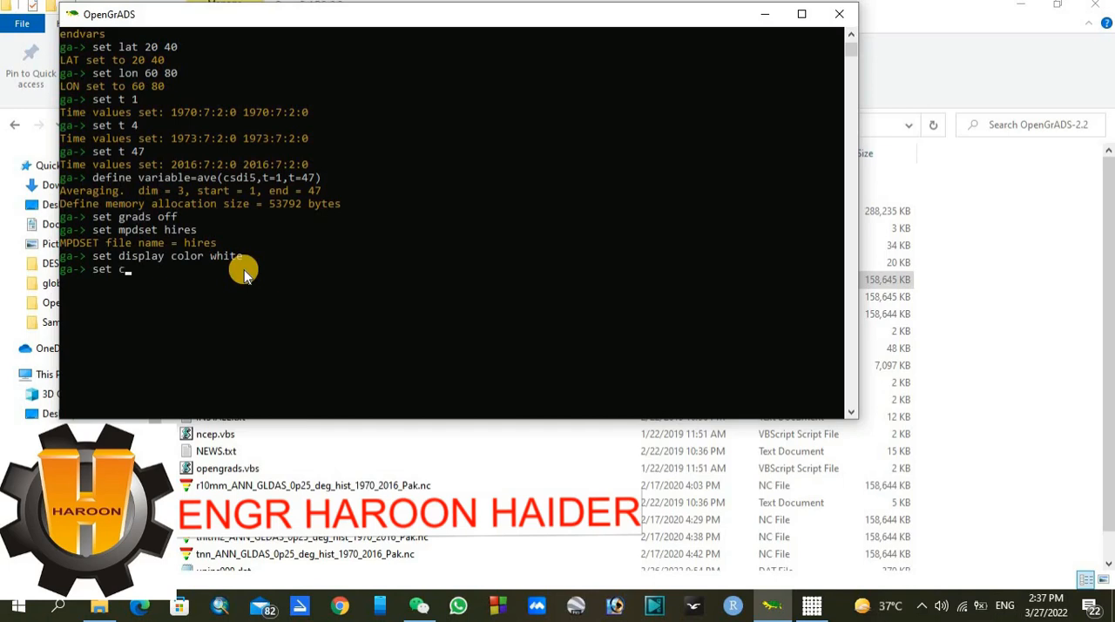
text(smo)
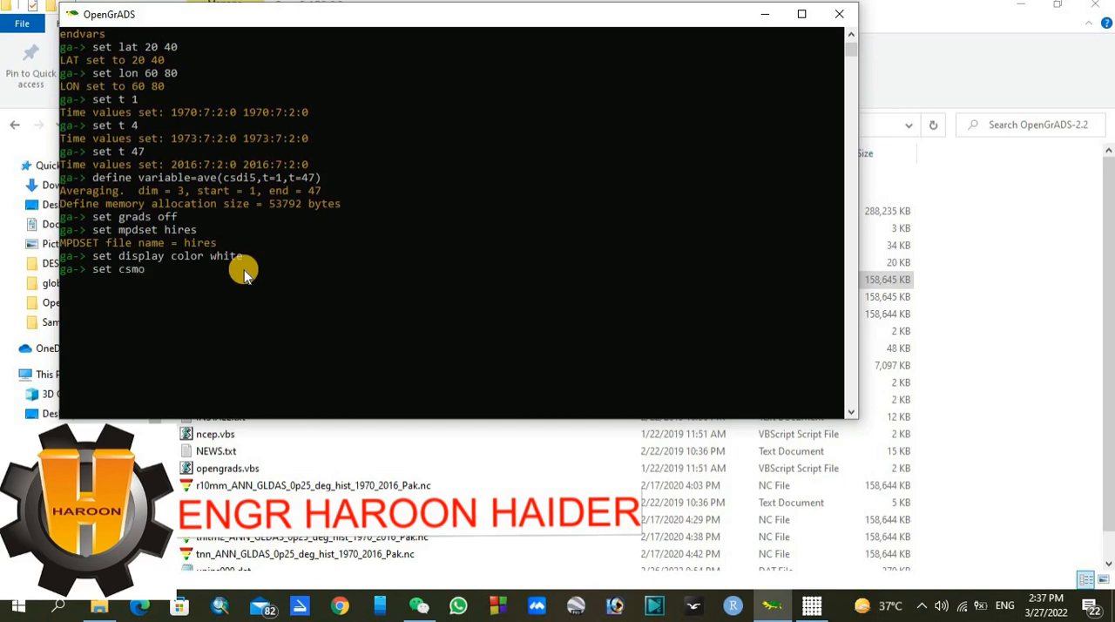
text(oth)
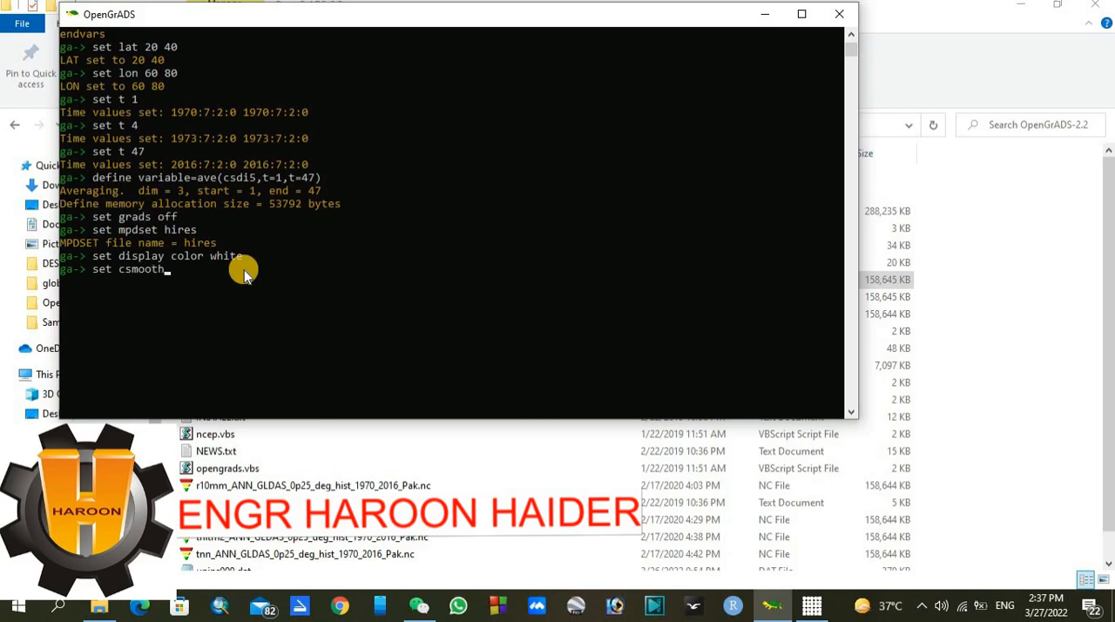
text(on)
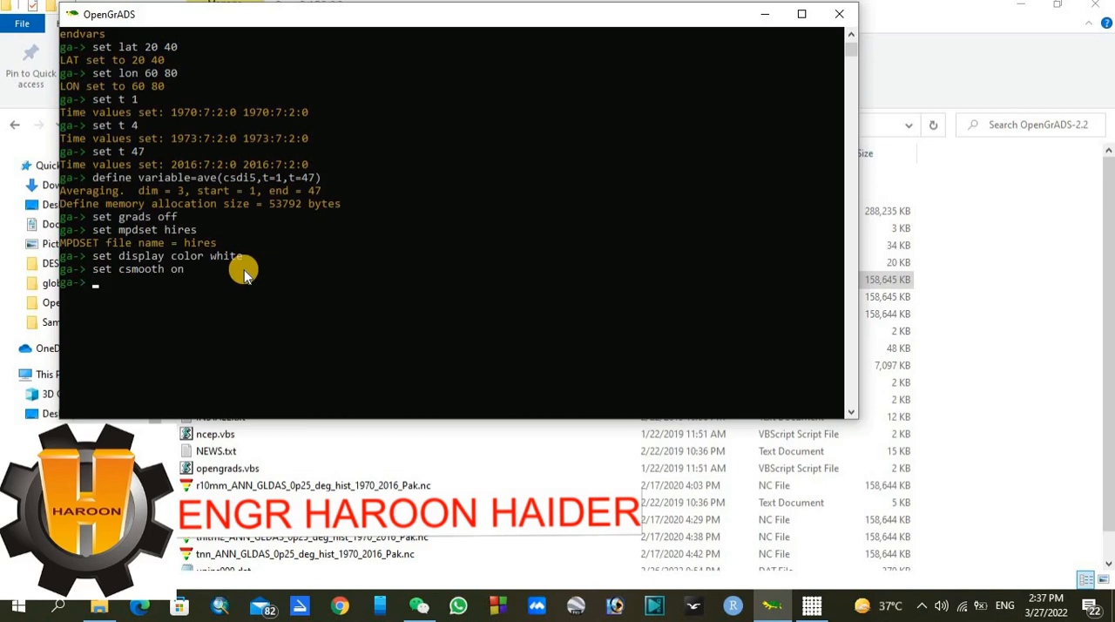
Set gxout to shaded and begin the set clev command.
text(set)
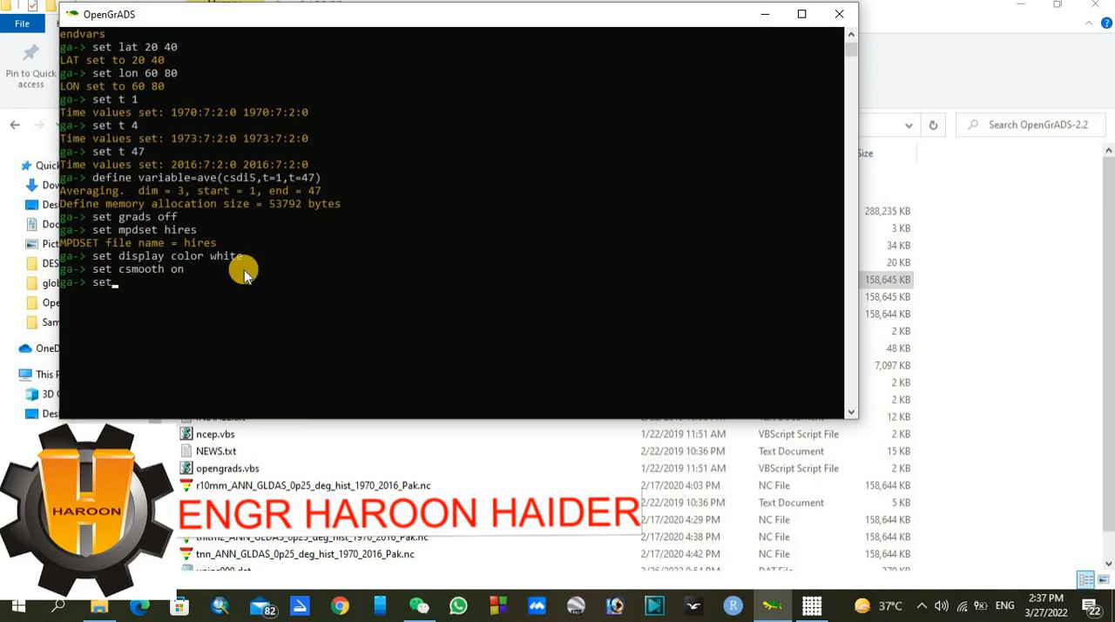
text(gxout)
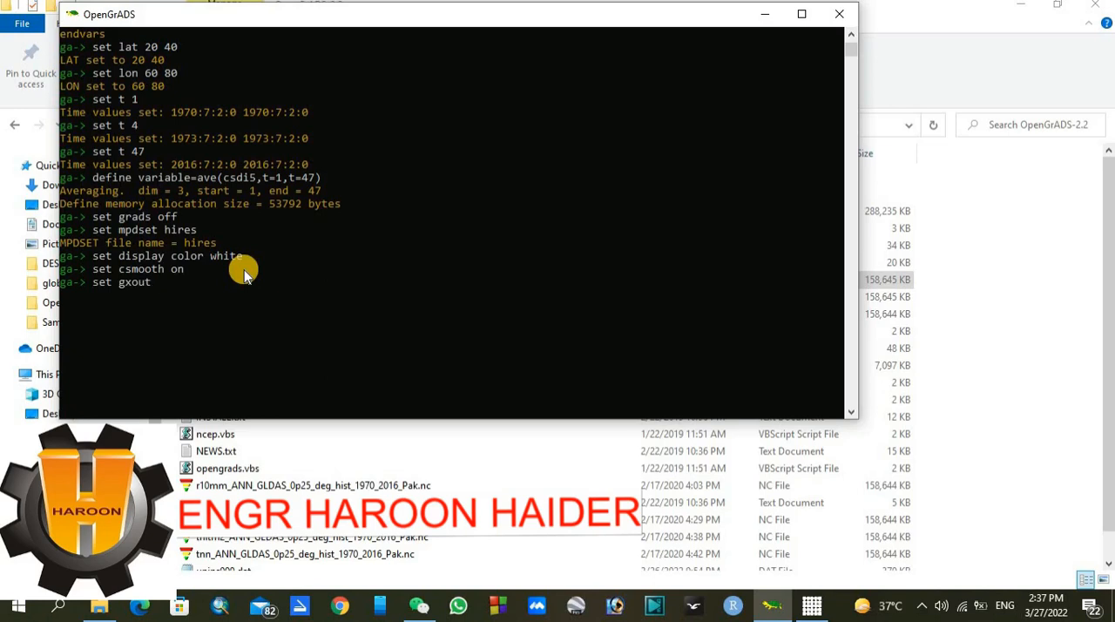
text(shad)
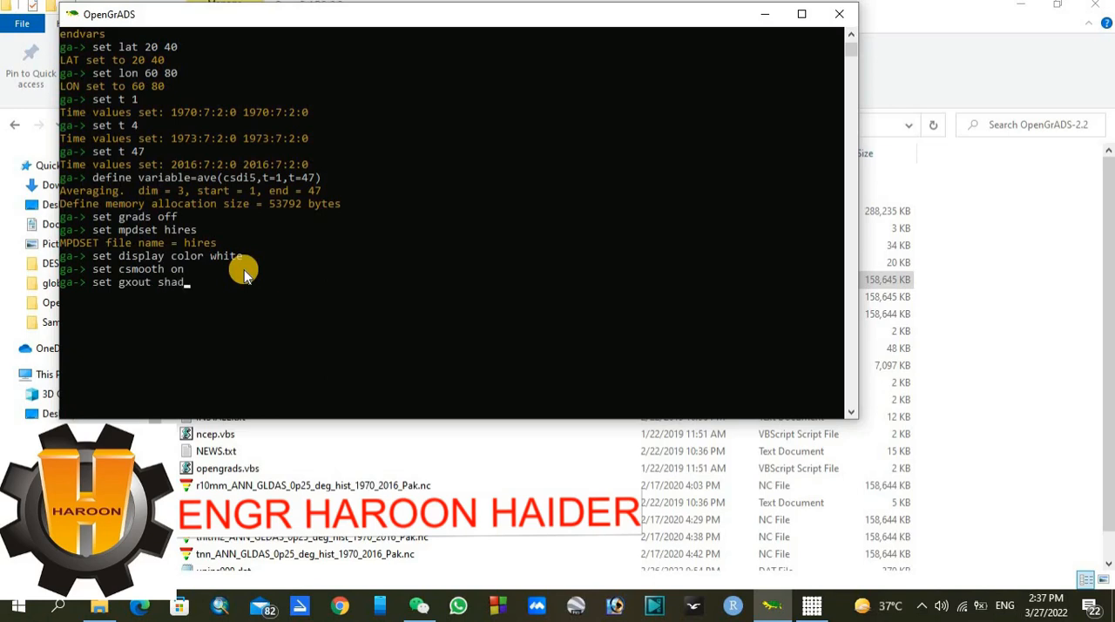
text(ed)
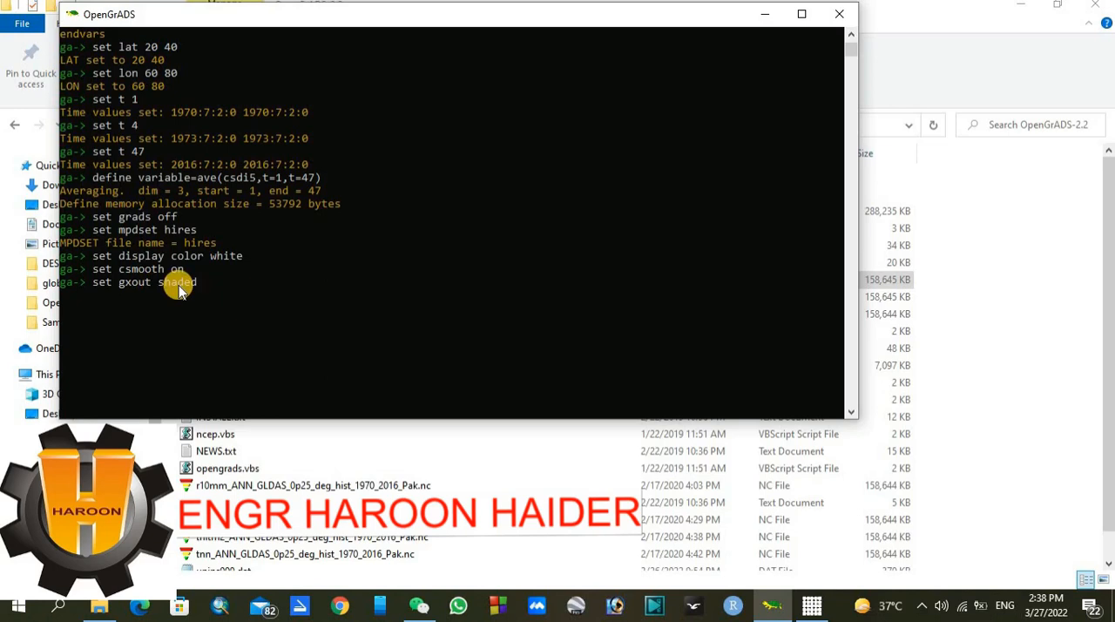
key(enter)
text(set c)
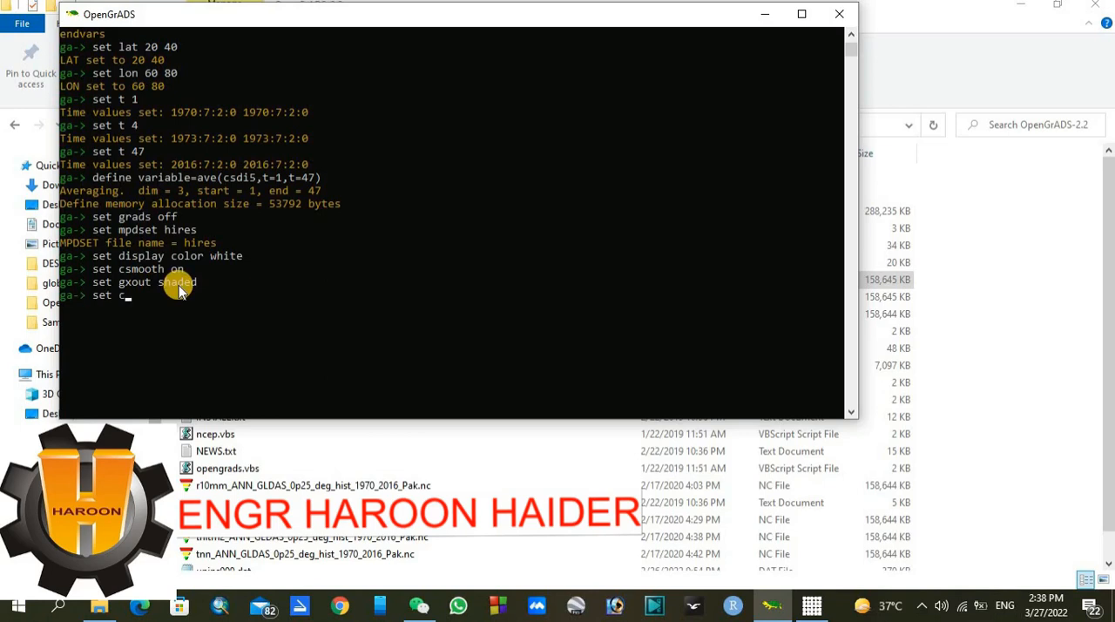
text(lev)
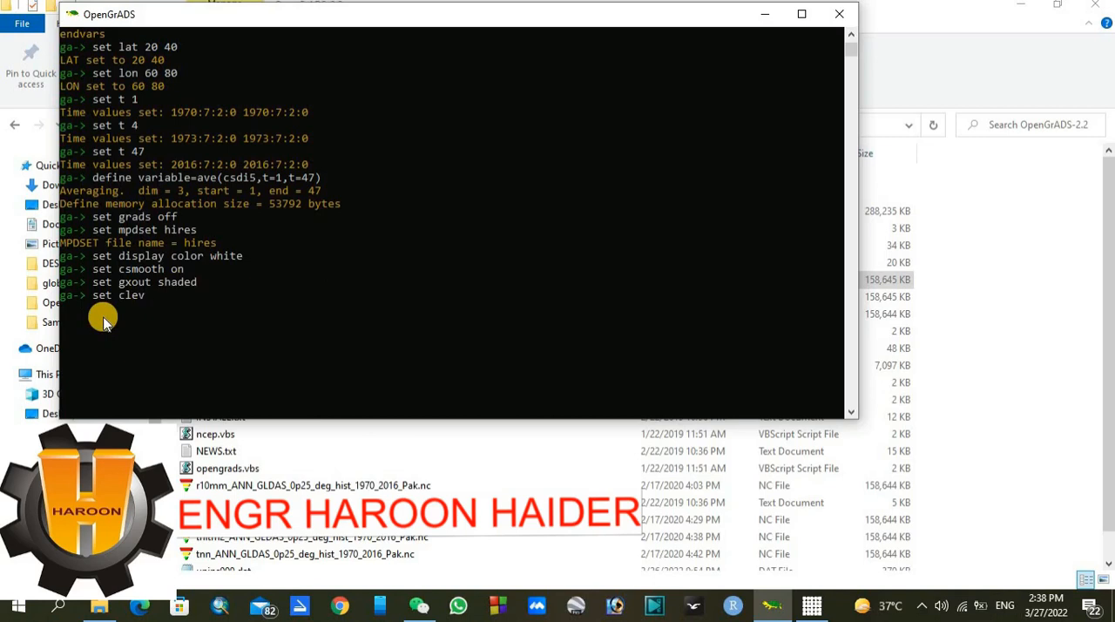
text(s)
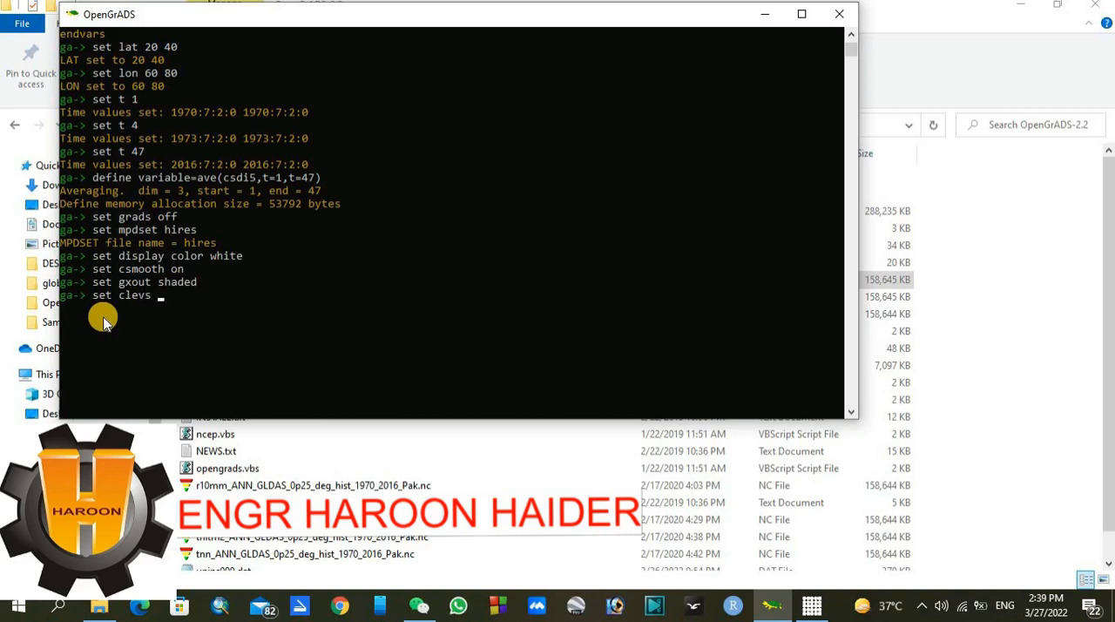
text(0 6)
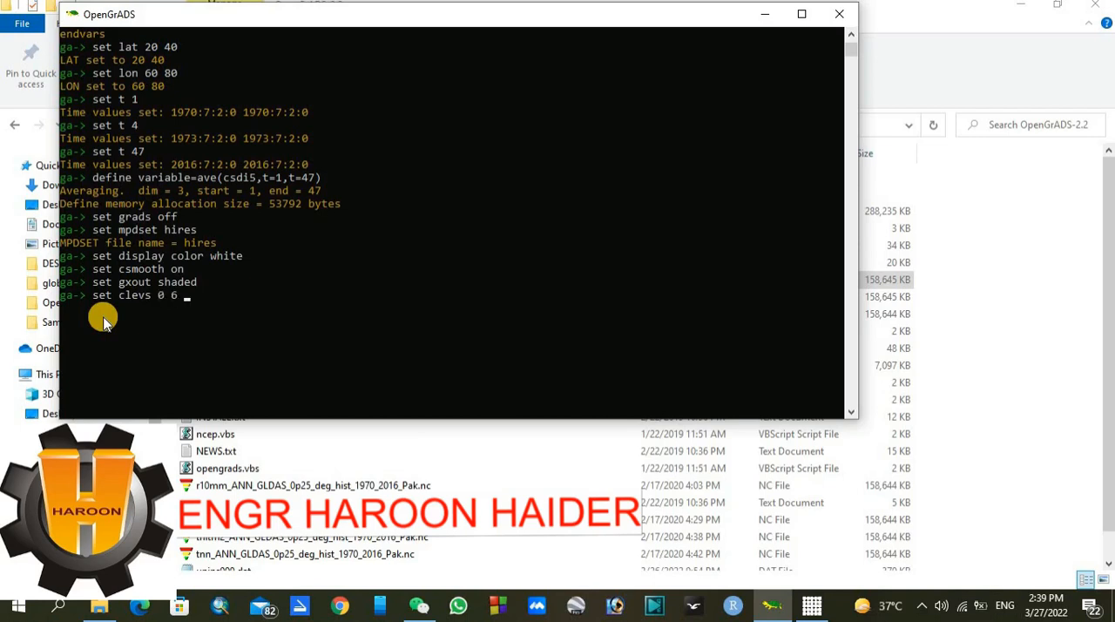
text(12 1)
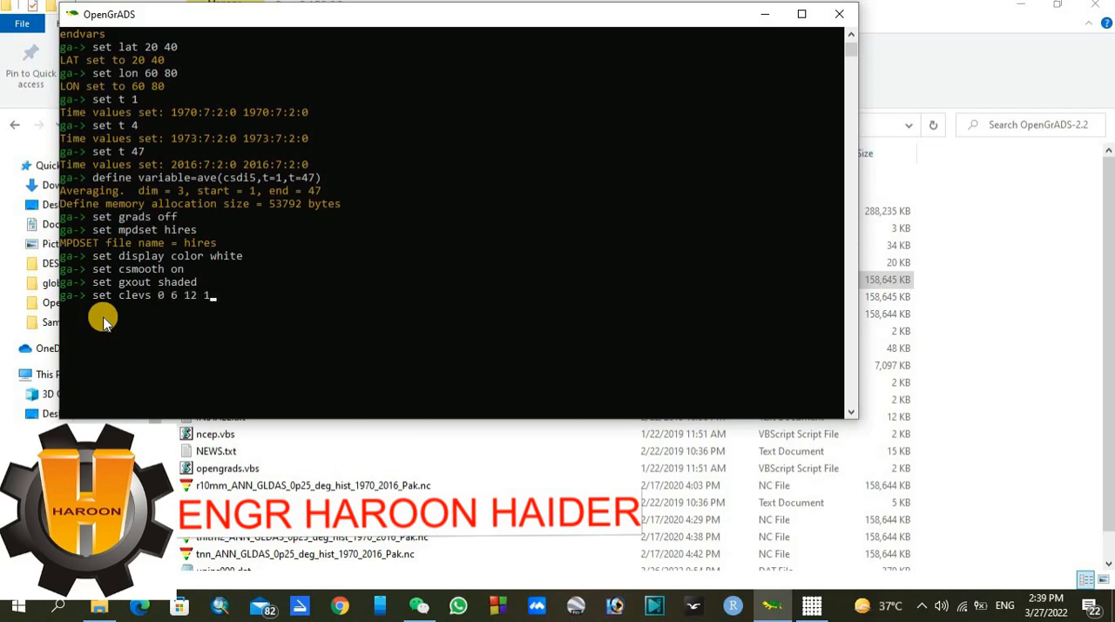
text(8 2)
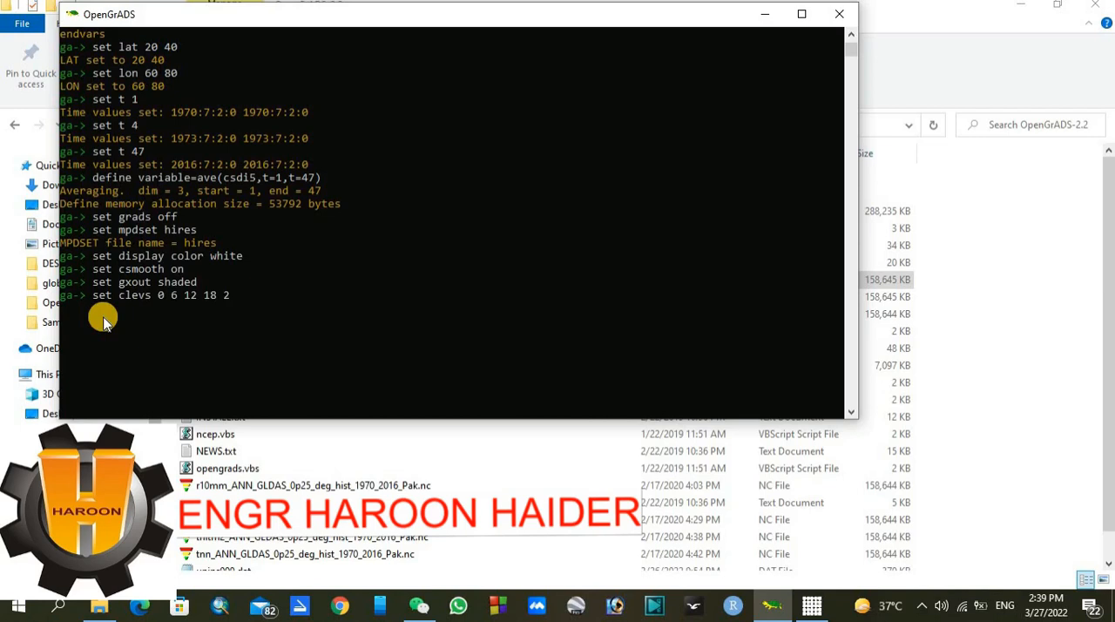
text(24 30 36)
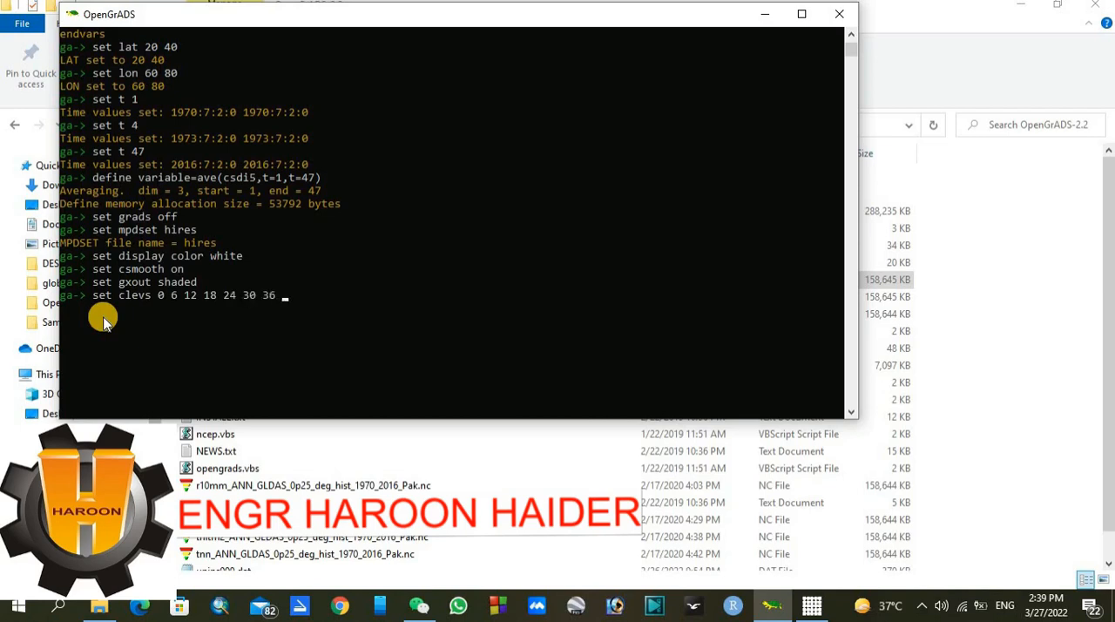
text(42 4)
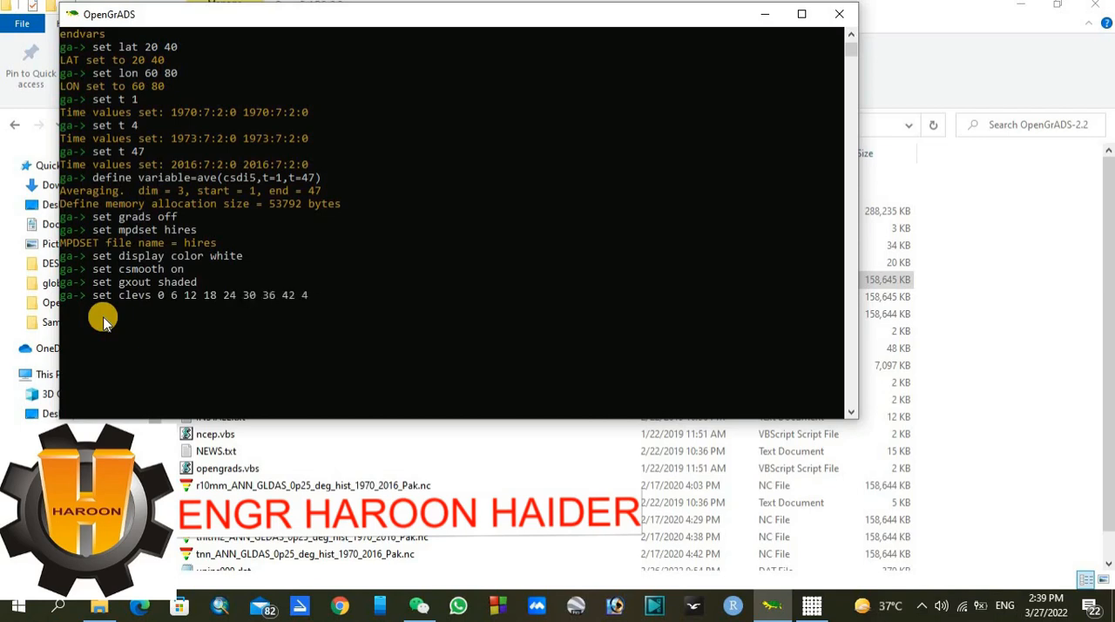
text(48)
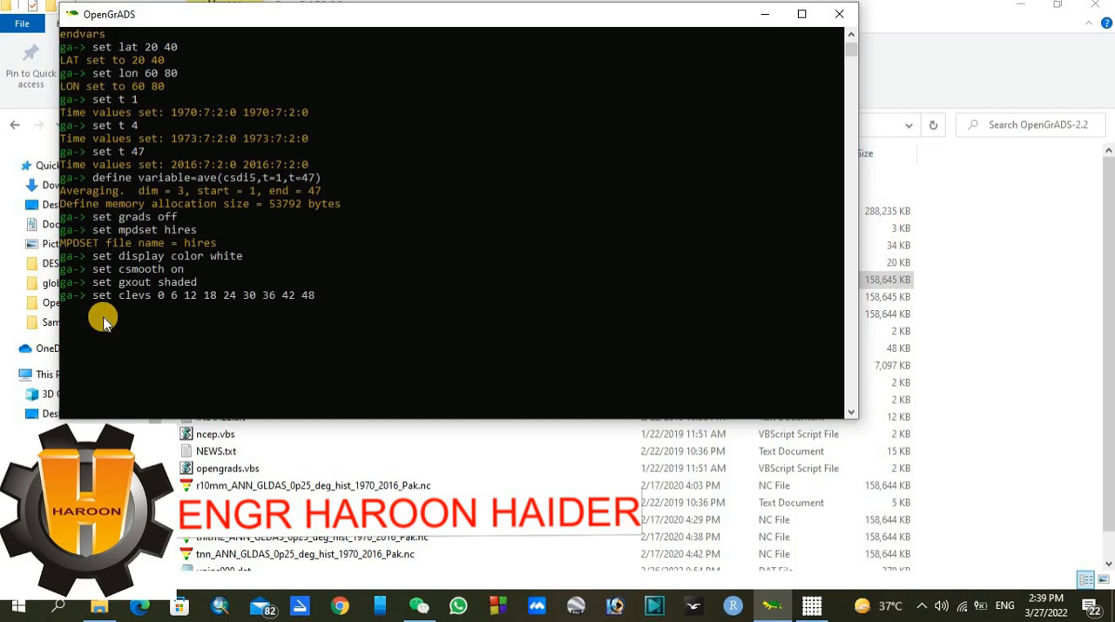
mouse_move(176, 314)
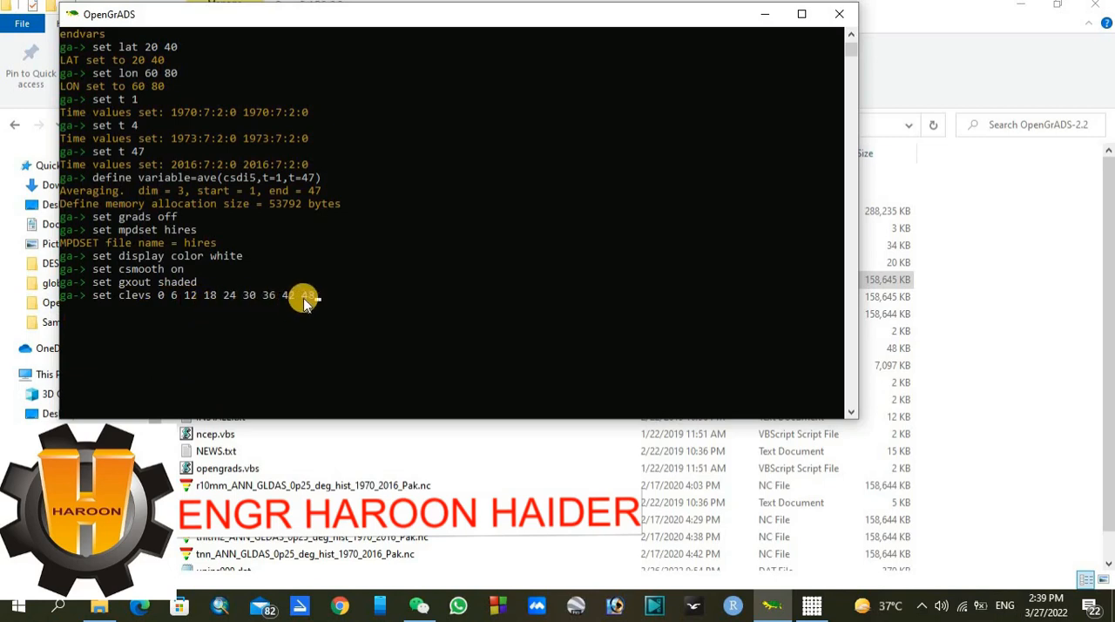
key(Return)
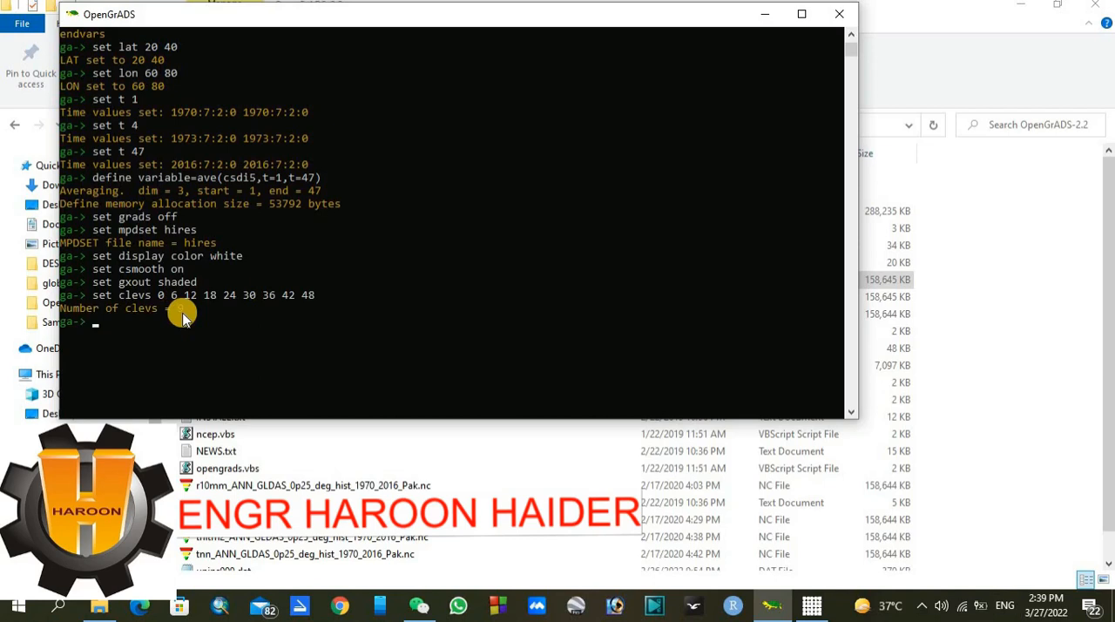
mouse_move(174, 328)
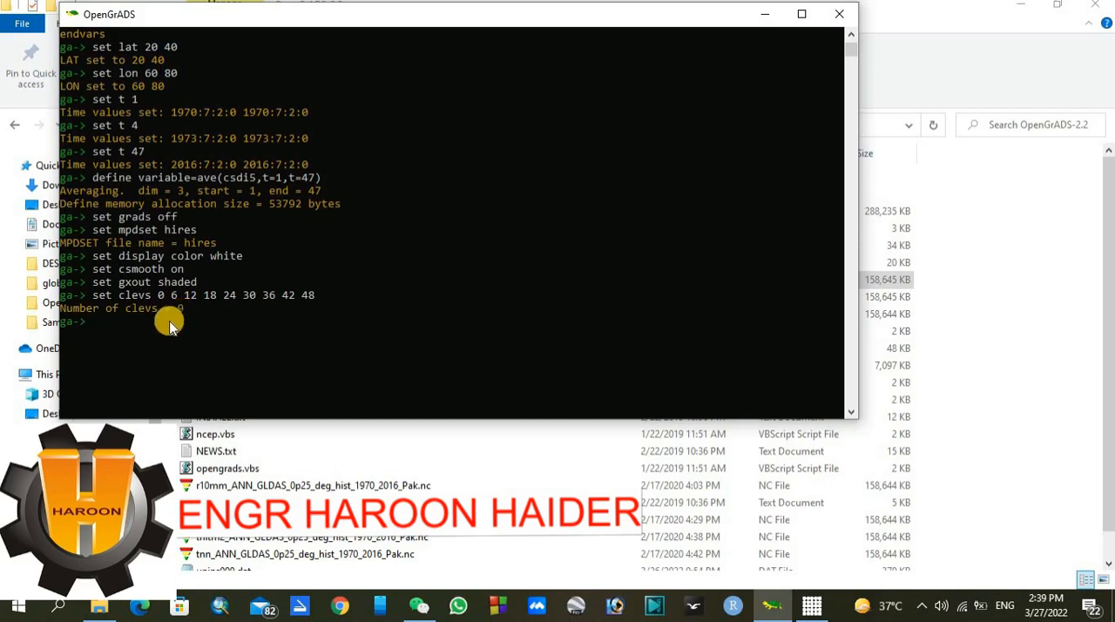
Set the longitude and latitude label intervals to 5 degrees with set xlint 5 and set ylint 5.
text(set)
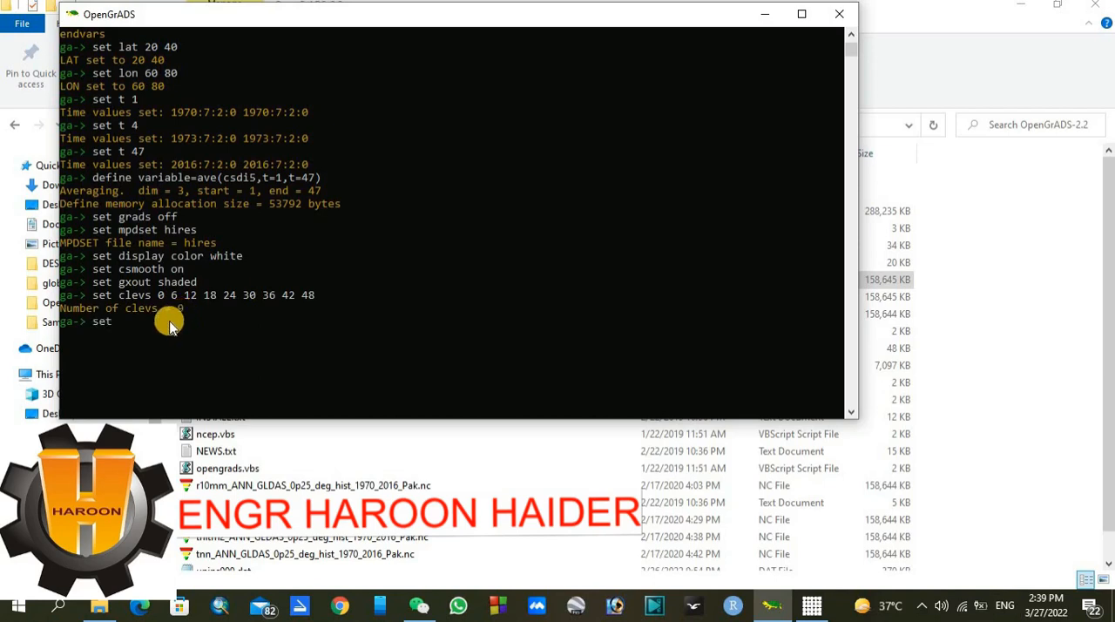
text(xlint)
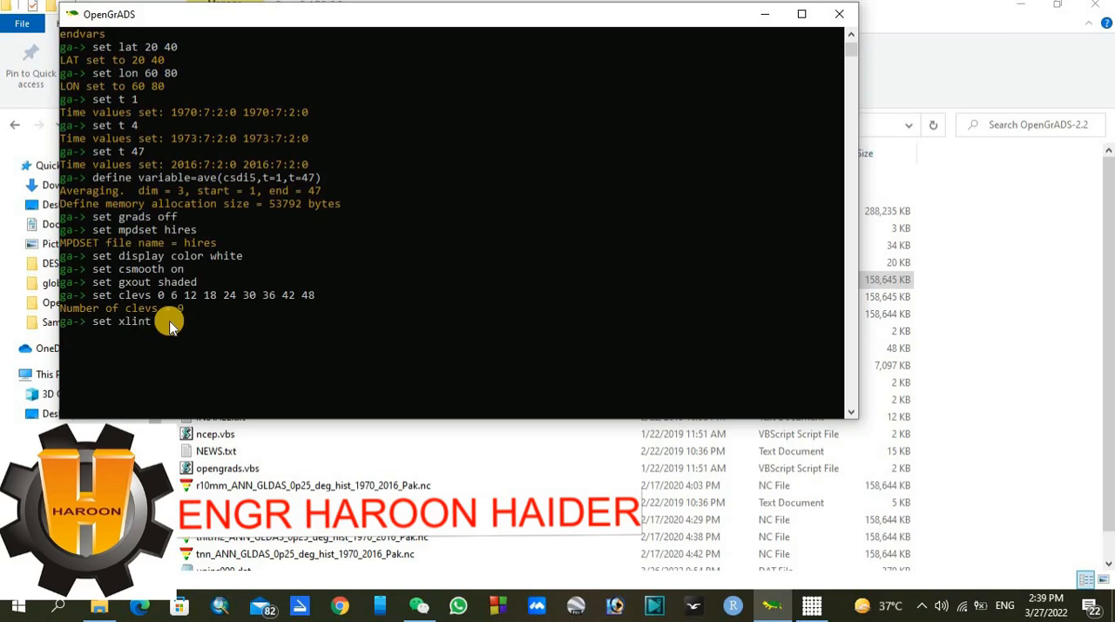
text(5)
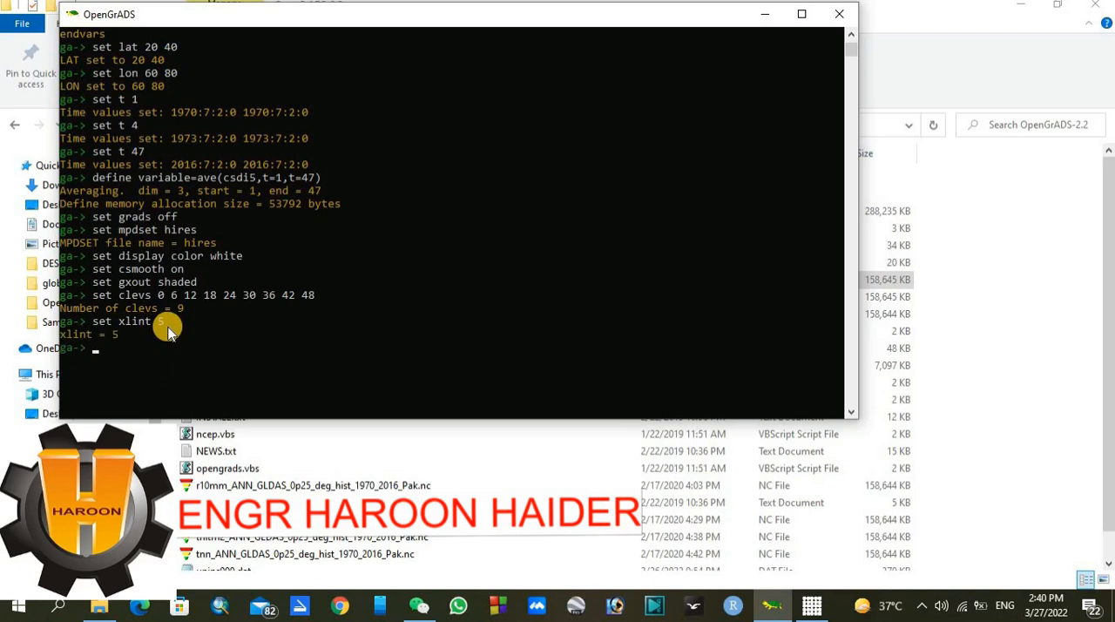
text(se)
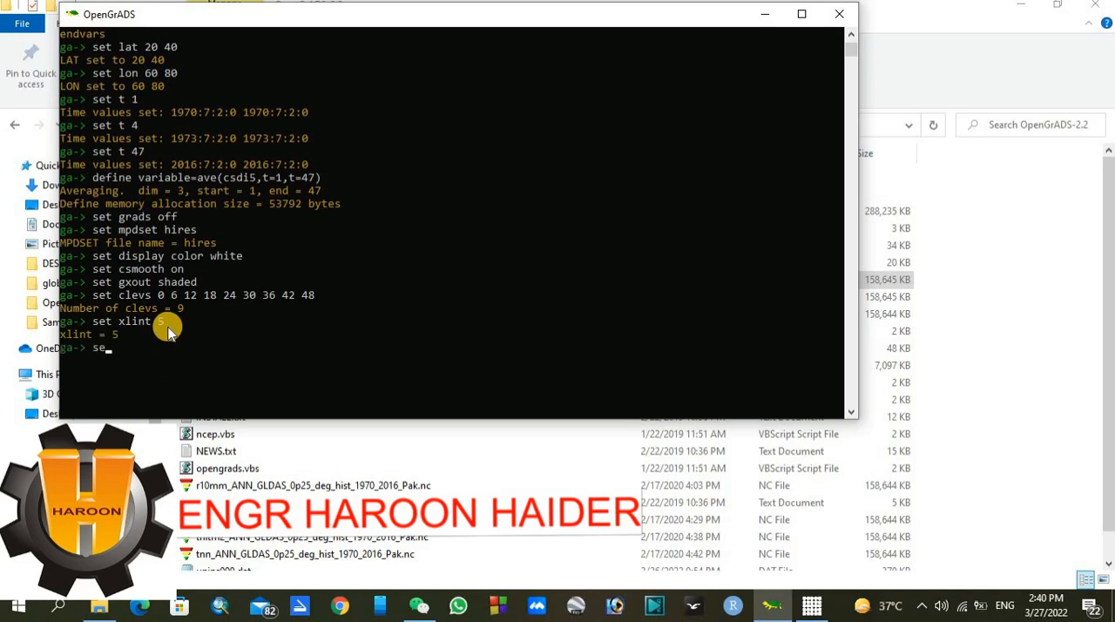
text(set ylint 5)
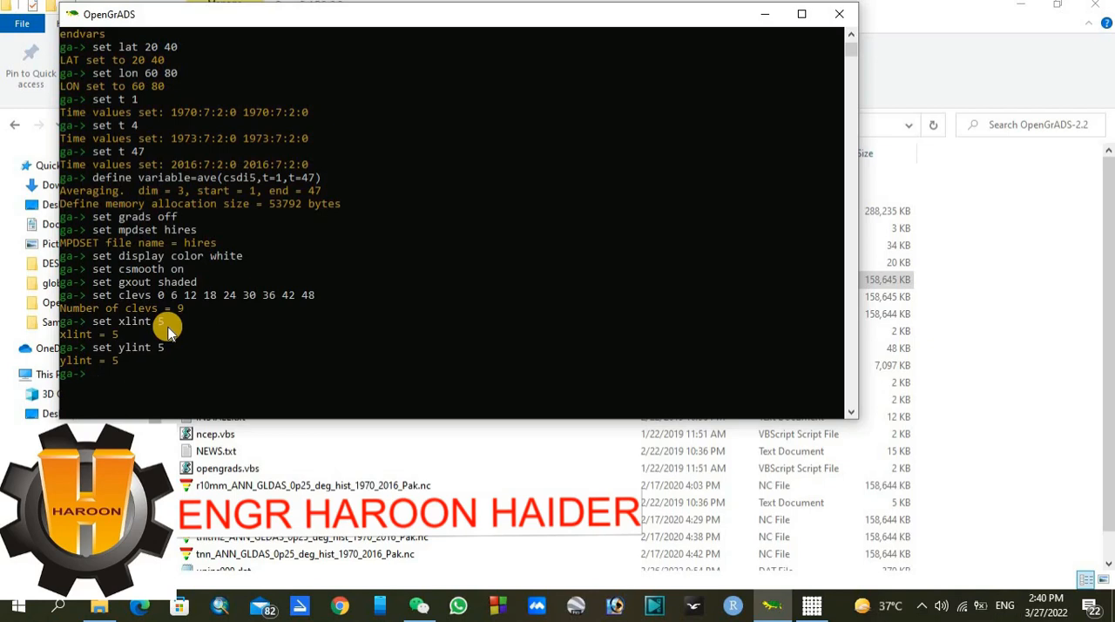
Style latitude labels with set ylopts 1 5 0.18 for colour 1, thickness 5, size 0.18.
text(set ylopts)
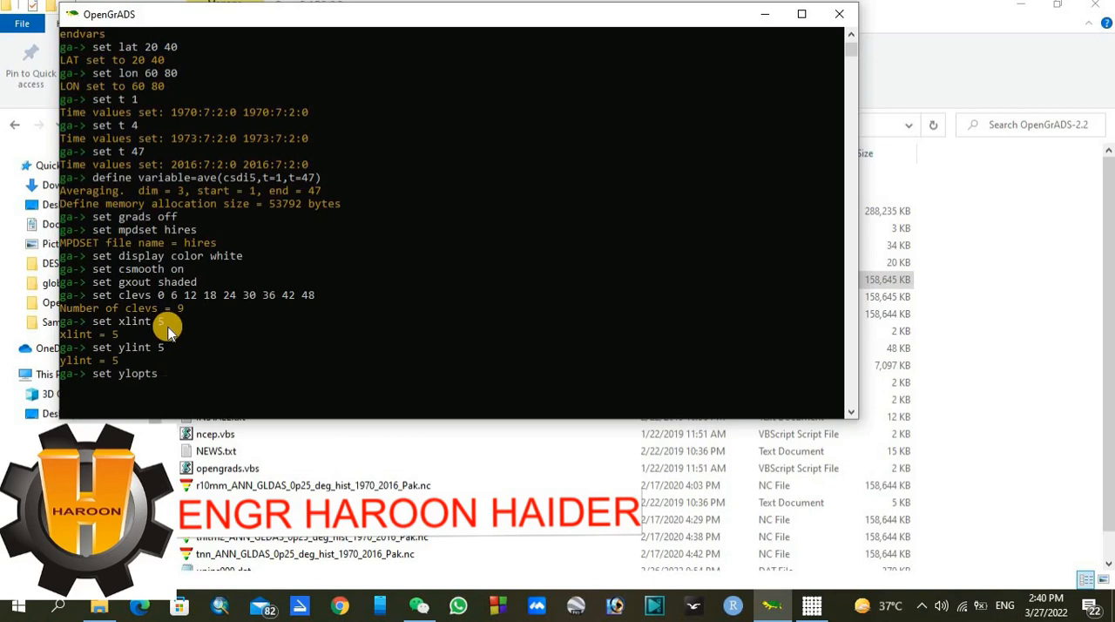
text(1)
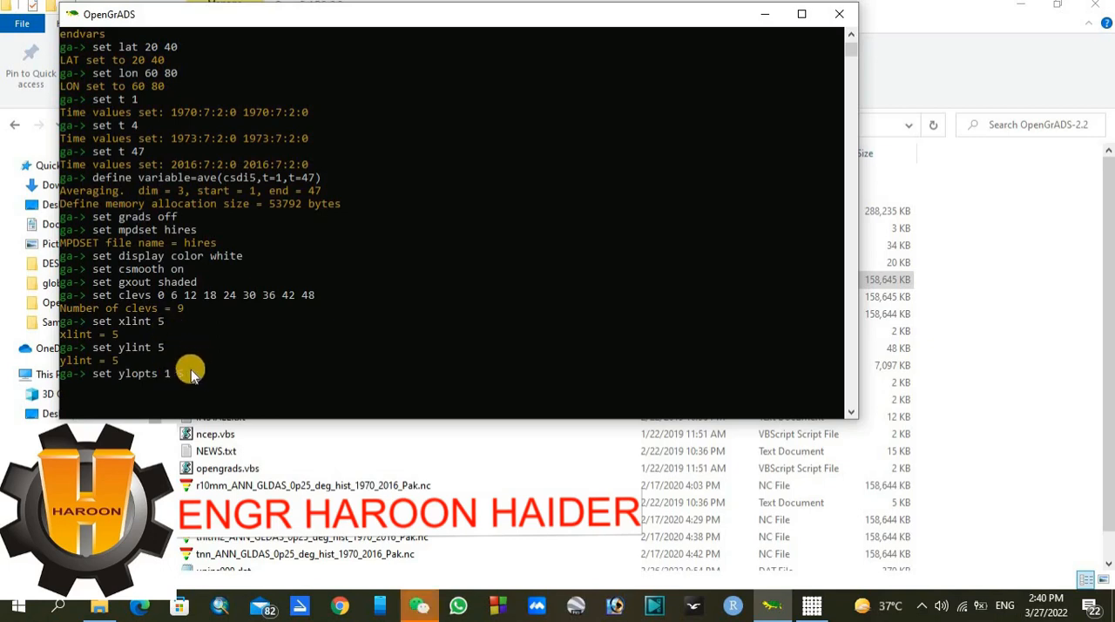
text(=)
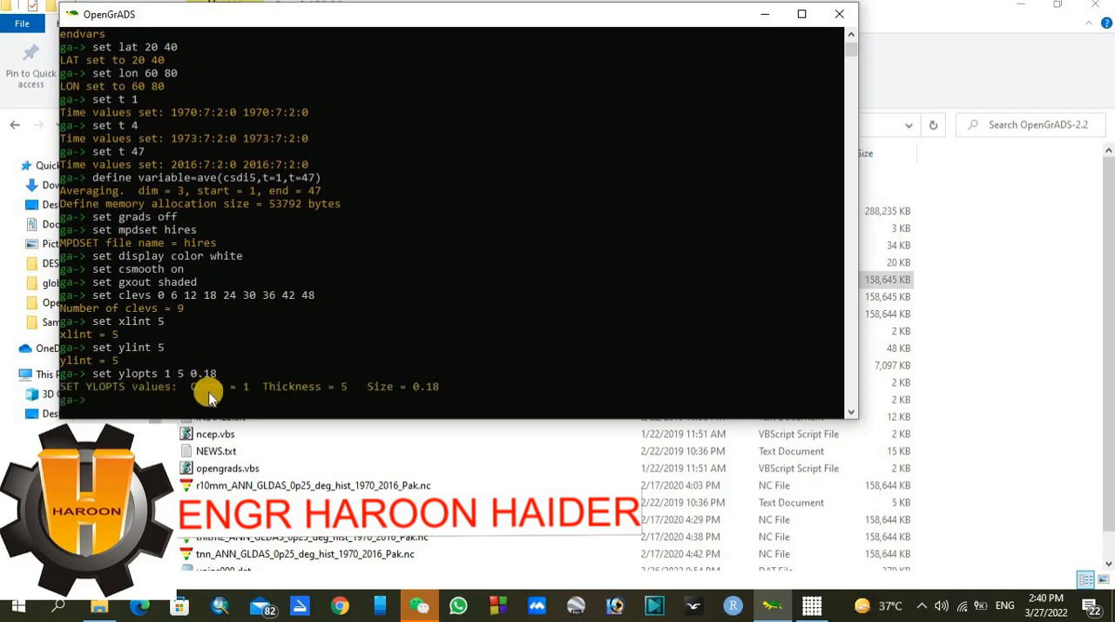
mouse_move(405, 399)
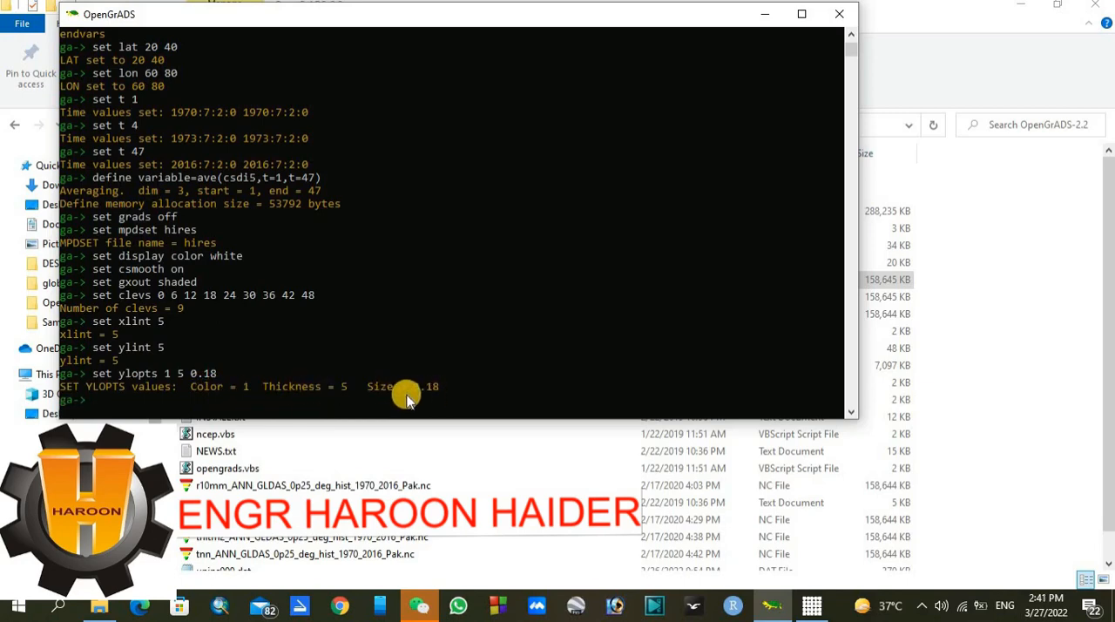
mouse_move(148, 411)
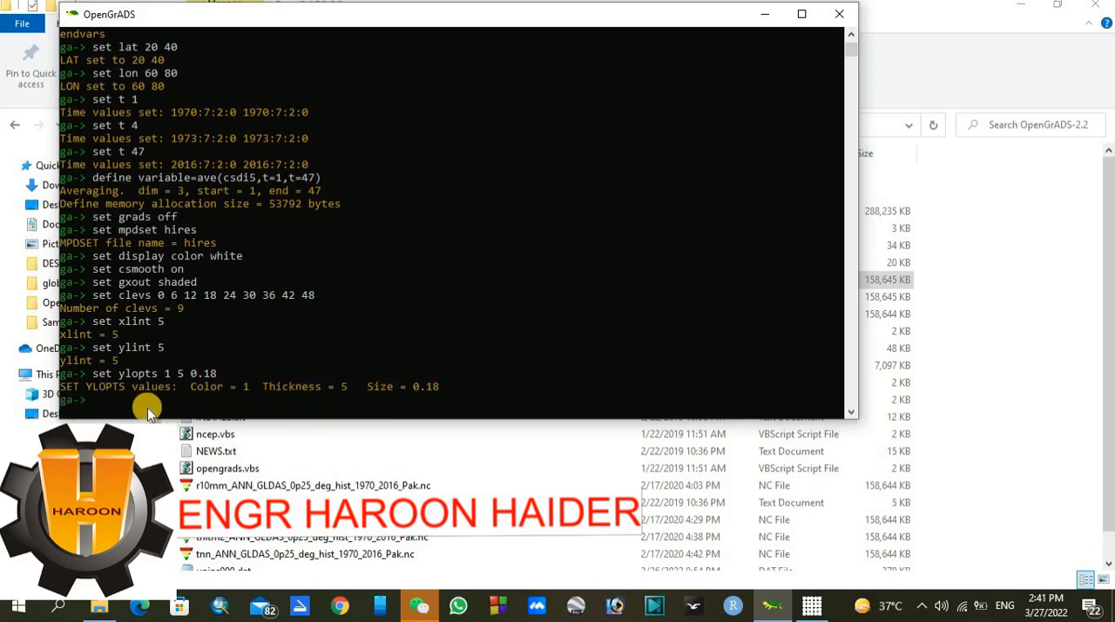
Display the averaged variable as a shaded Pakistan map with 'd variable', then minimize the map window.
text(d)
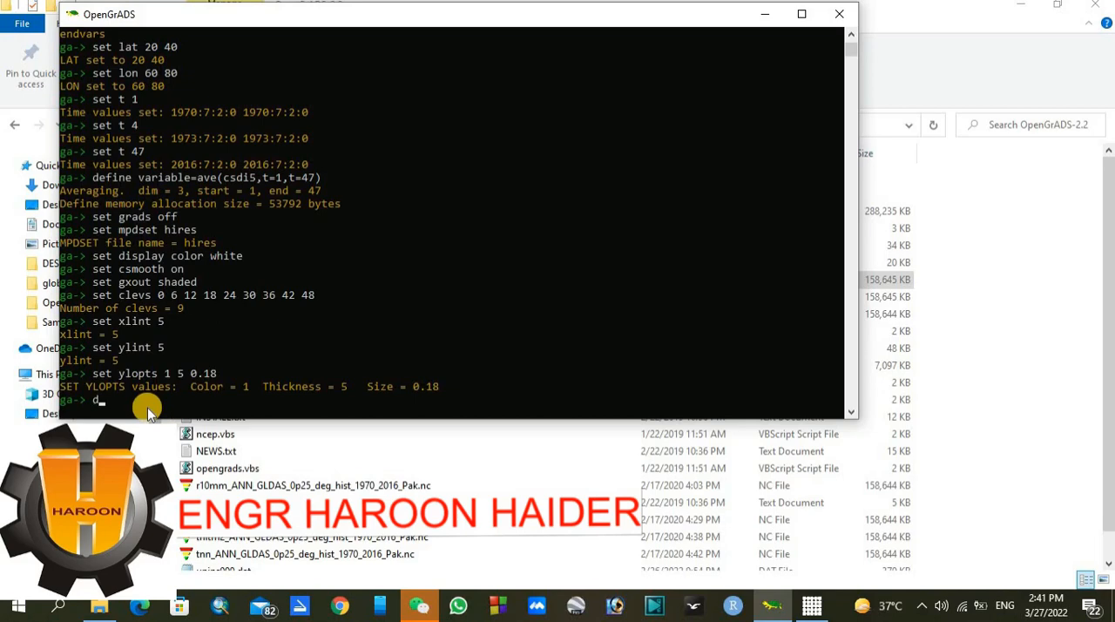
text(vari)
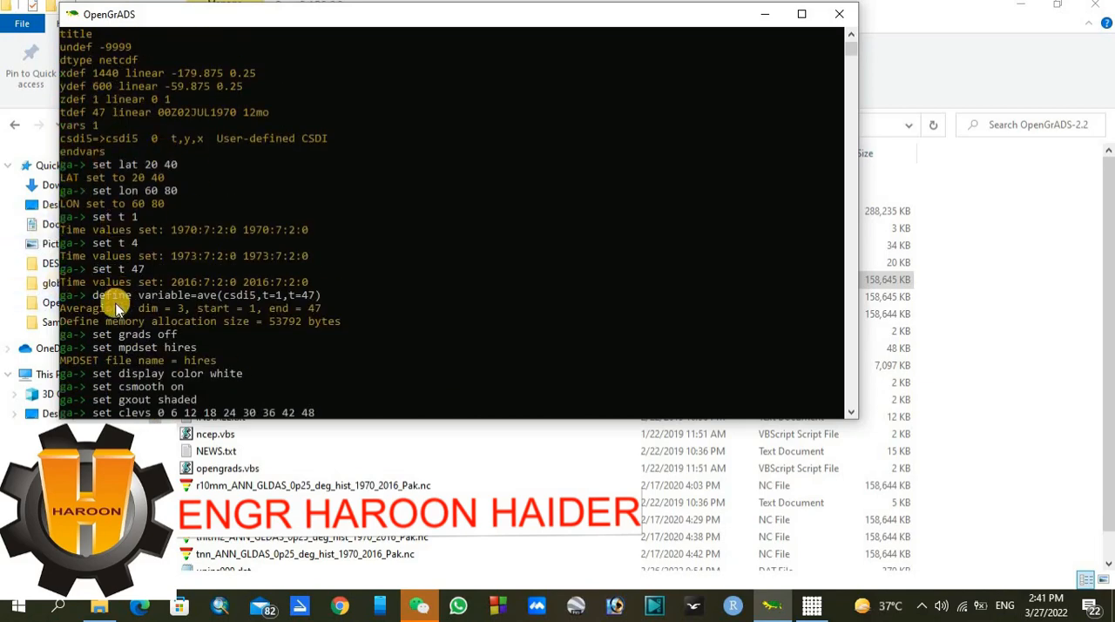
mouse_move(144, 294)
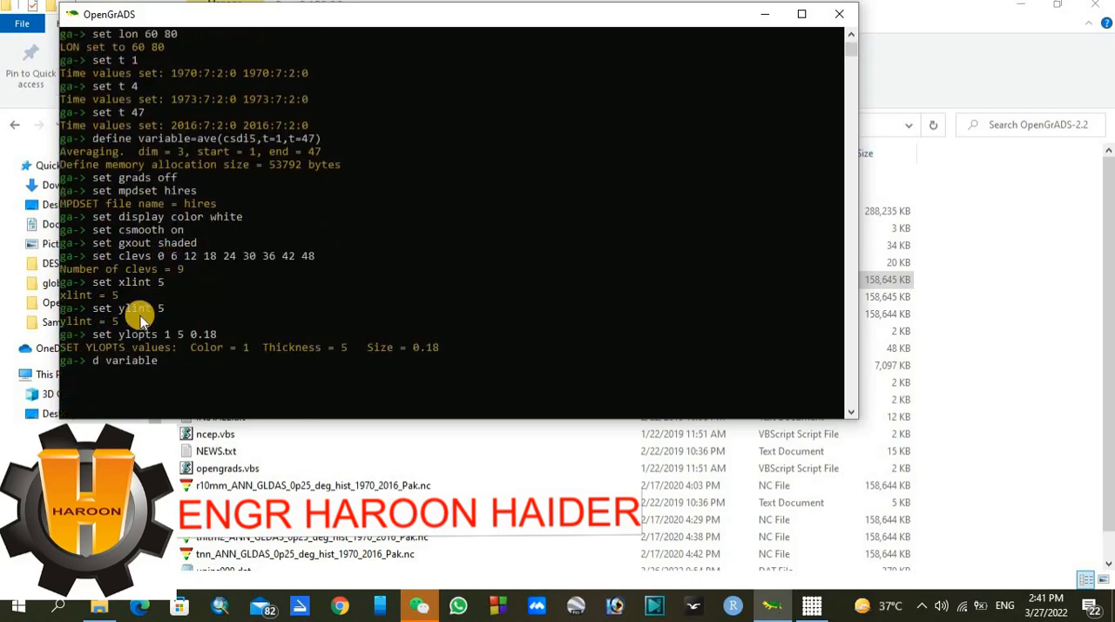
key(Return)
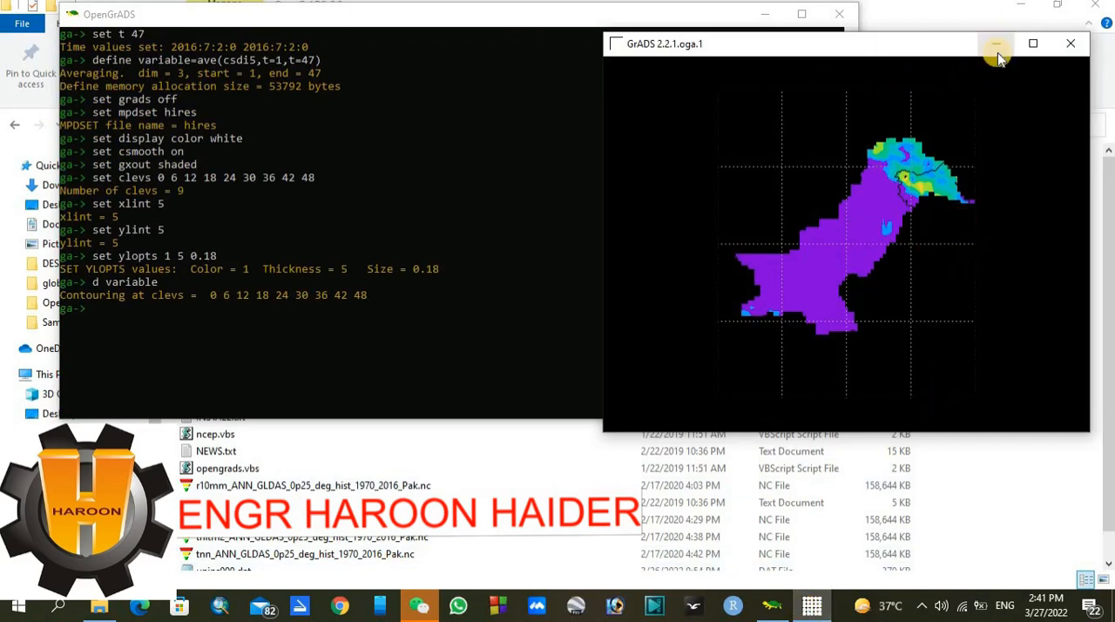
click(997, 44)
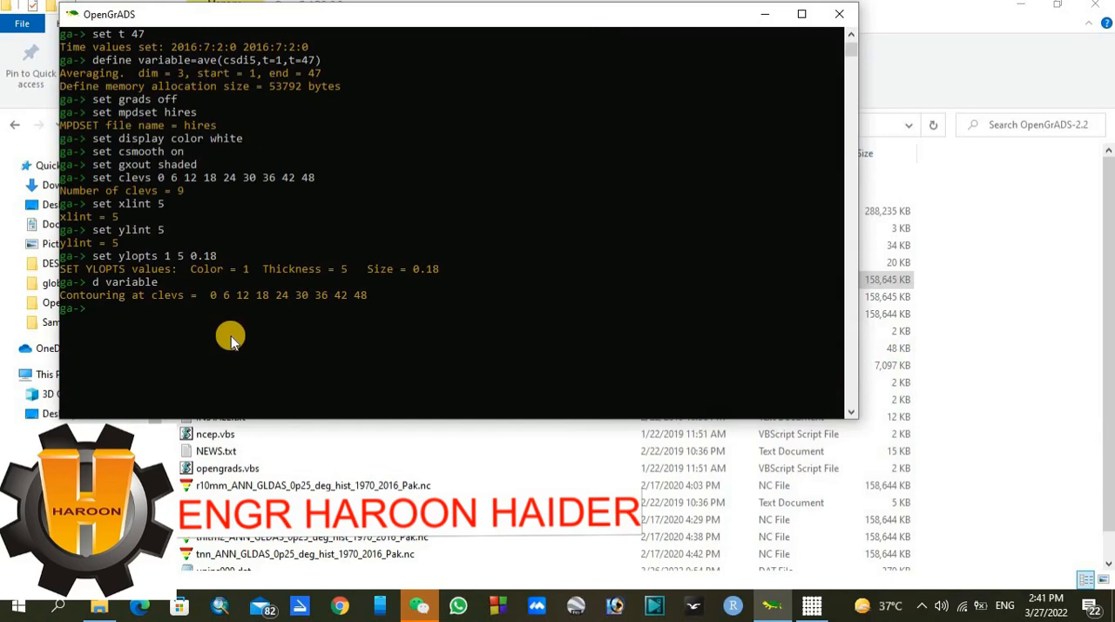
Run cbar for a colour bar and draw title Haroon Tutorial on the map.
text(cbar)
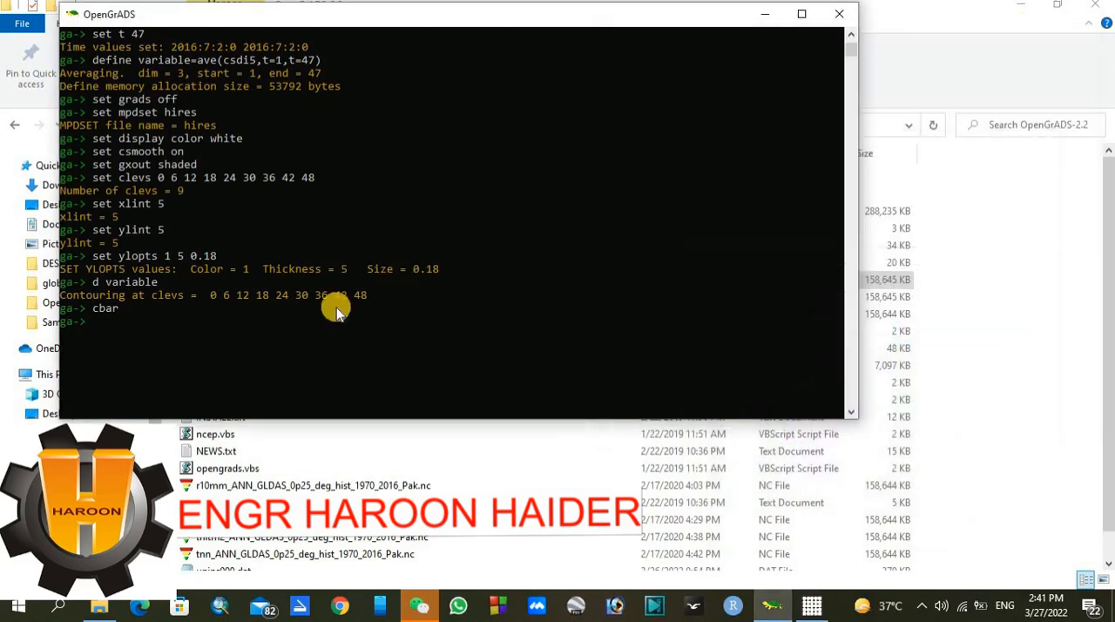
mouse_move(296, 338)
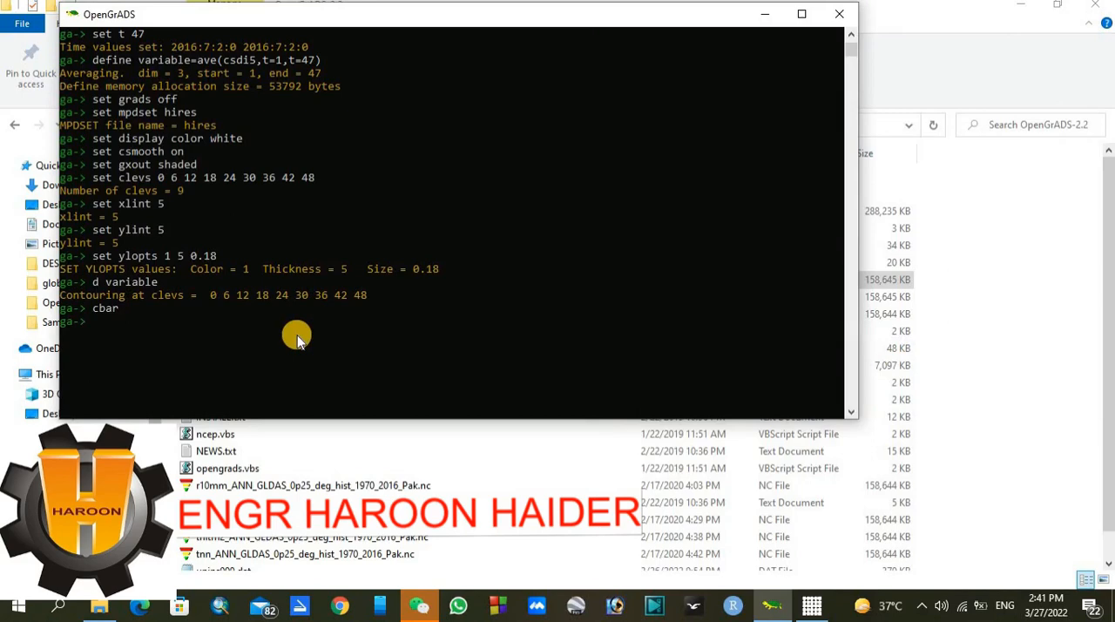
text(draw title)
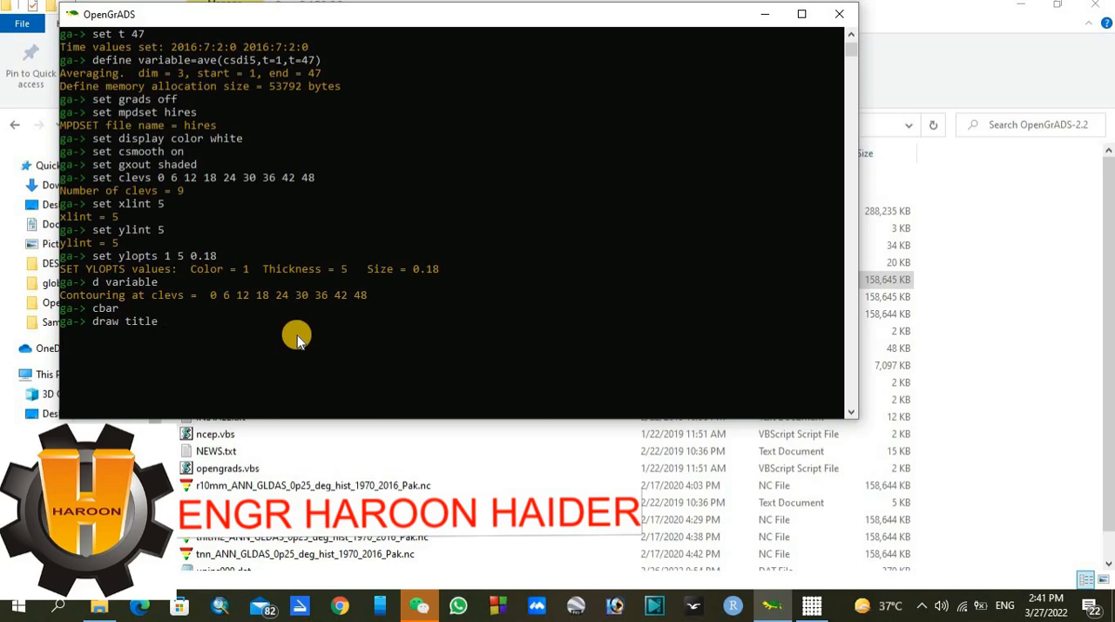
text(Har)
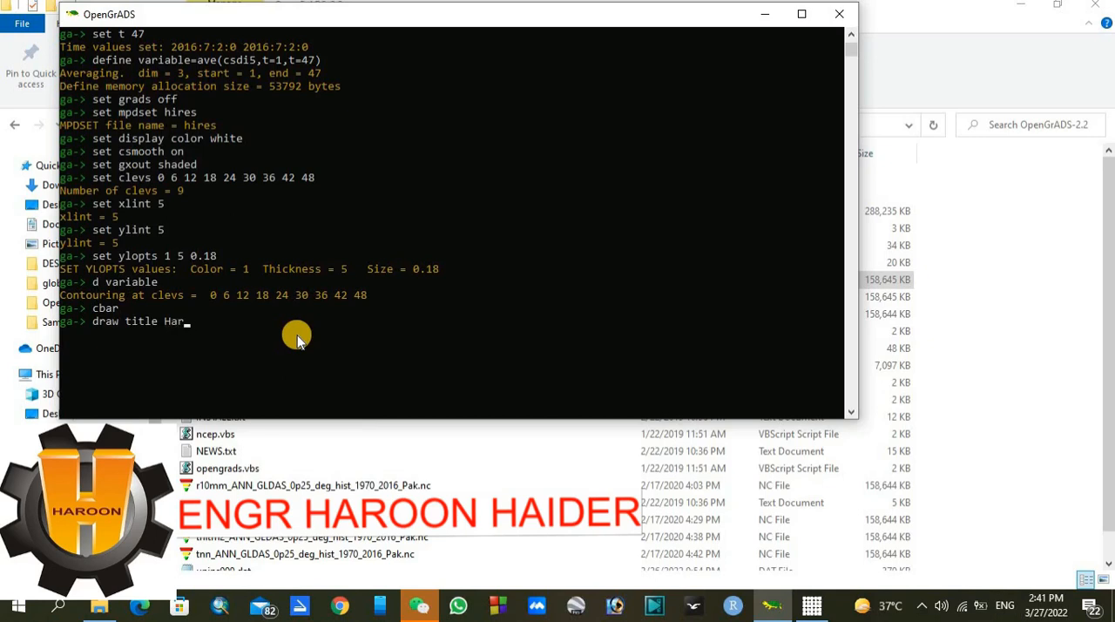
text(oon)
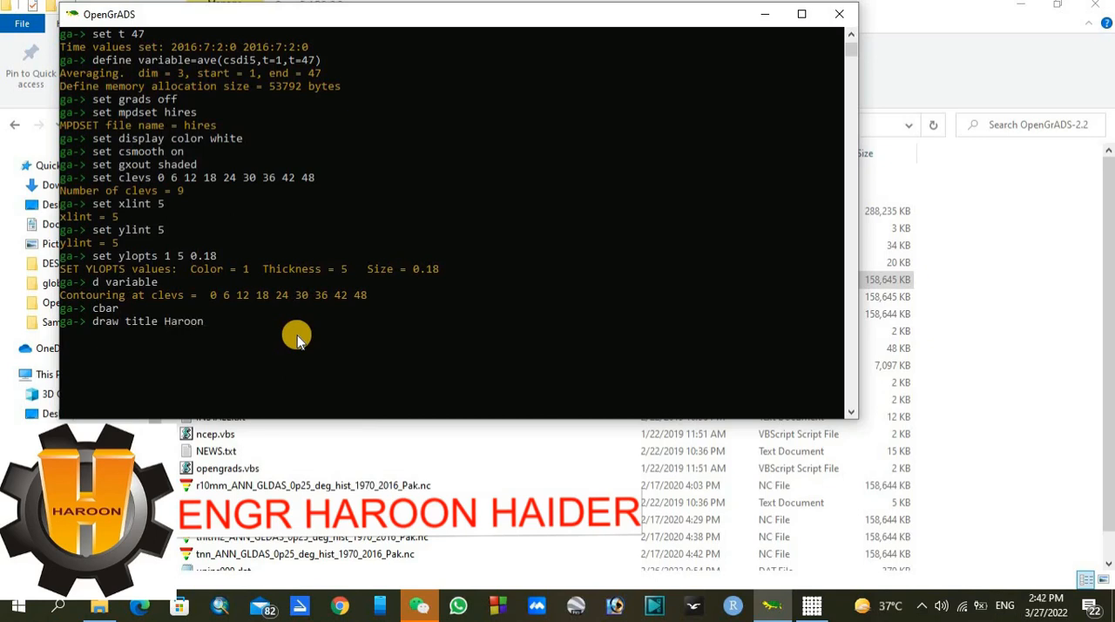
text(Tuto)
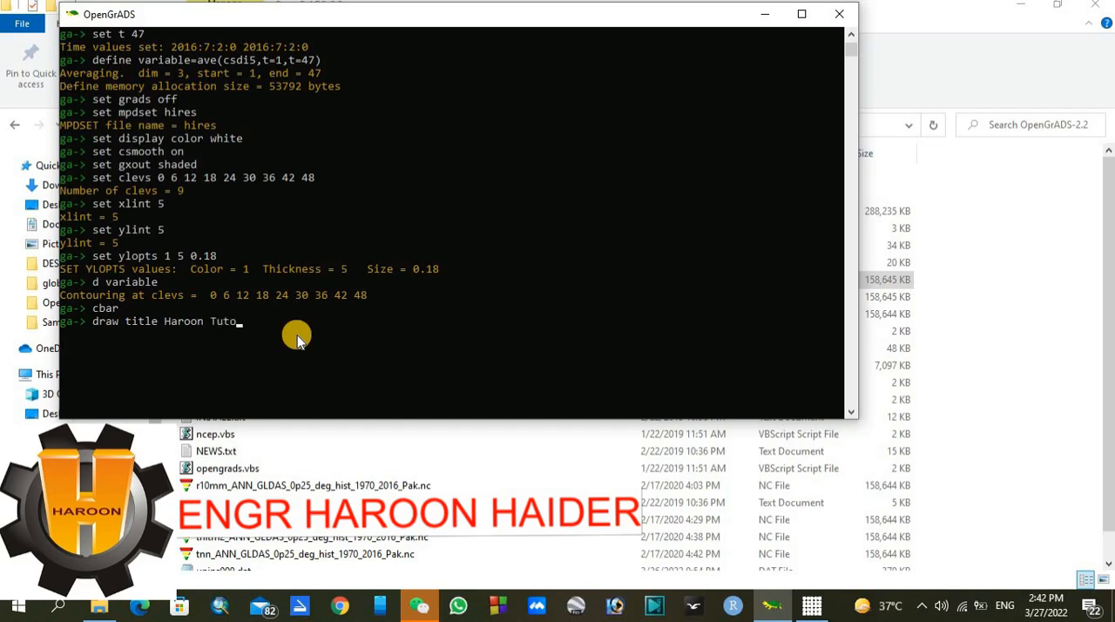
text(rial)
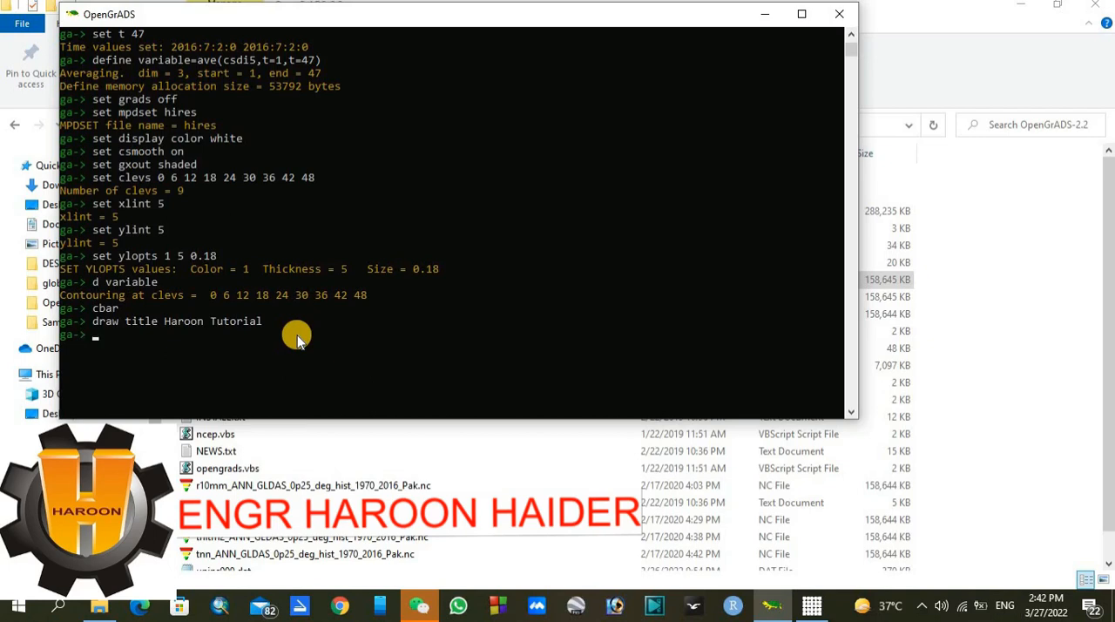
text(g)
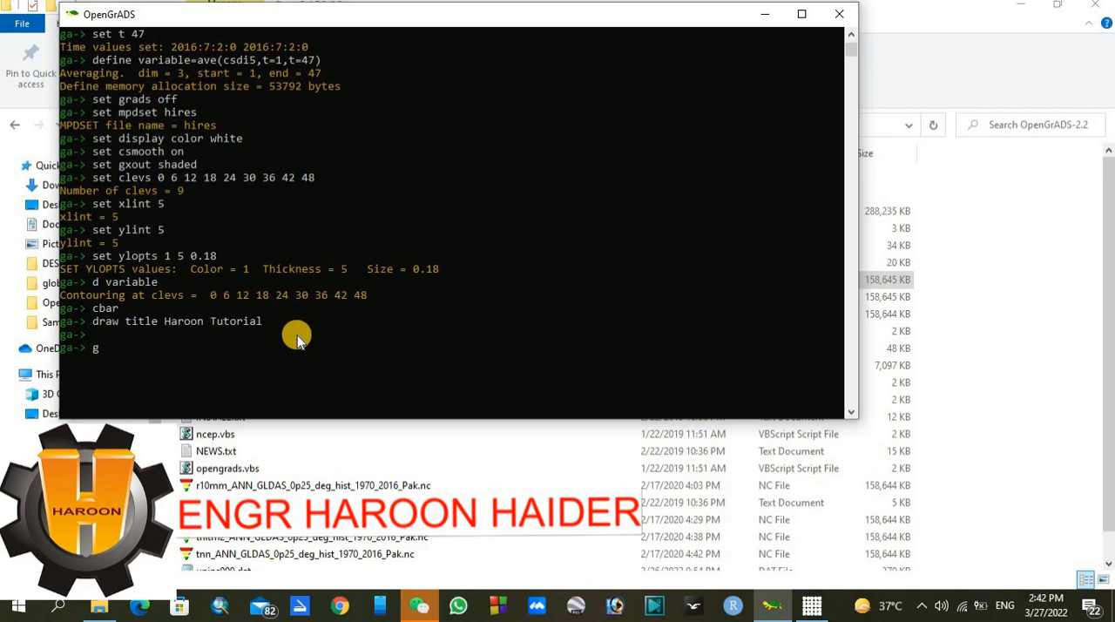
Export the map with gxprint haroon1234.png x3000 y2000 as a 3000 by 2000 PNG.
text(xprinty)
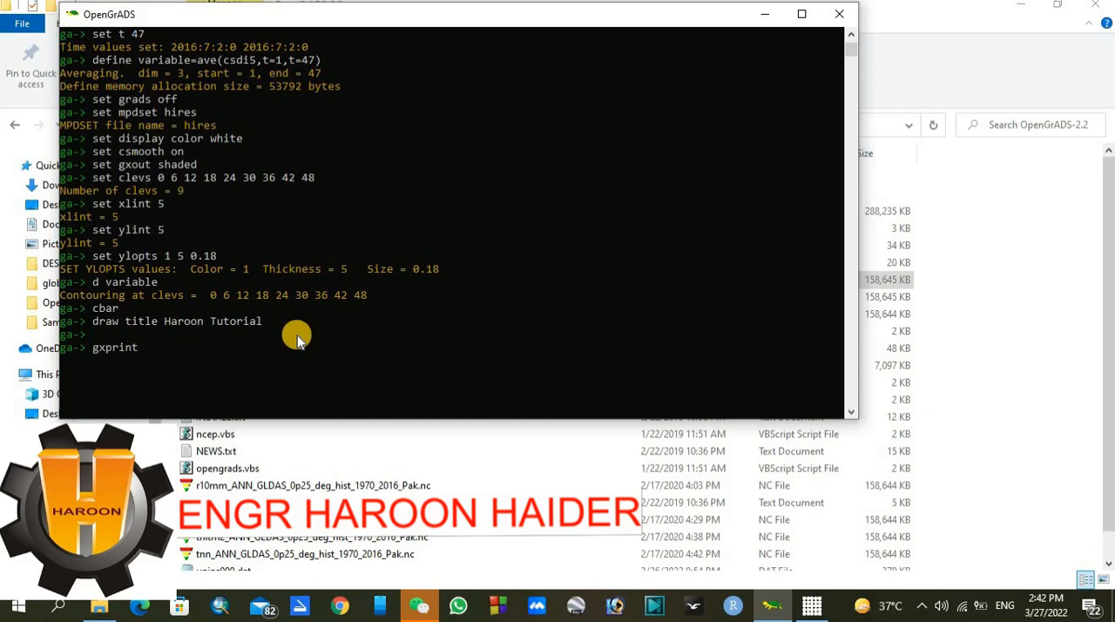
text(haronn)
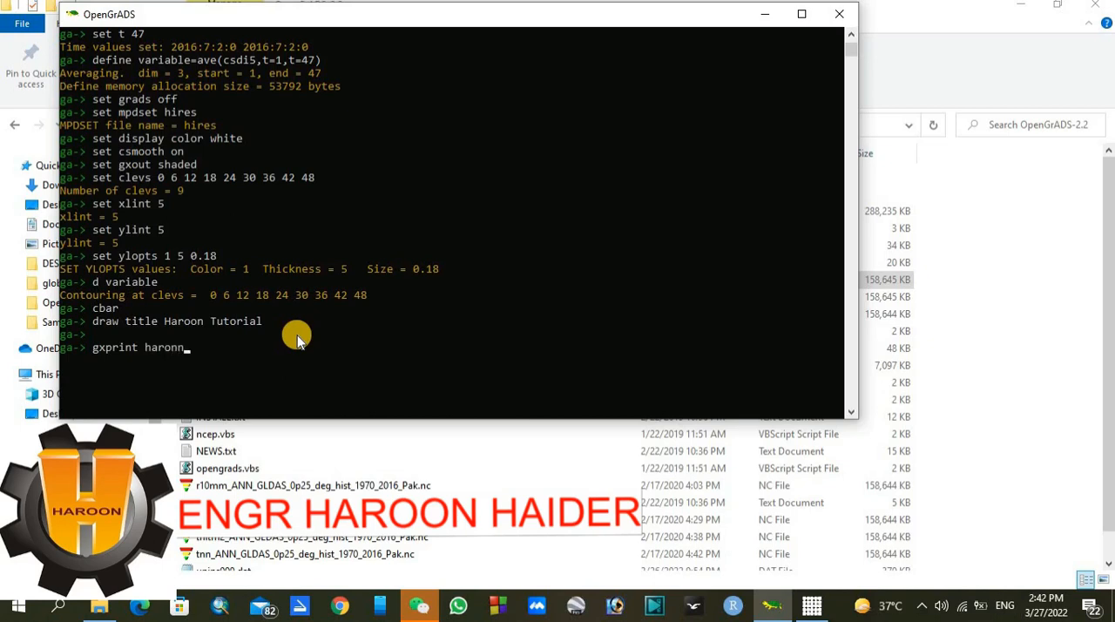
text(12)
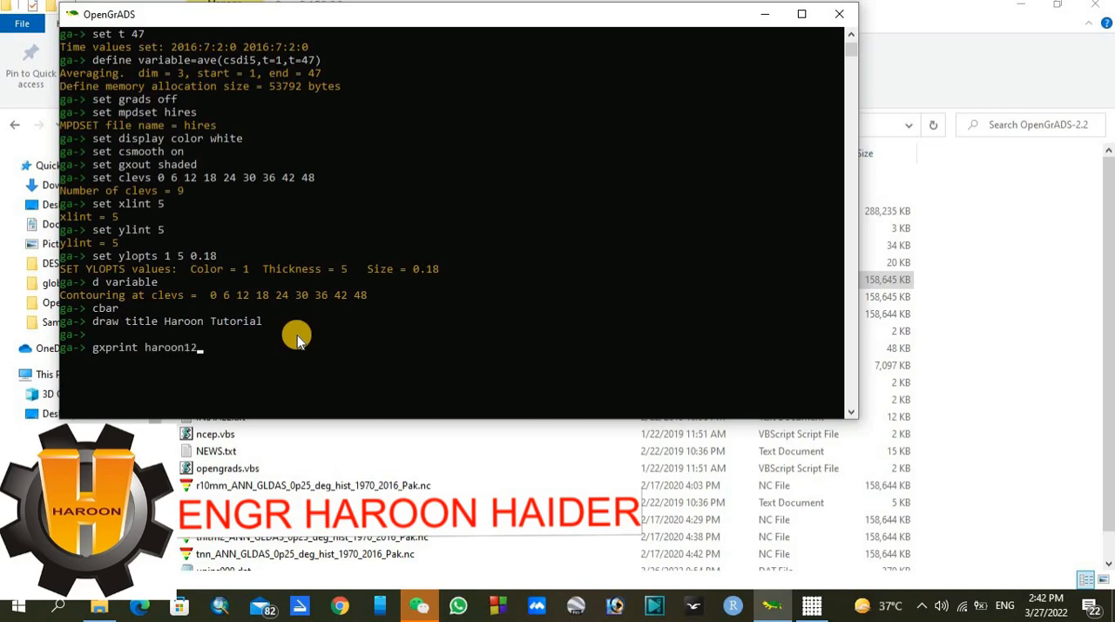
text(34)
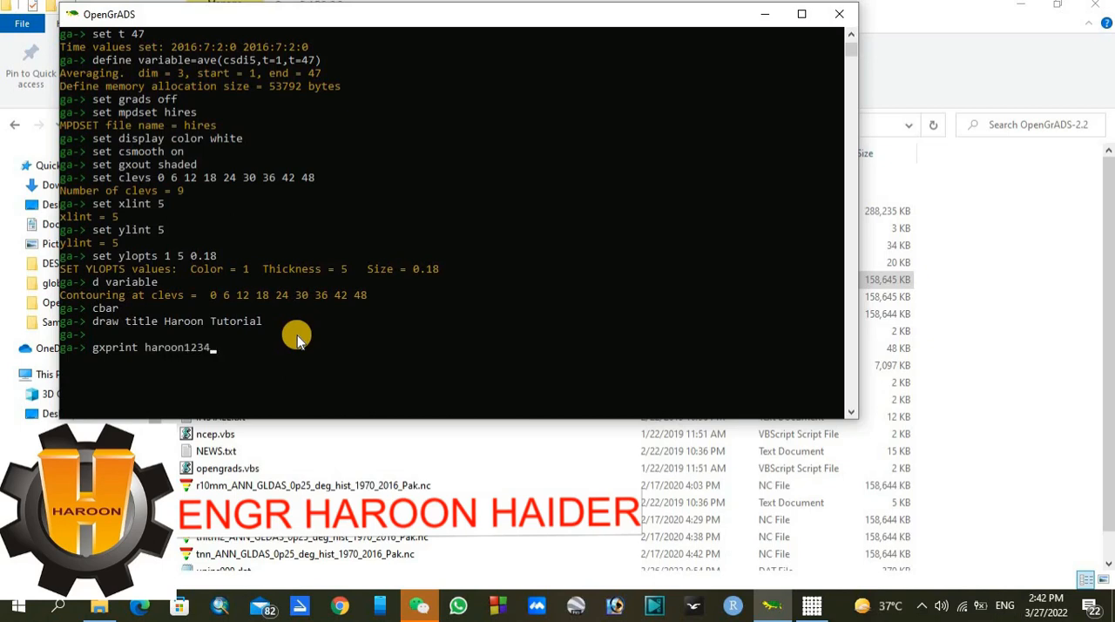
text(.png x3000)
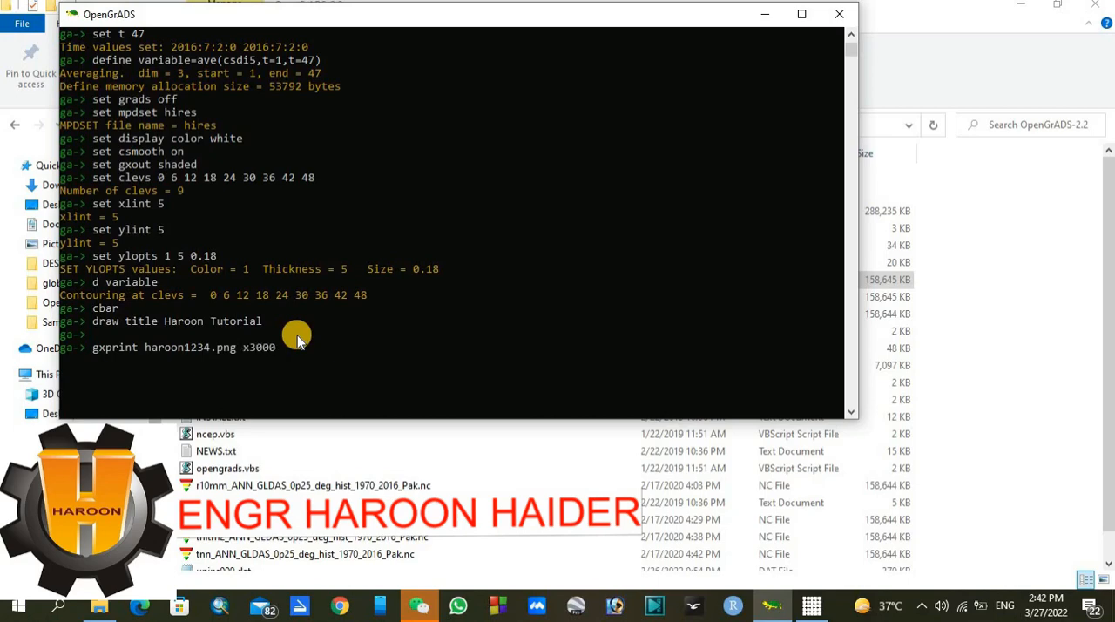
text(y2000)
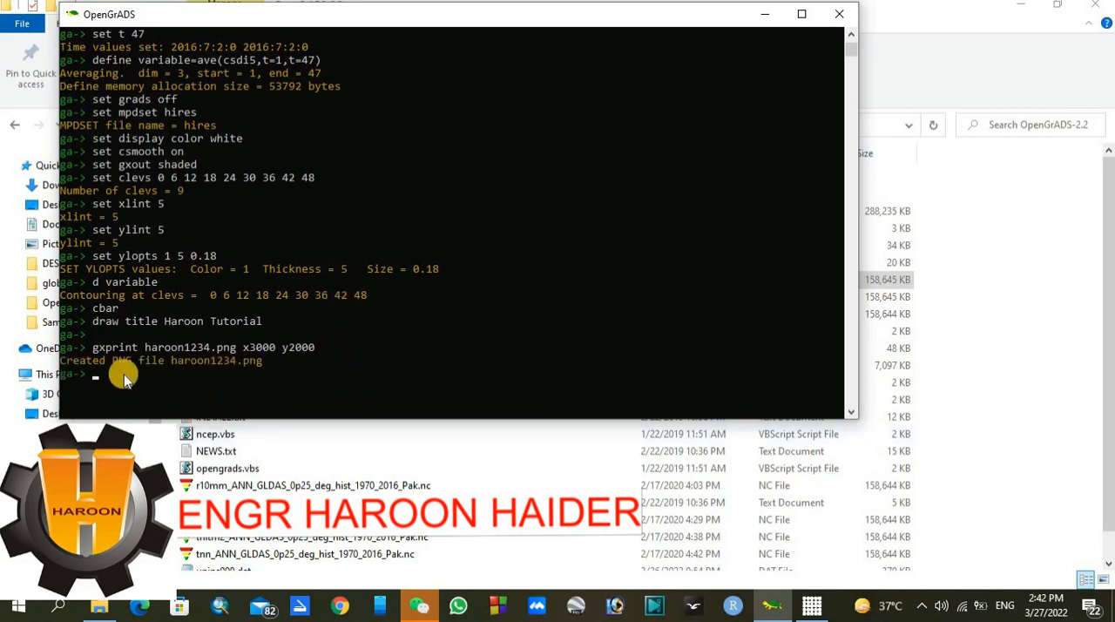
mouse_move(439, 324)
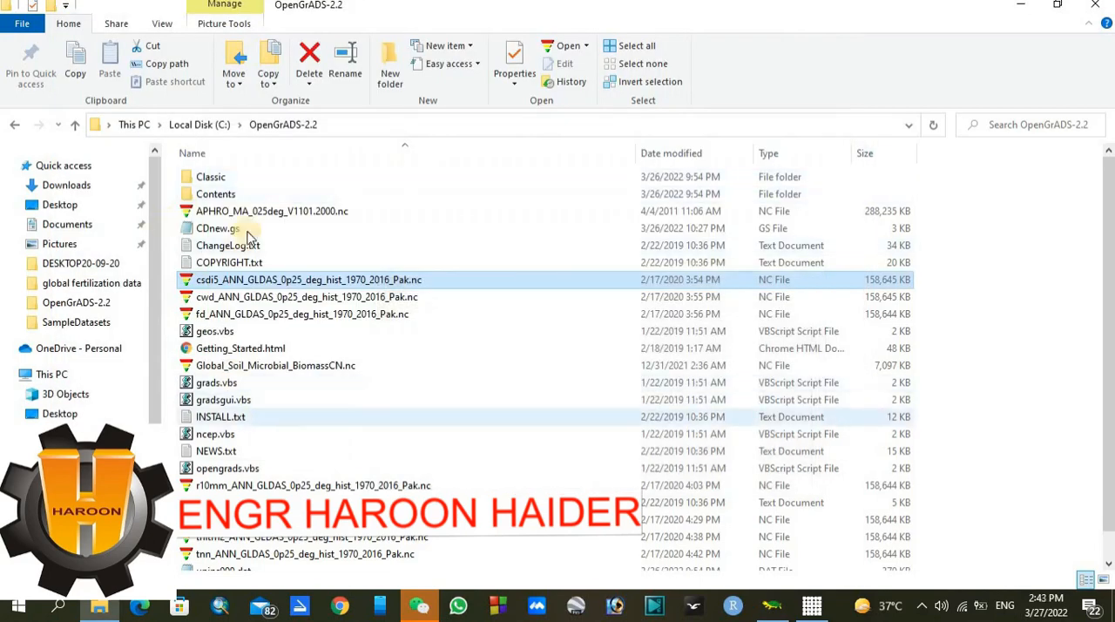
Browse Contents > Resources > SampleDatasets and open haroon1234.png to view the map.
click(216, 194)
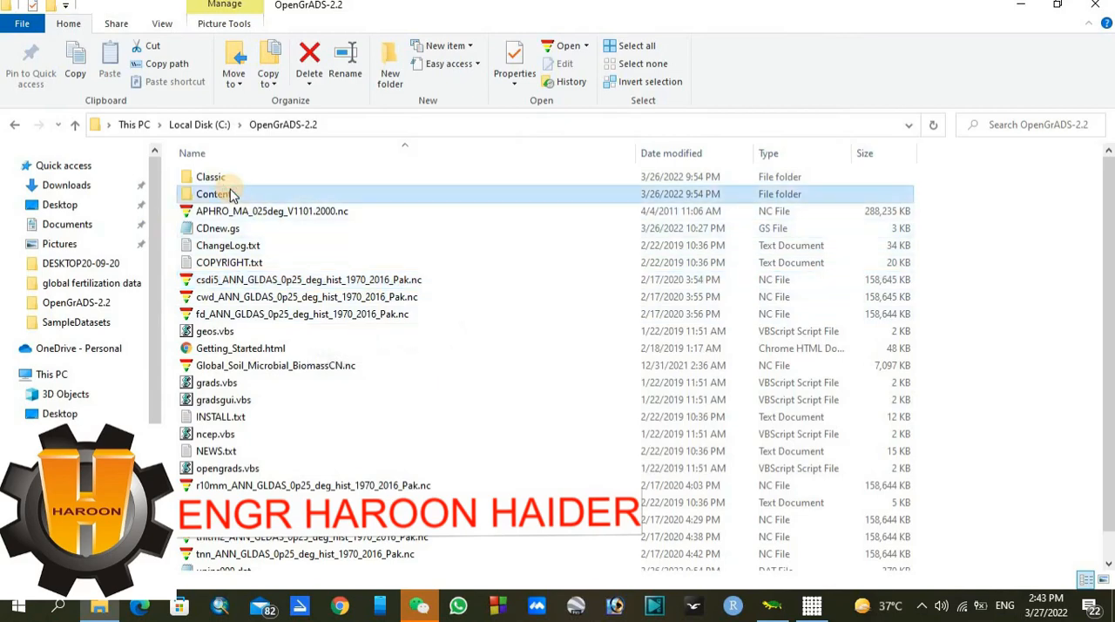
double_click(213, 193)
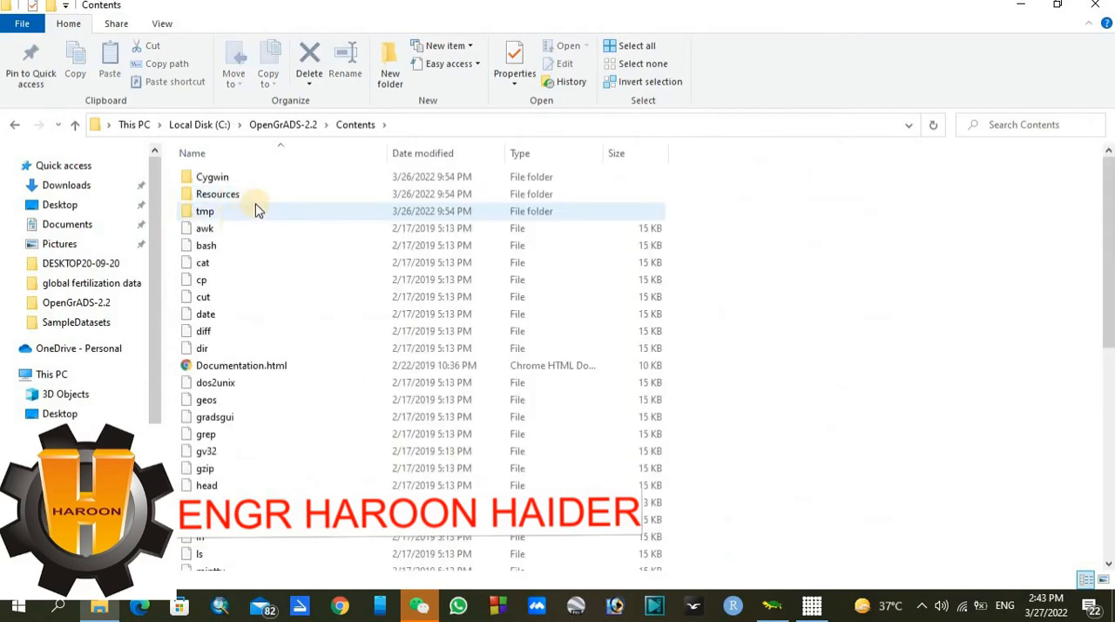
click(218, 193)
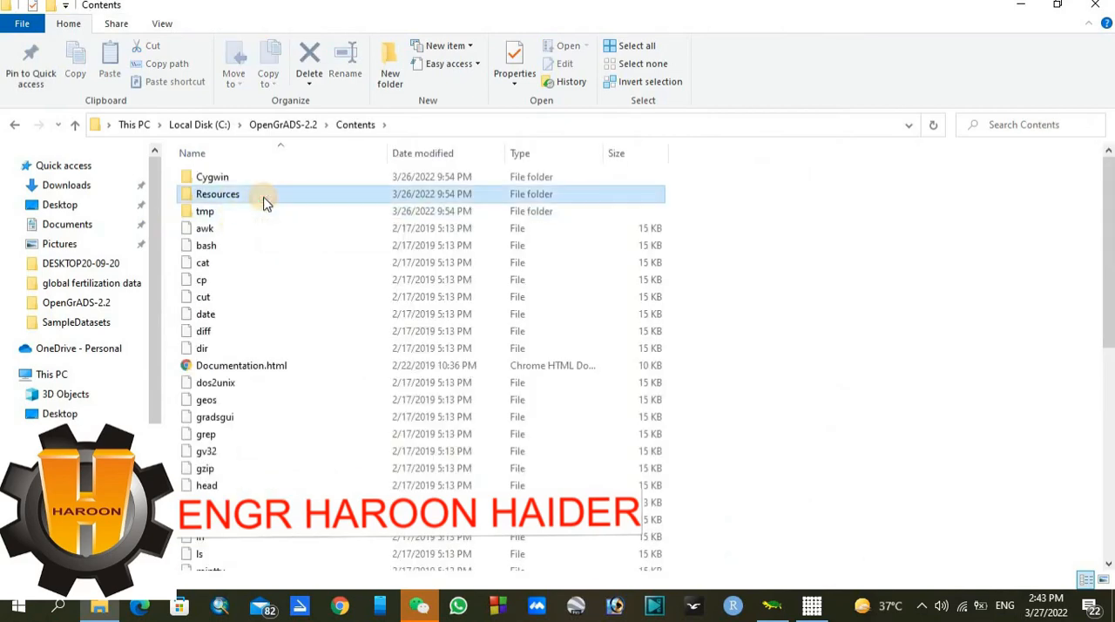
double_click(217, 193)
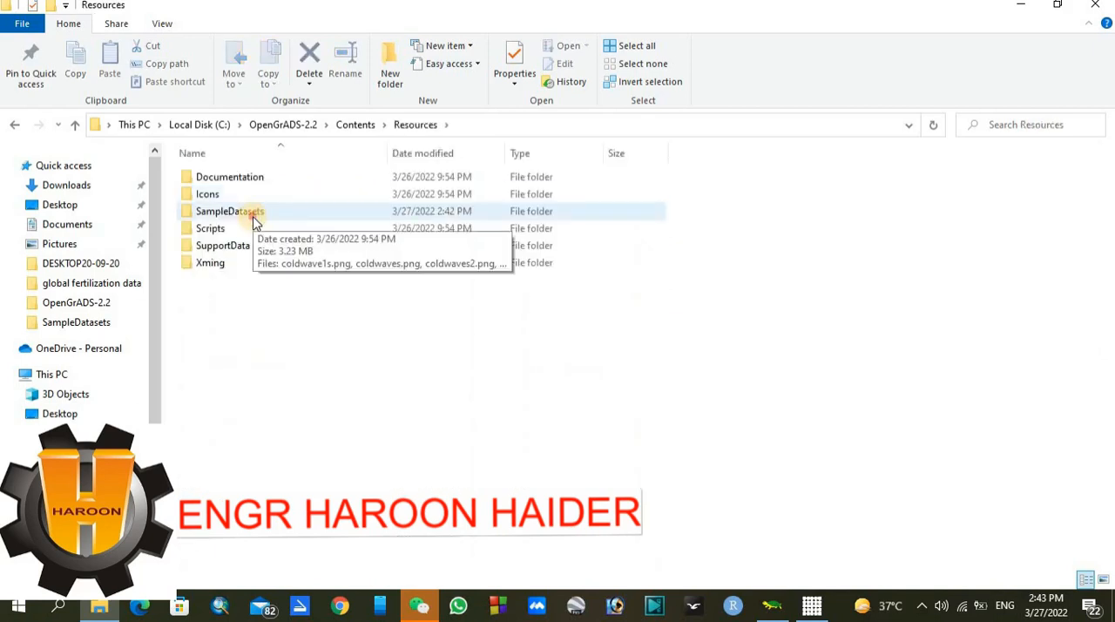
double_click(230, 211)
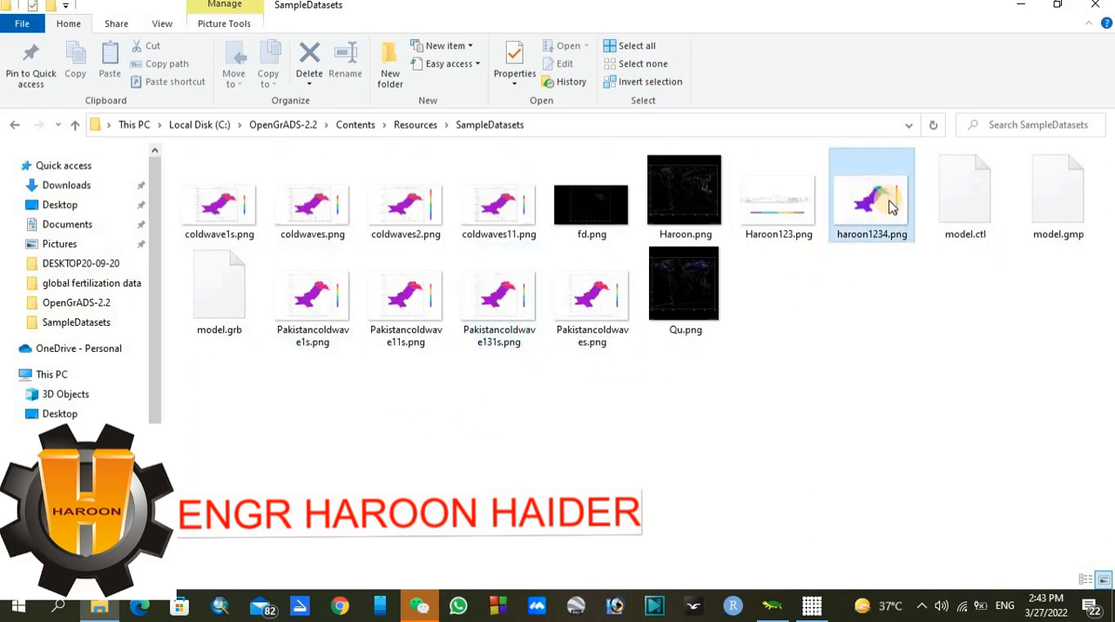
double_click(871, 196)
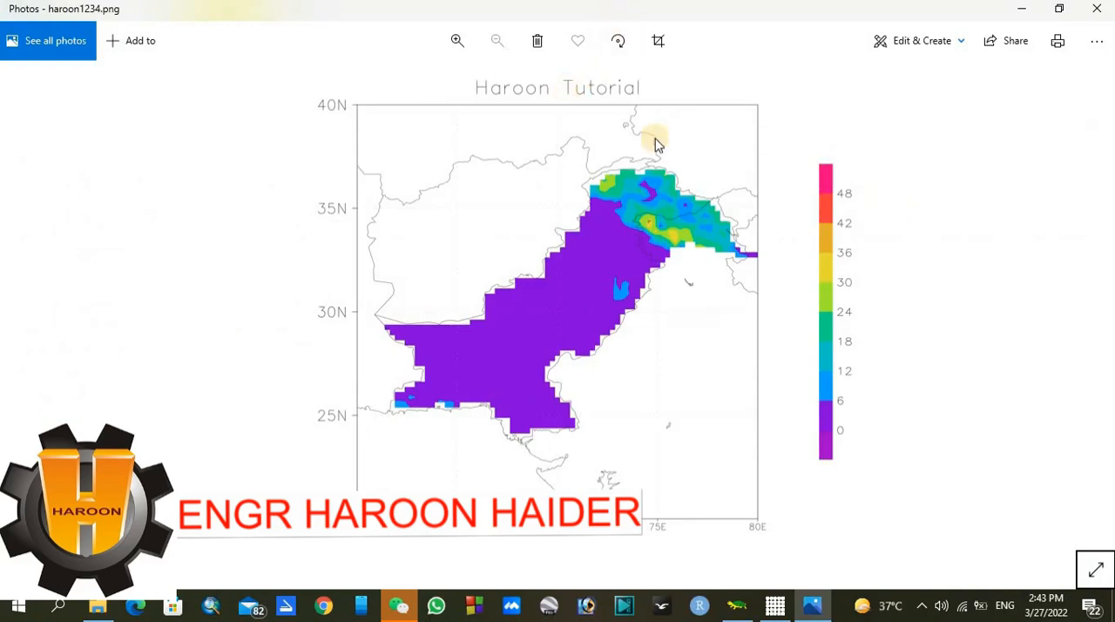
click(456, 40)
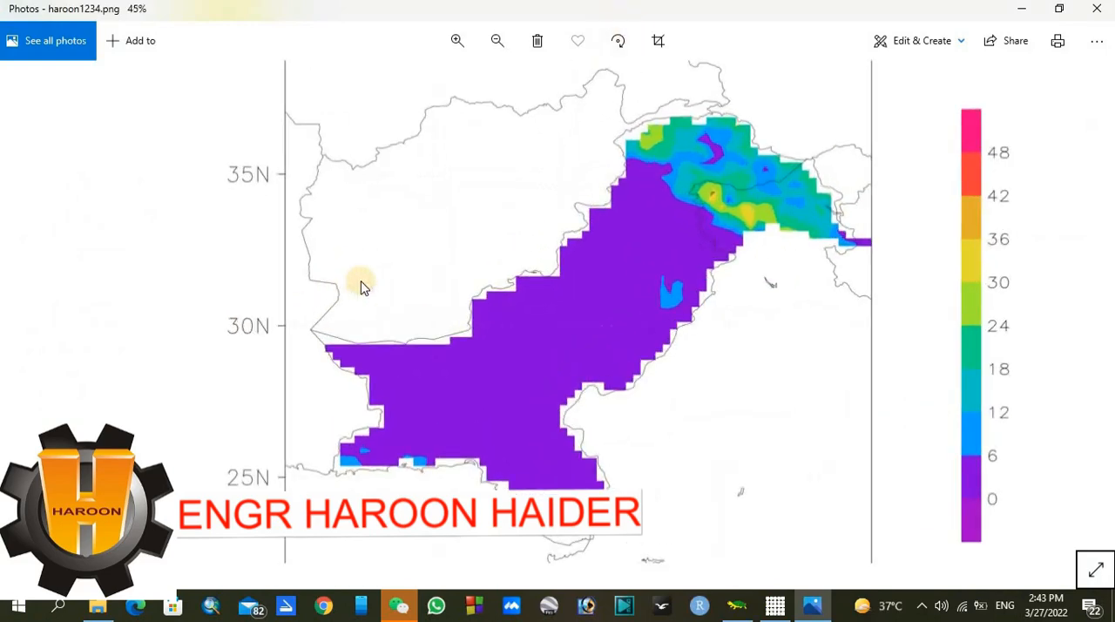
click(497, 40)
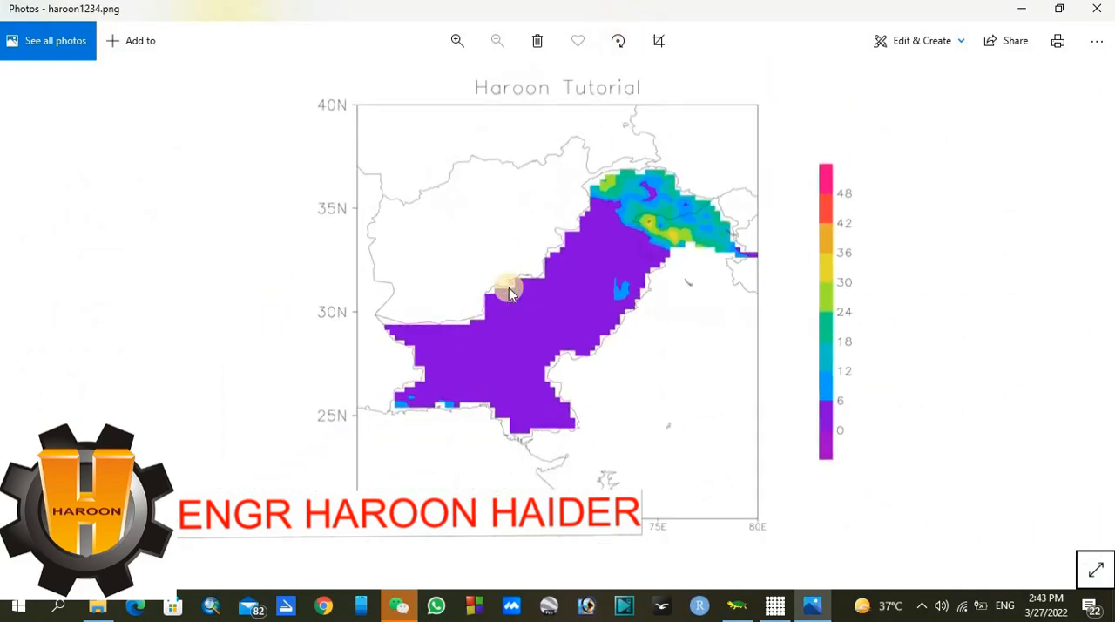
mouse_move(745, 169)
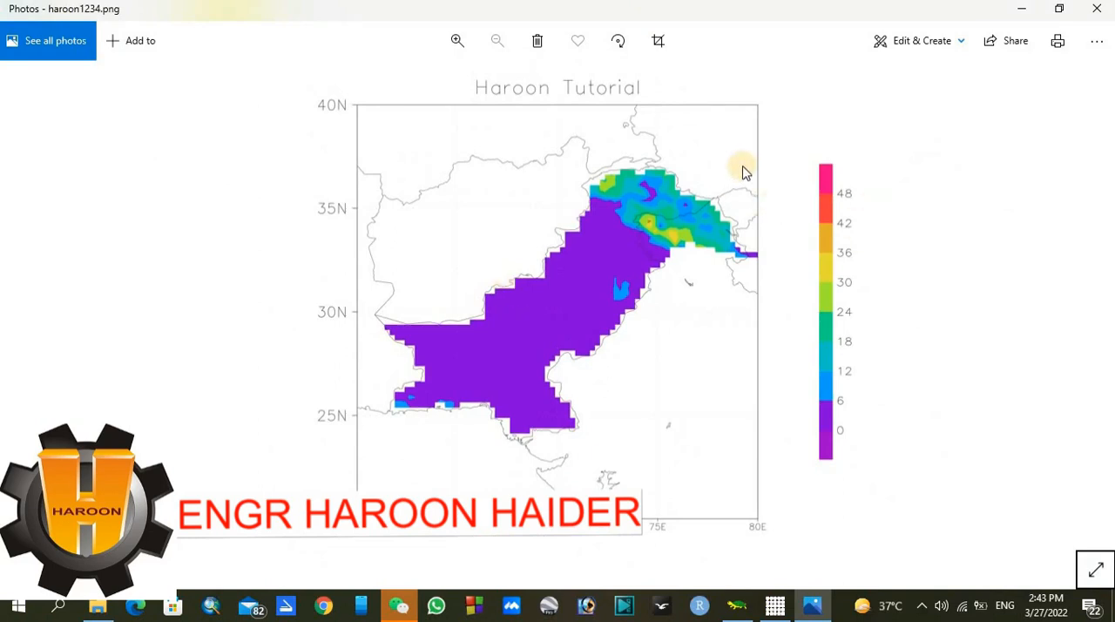
mouse_move(990, 18)
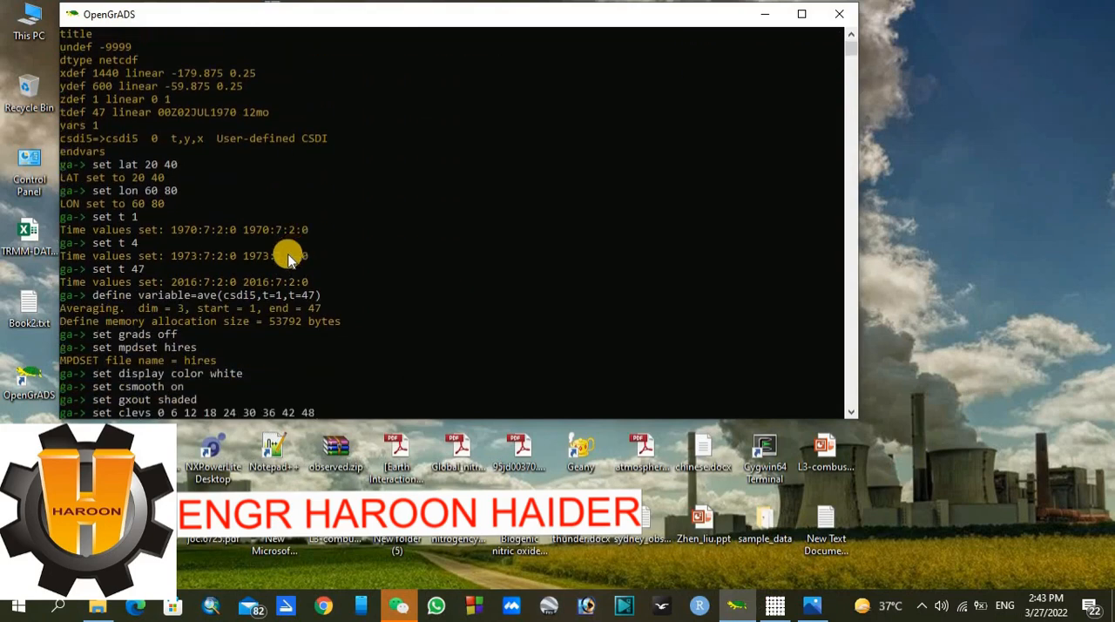
mouse_move(304, 296)
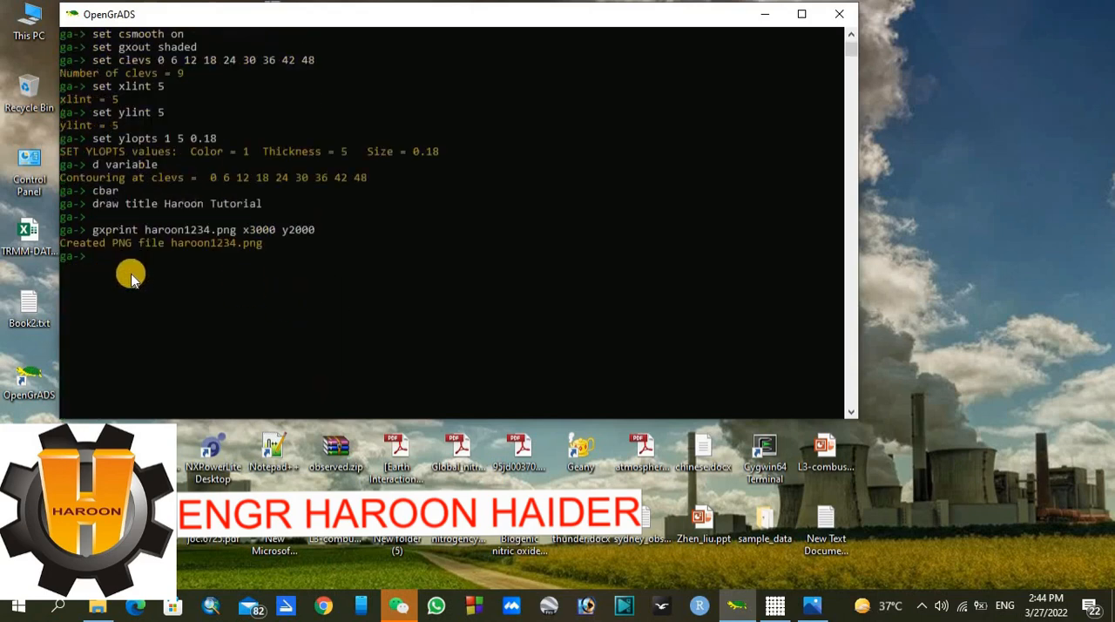
mouse_move(219, 265)
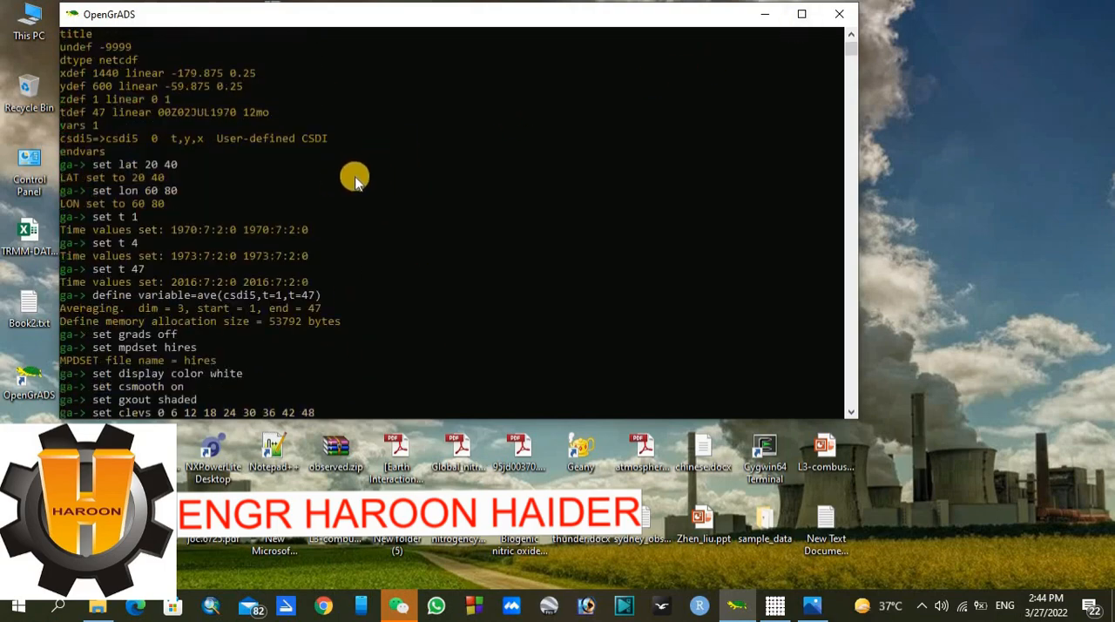
scroll(down, 3)
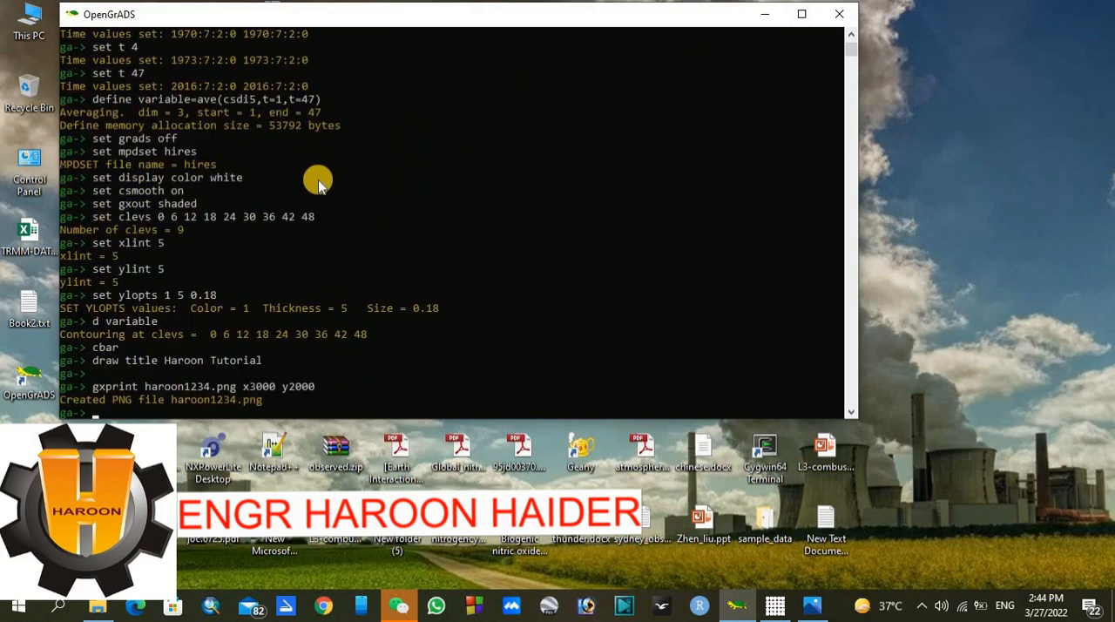